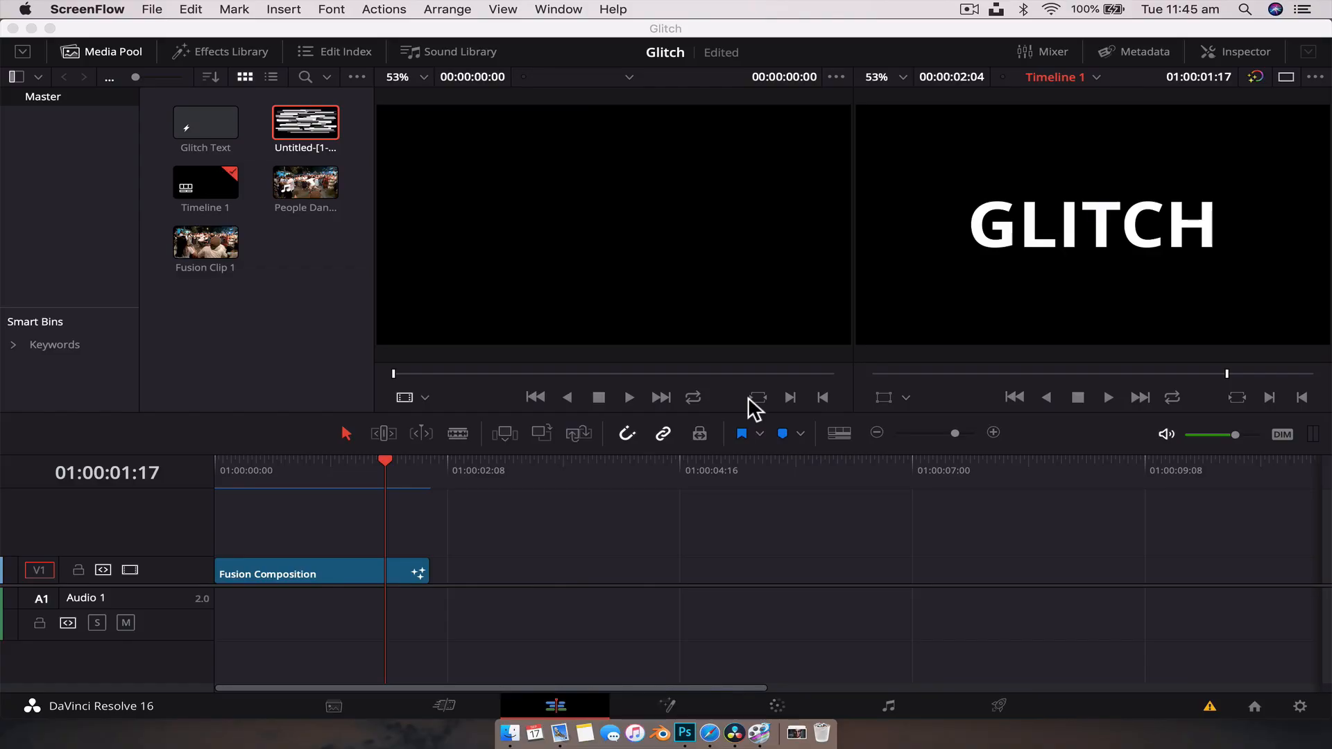
pyautogui.moveTo(280, 355)
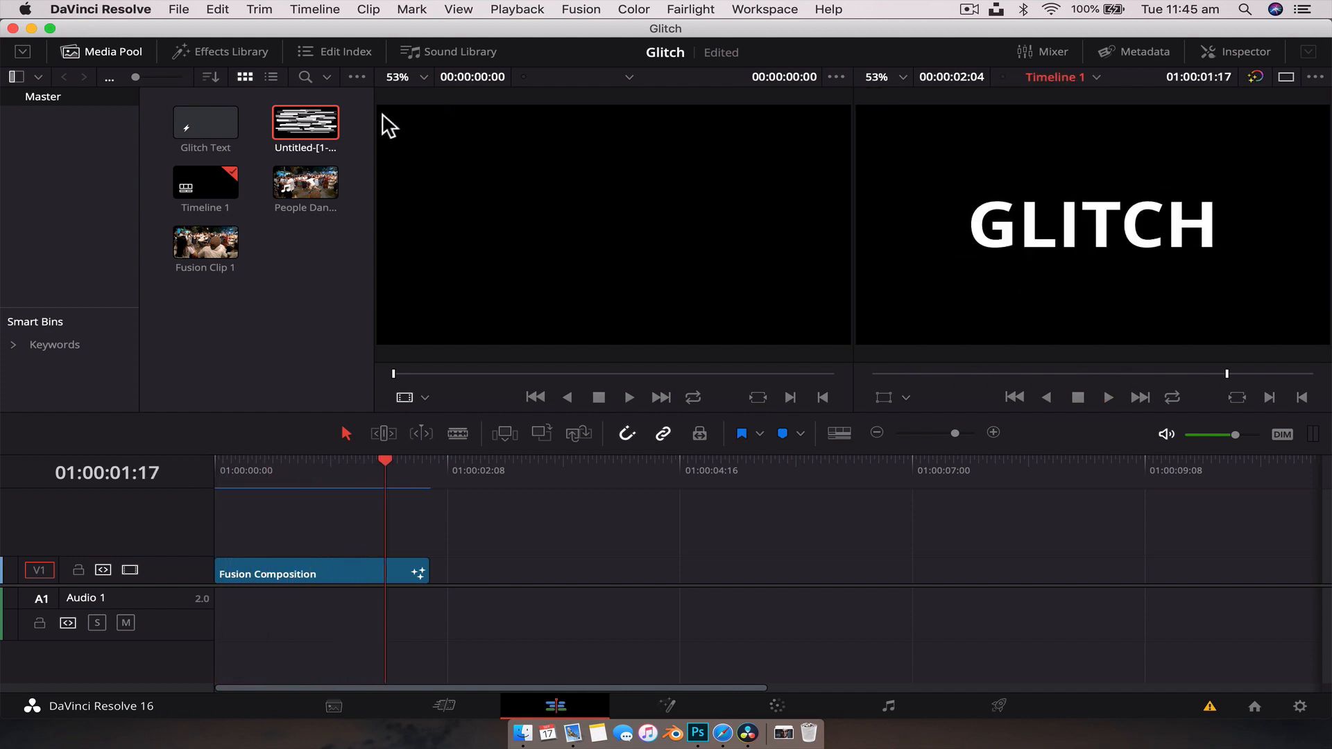
pyautogui.moveTo(331, 145)
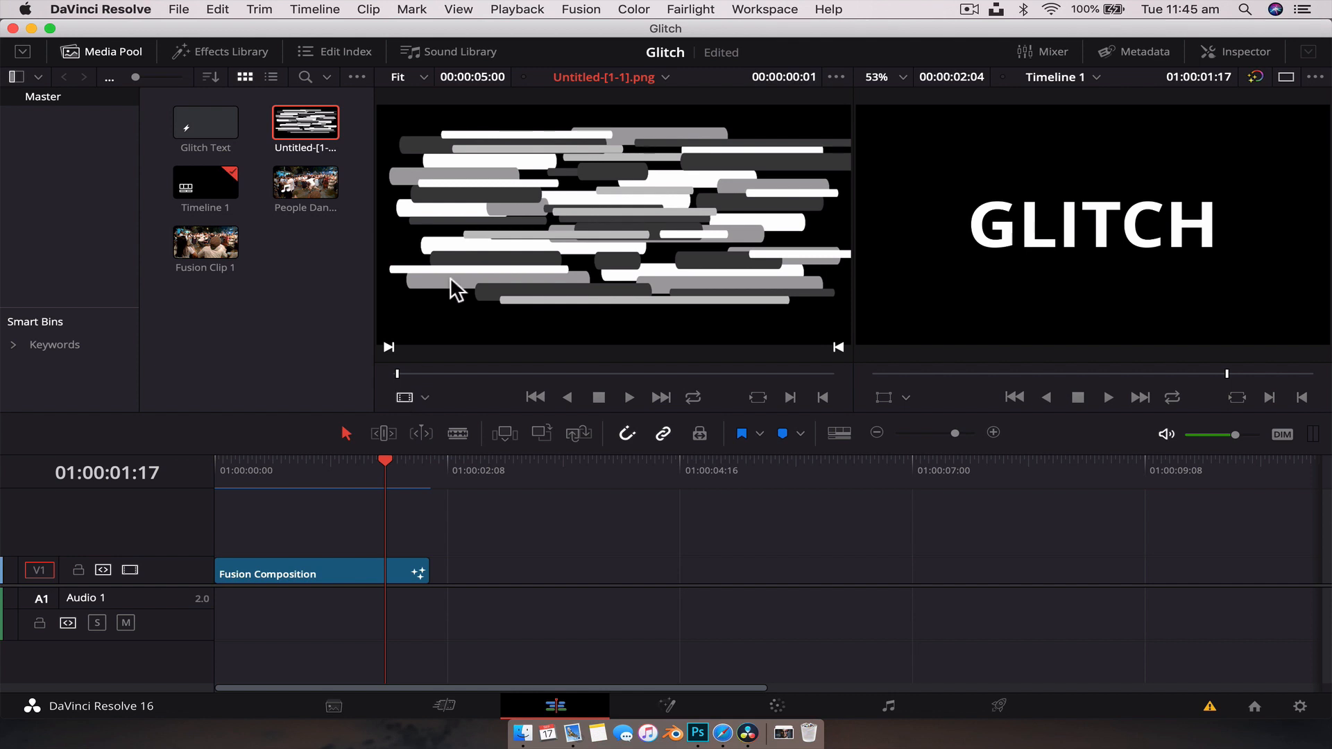
pyautogui.moveTo(672, 544)
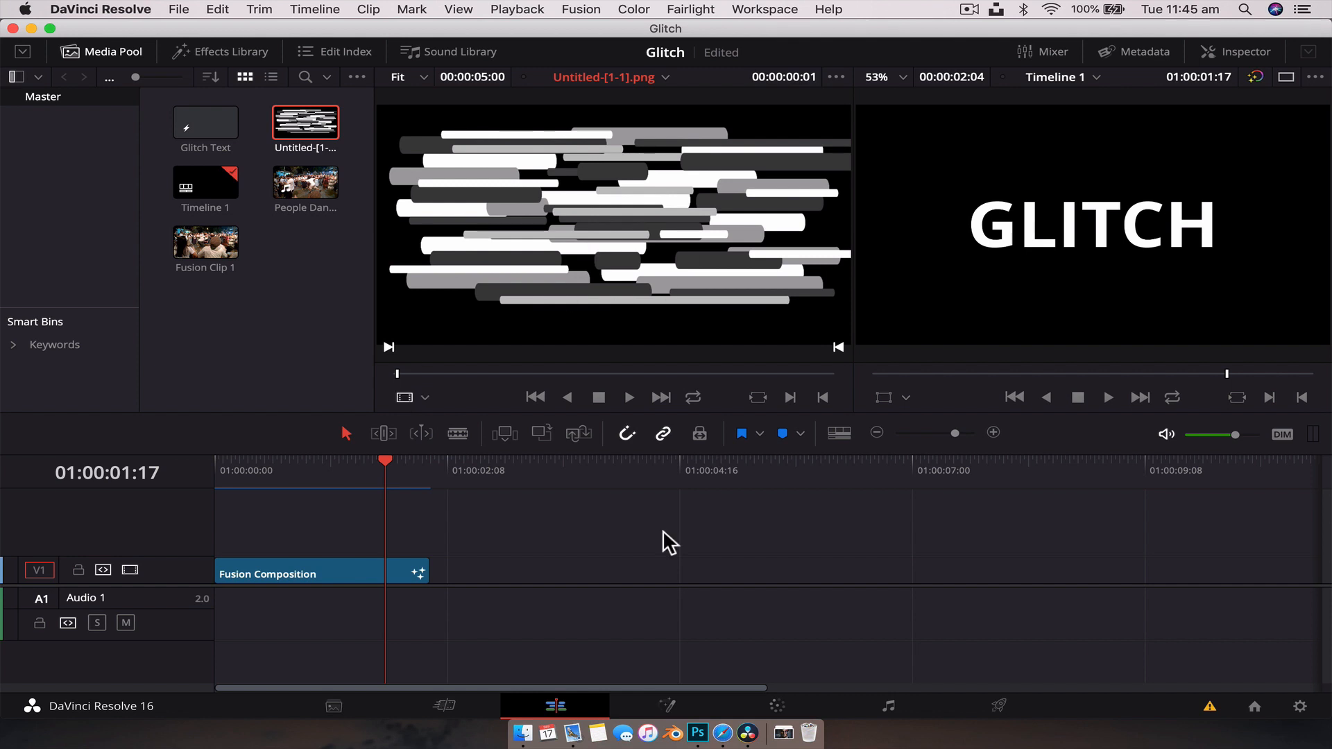
pyautogui.moveTo(669, 407)
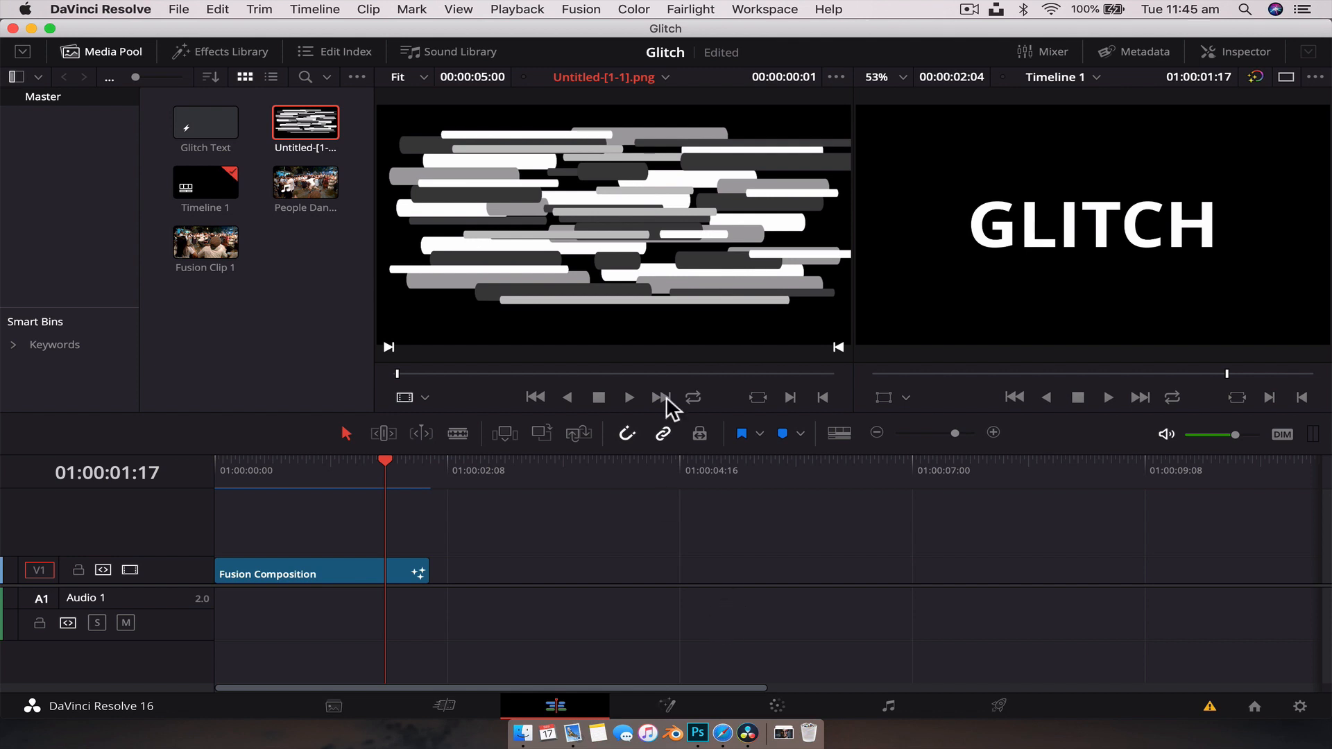
pyautogui.moveTo(696, 713)
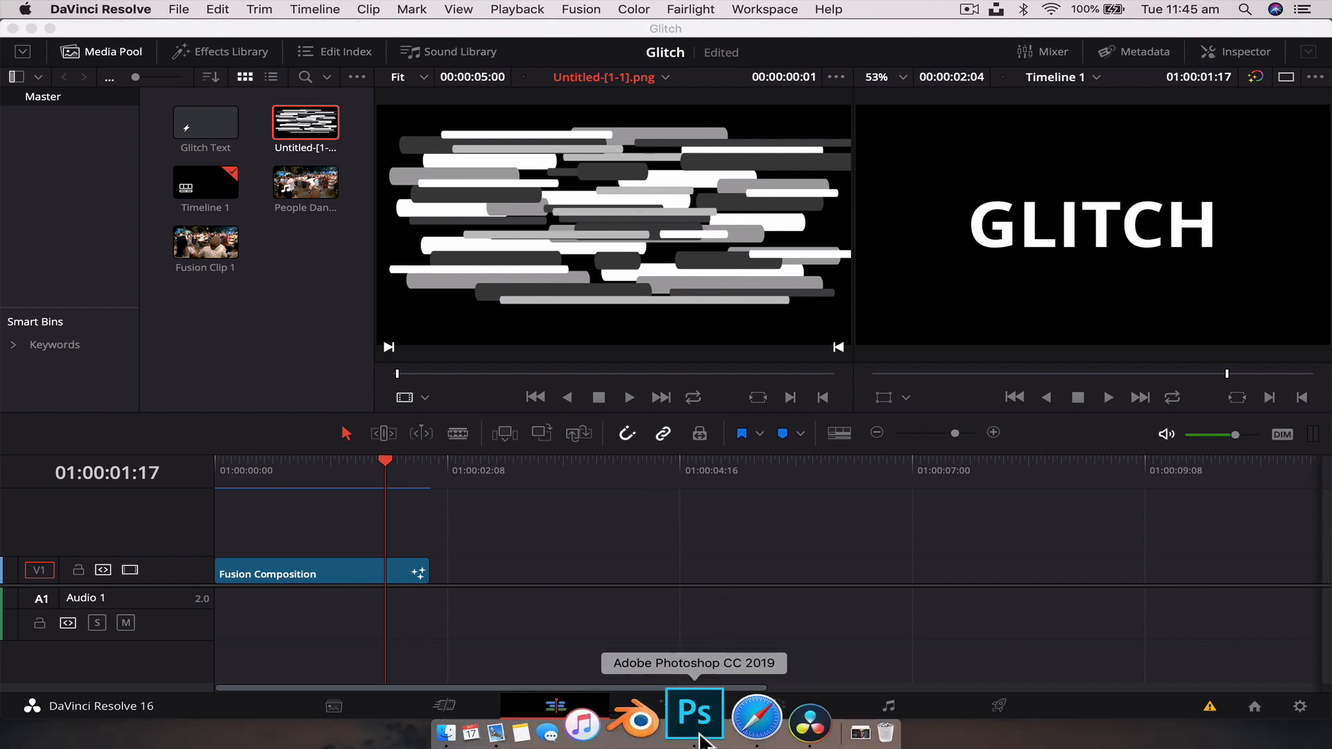
pyautogui.click(696, 731)
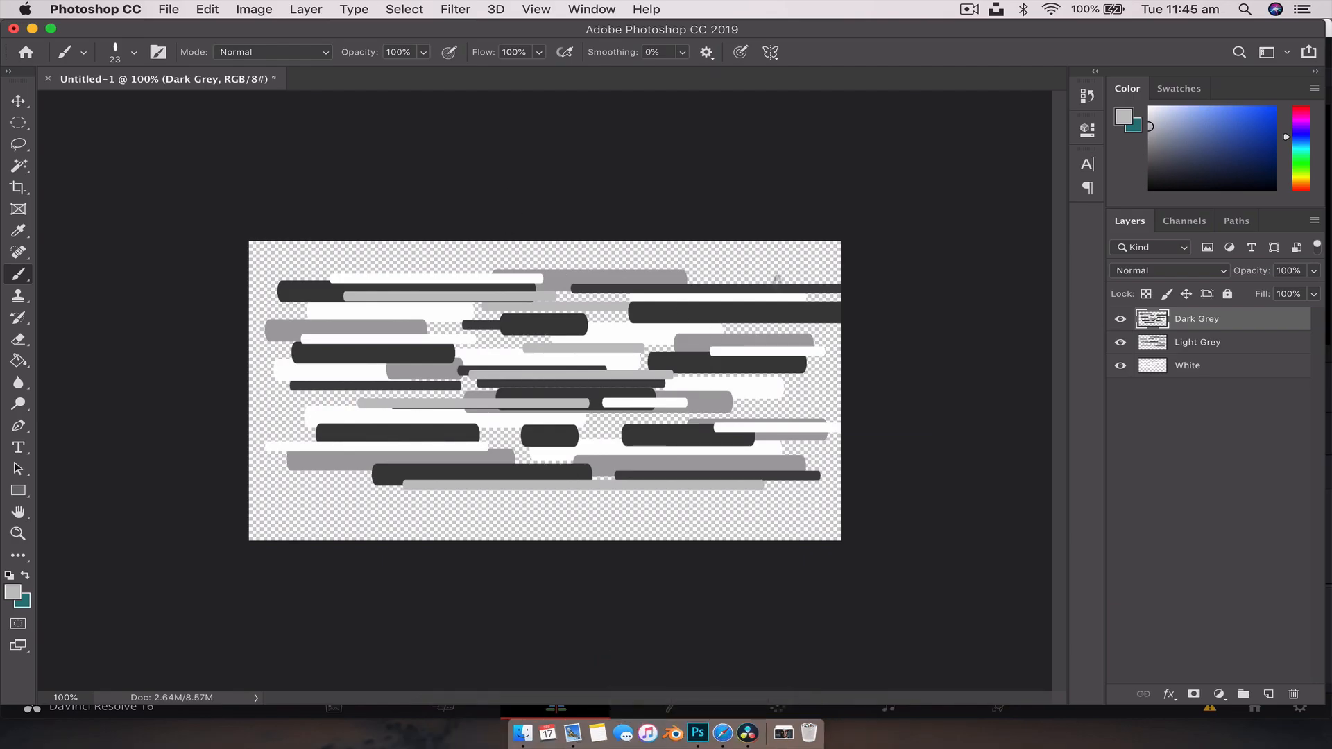
pyautogui.click(1186, 365)
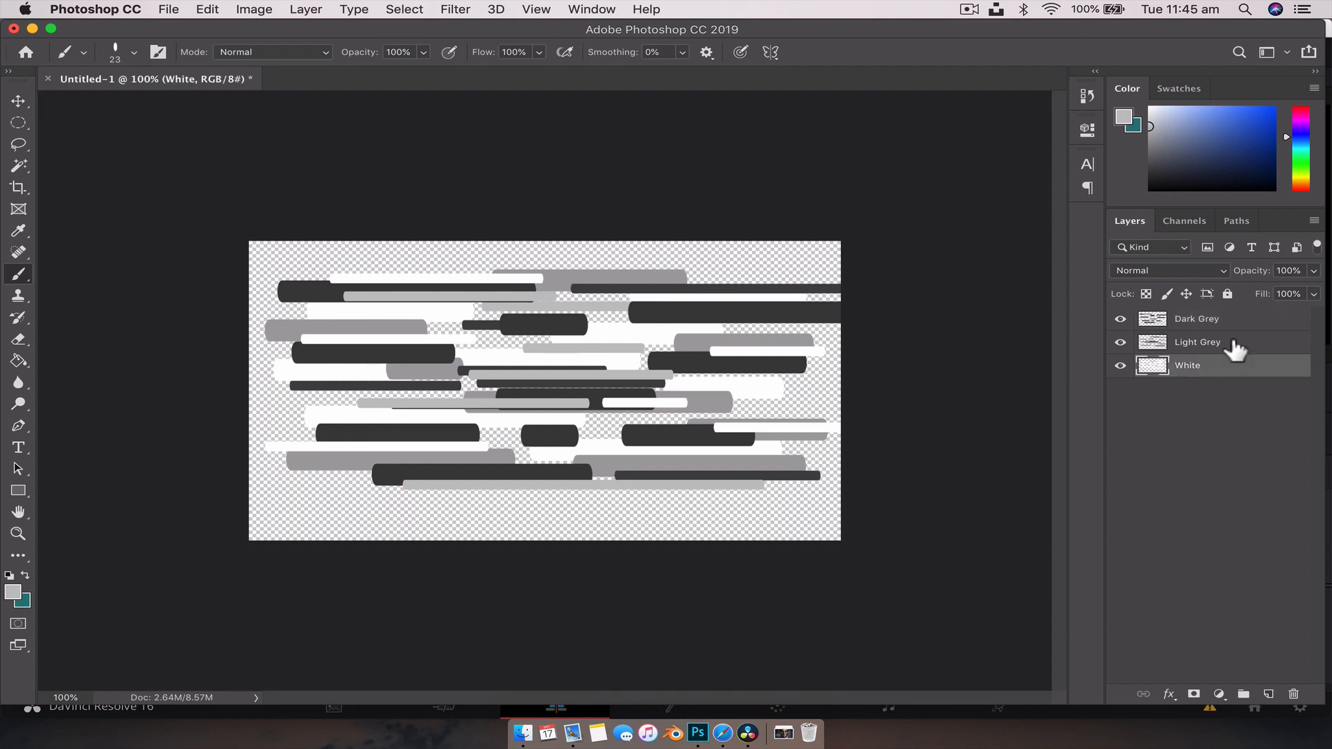
pyautogui.click(1196, 319)
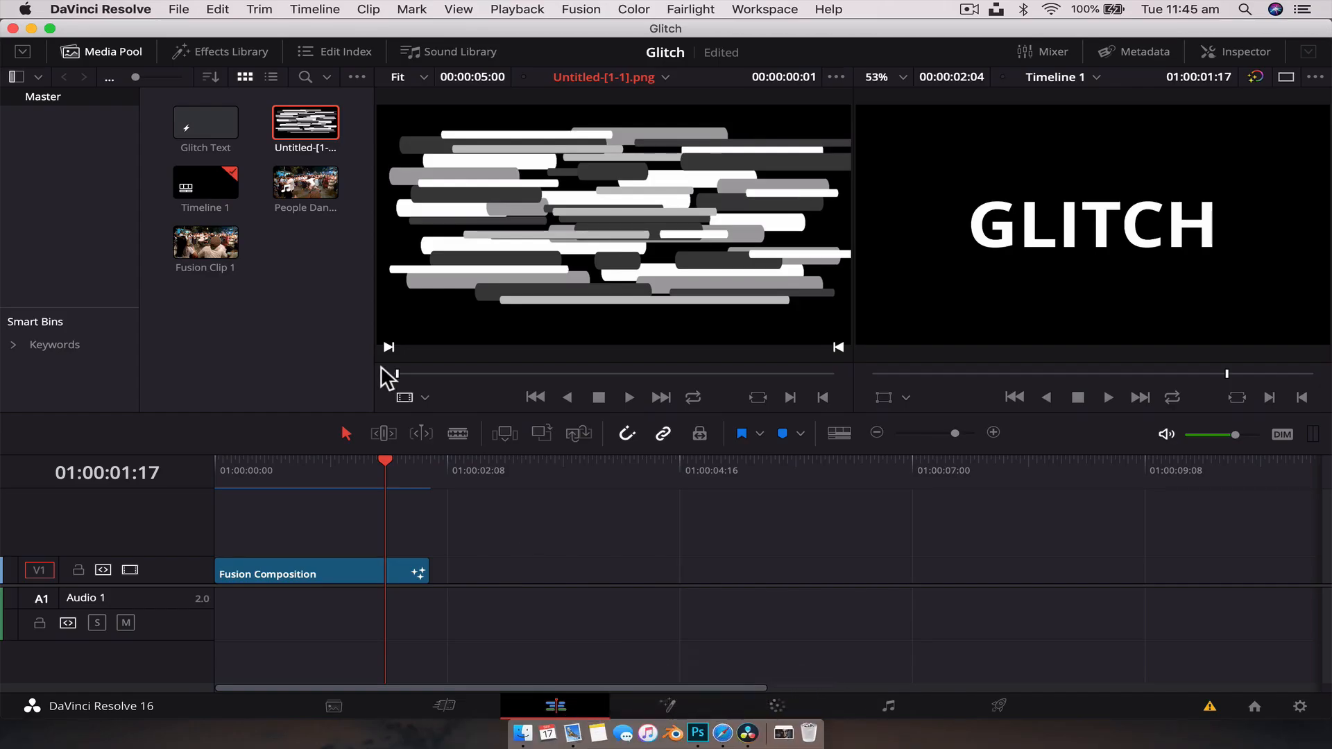
# Step: Create a Fusion composition named 'Glitch Text', add it to the timeline and enter its node graph
pyautogui.click(484, 470)
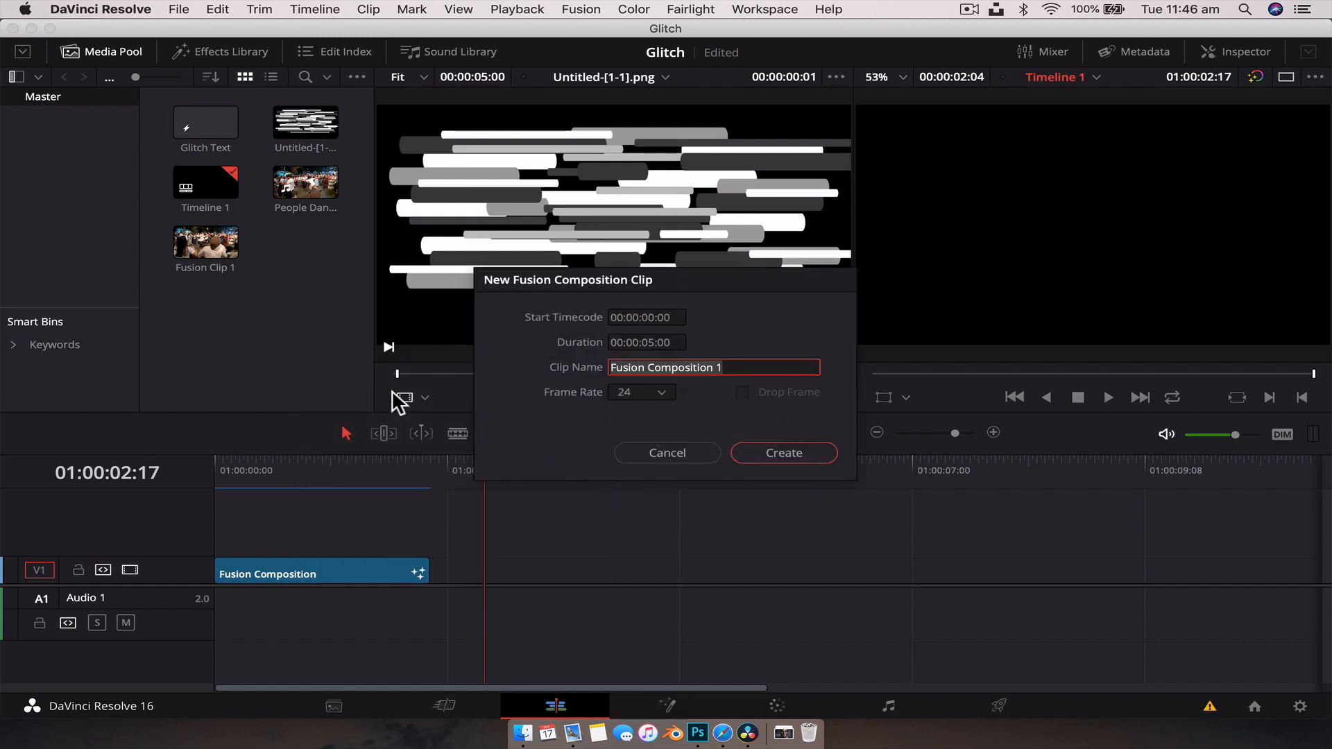
pyautogui.write('Glitch Text')
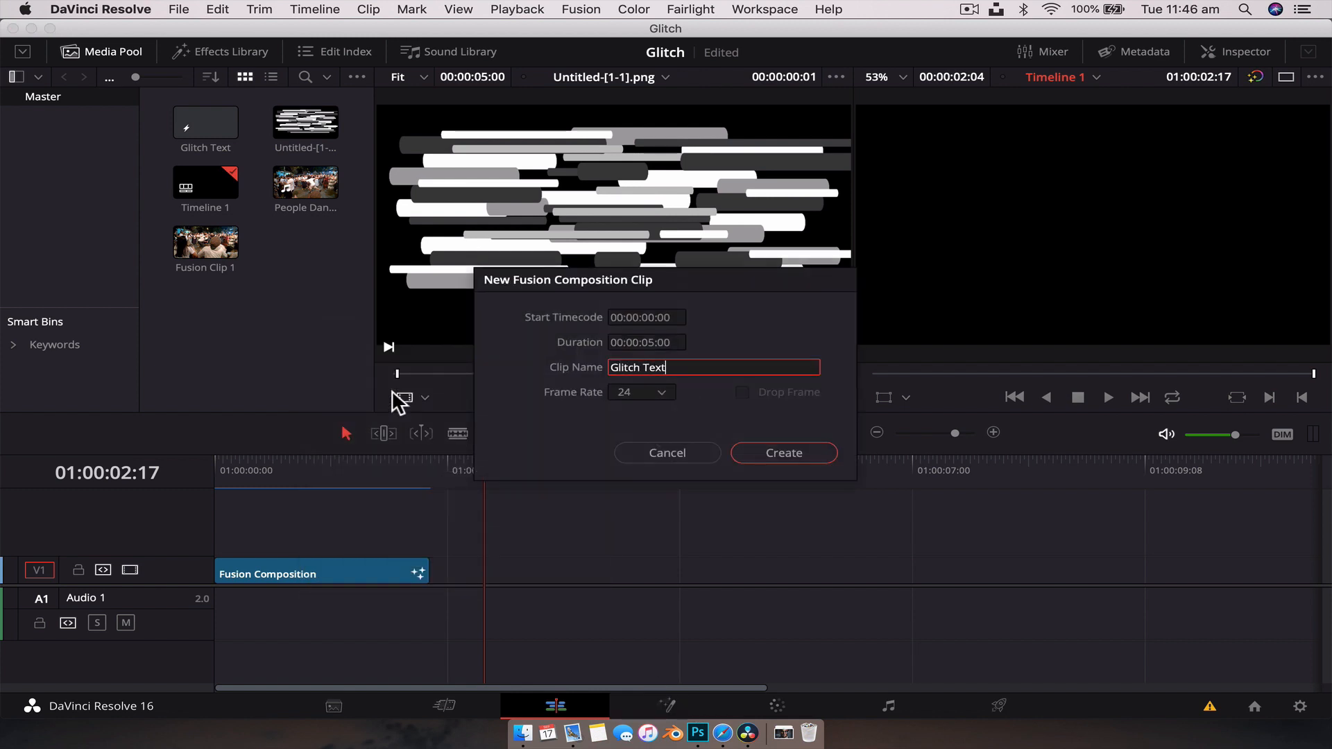
pyautogui.click(783, 453)
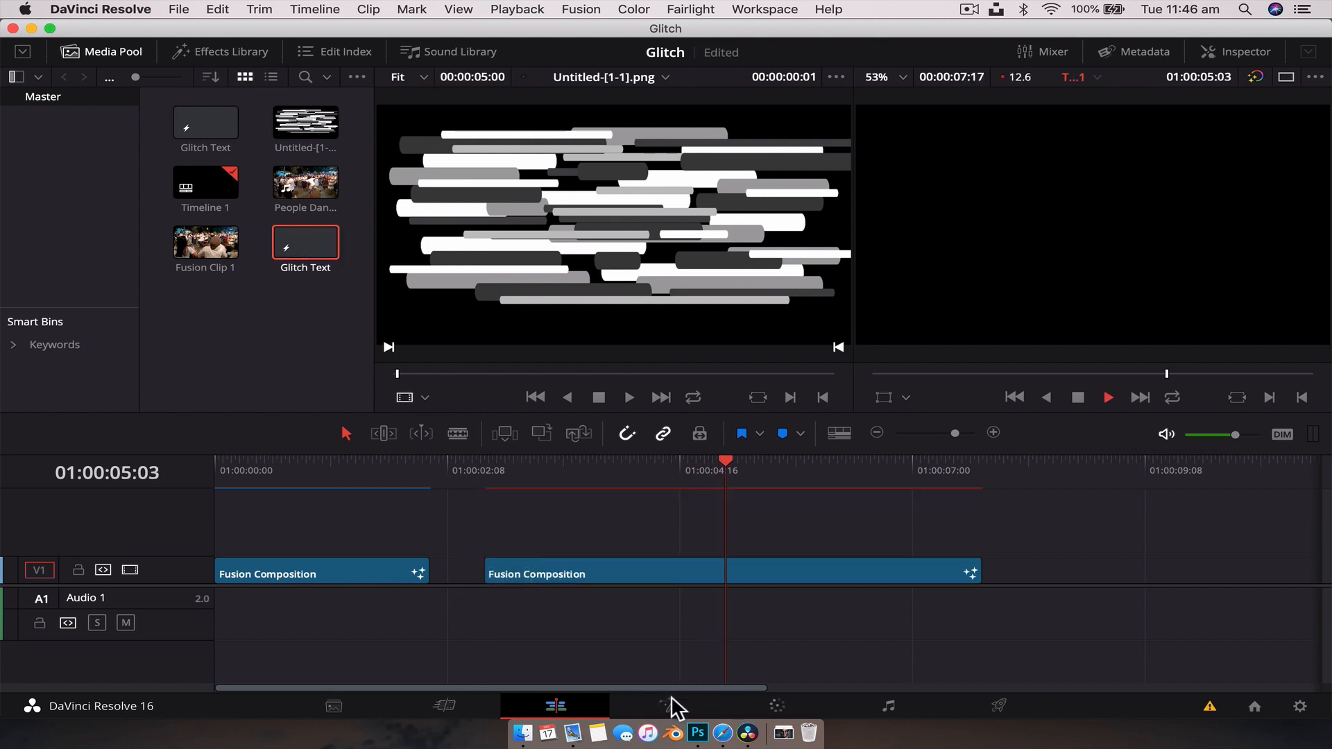
pyautogui.click(666, 704)
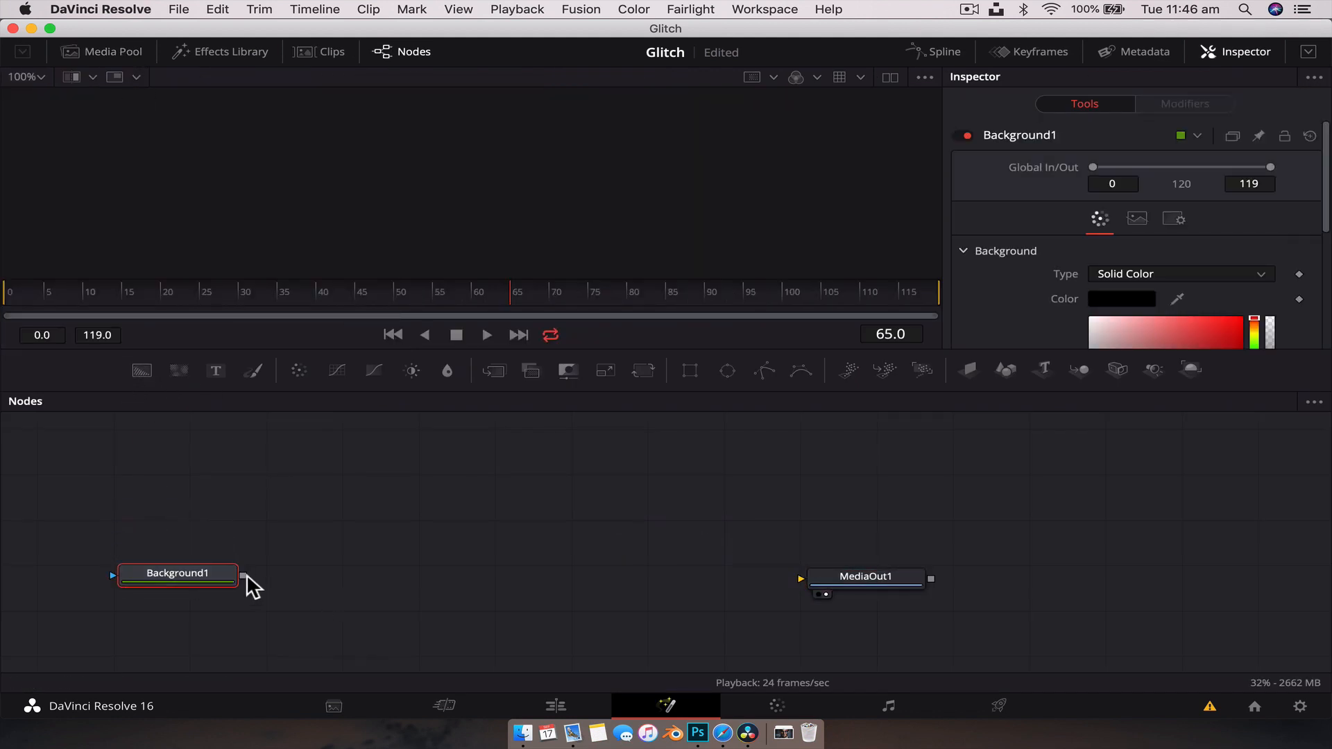
# Step: Merge a Text+ node over Background1 reading 'GLITCH' in white, sized up to about 0.26
pyautogui.moveTo(242, 574); pyautogui.dragTo(799, 578)
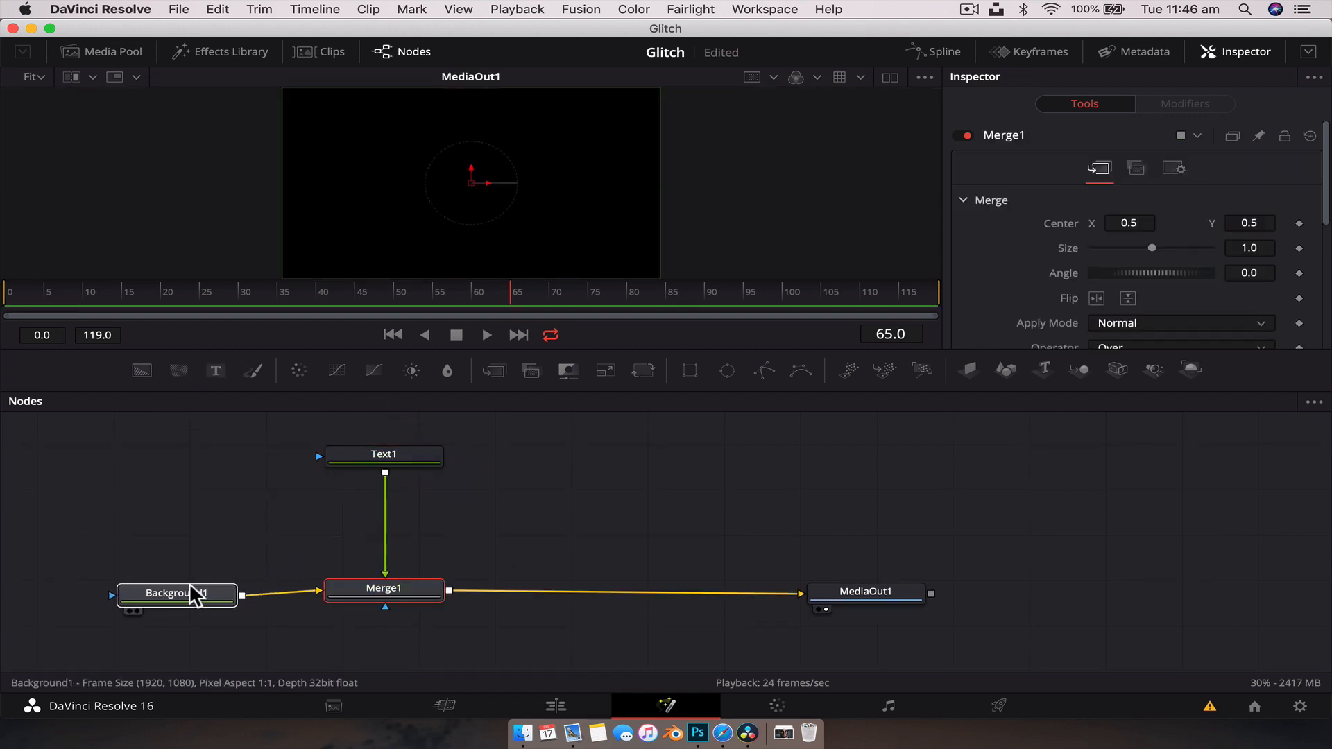
pyautogui.click(383, 453)
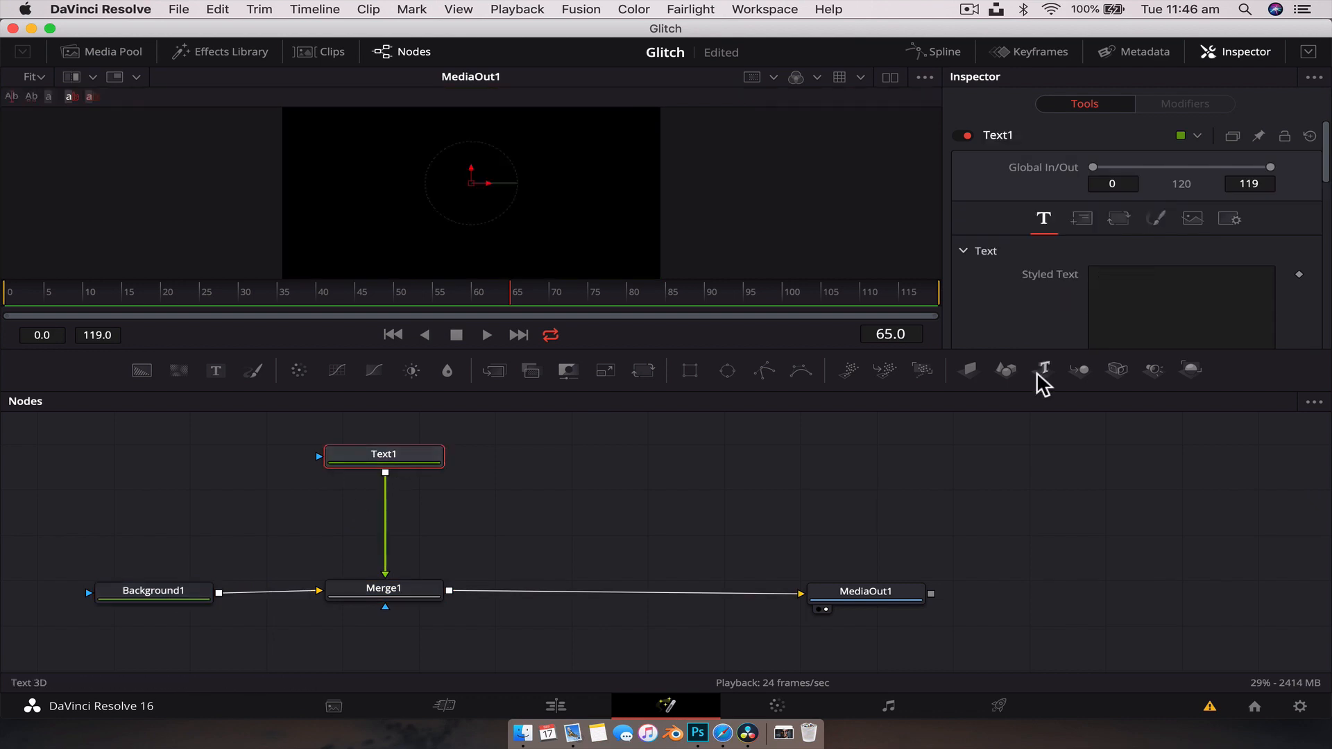
pyautogui.write('Glit')
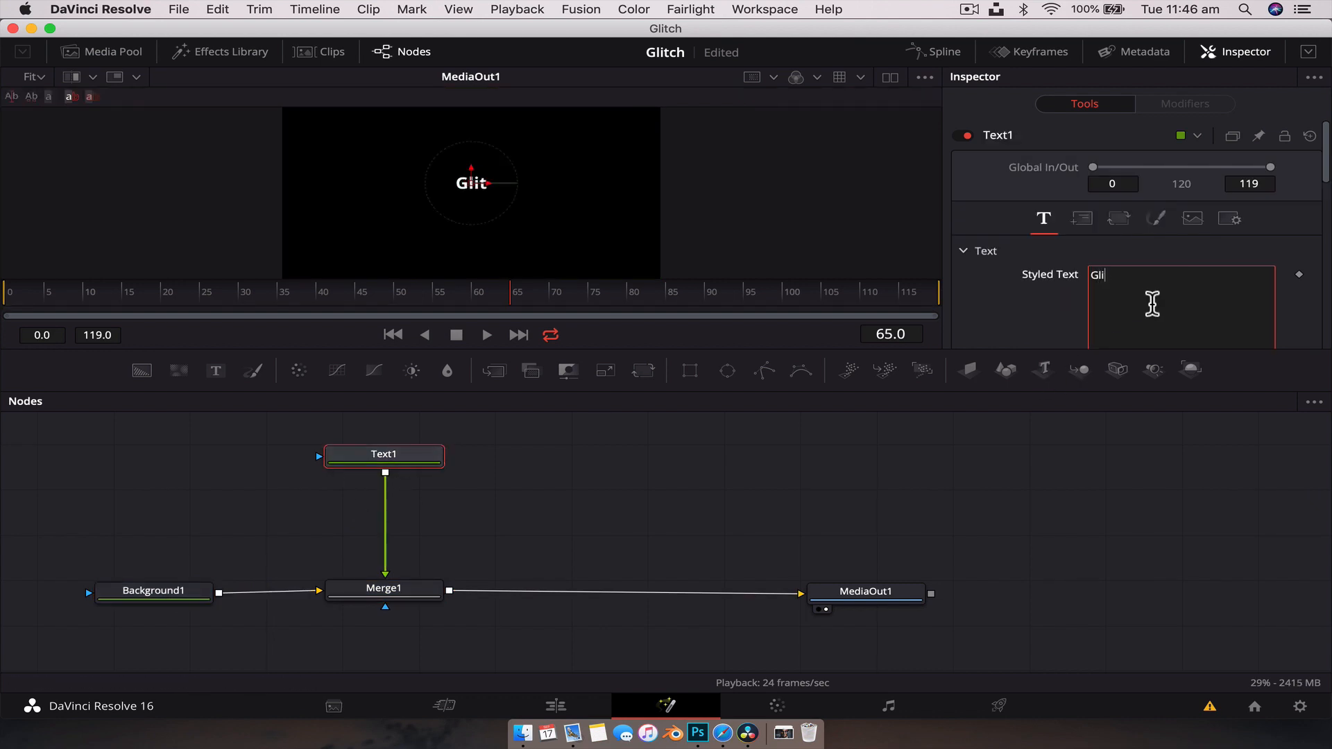
pyautogui.write('GLITCH')
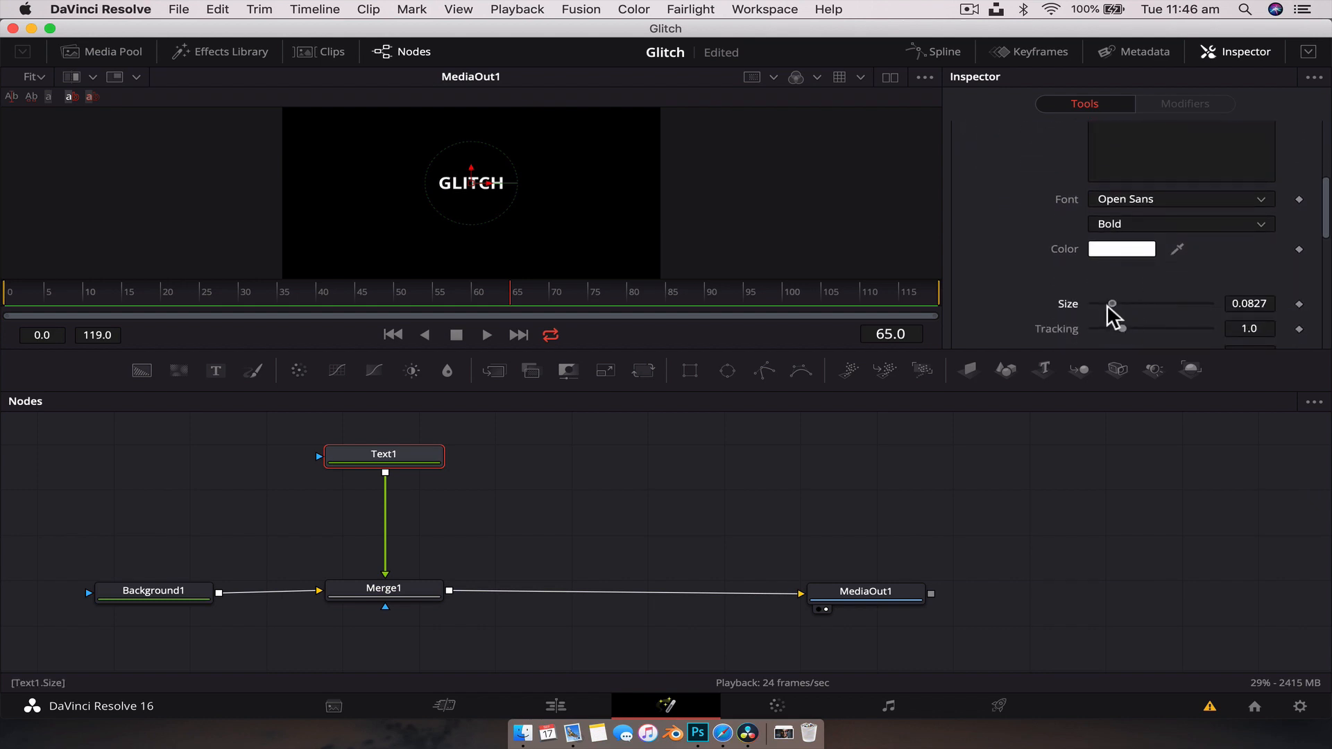
pyautogui.moveTo(1110, 303); pyautogui.dragTo(1153, 304)
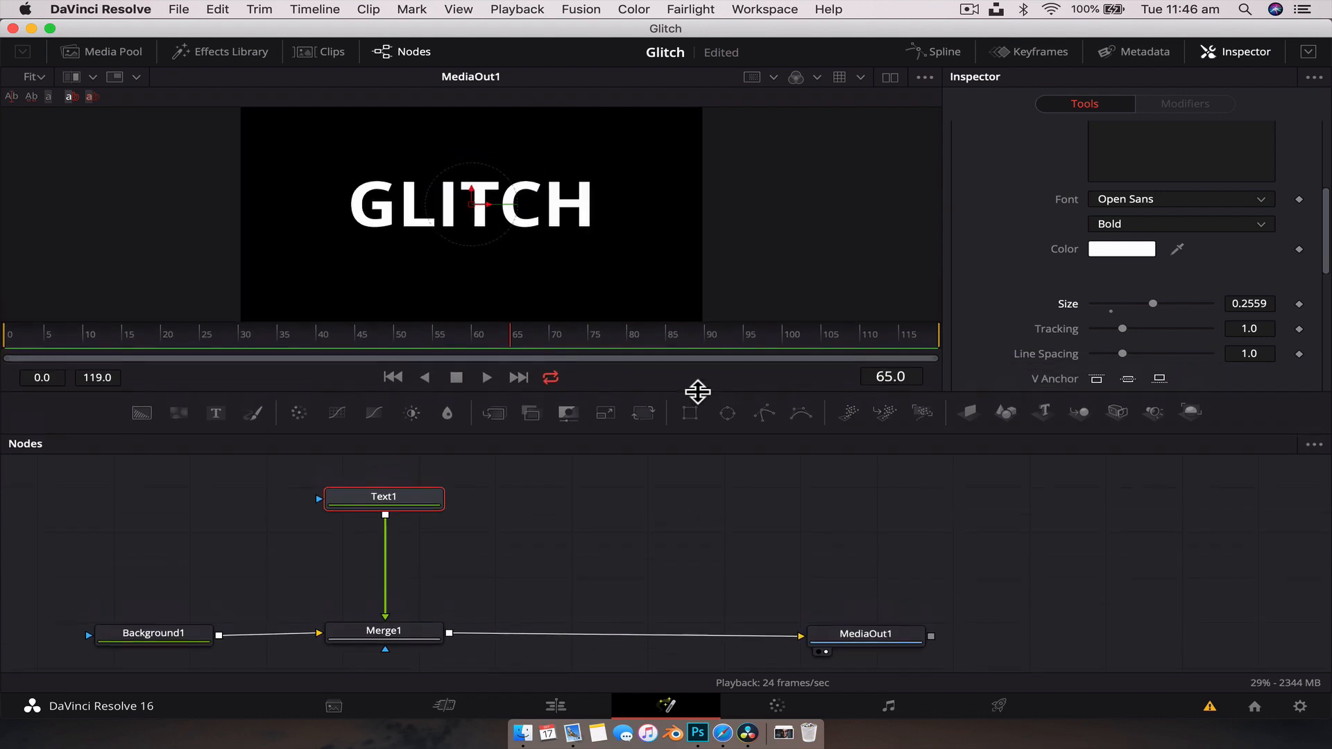
pyautogui.click(143, 619)
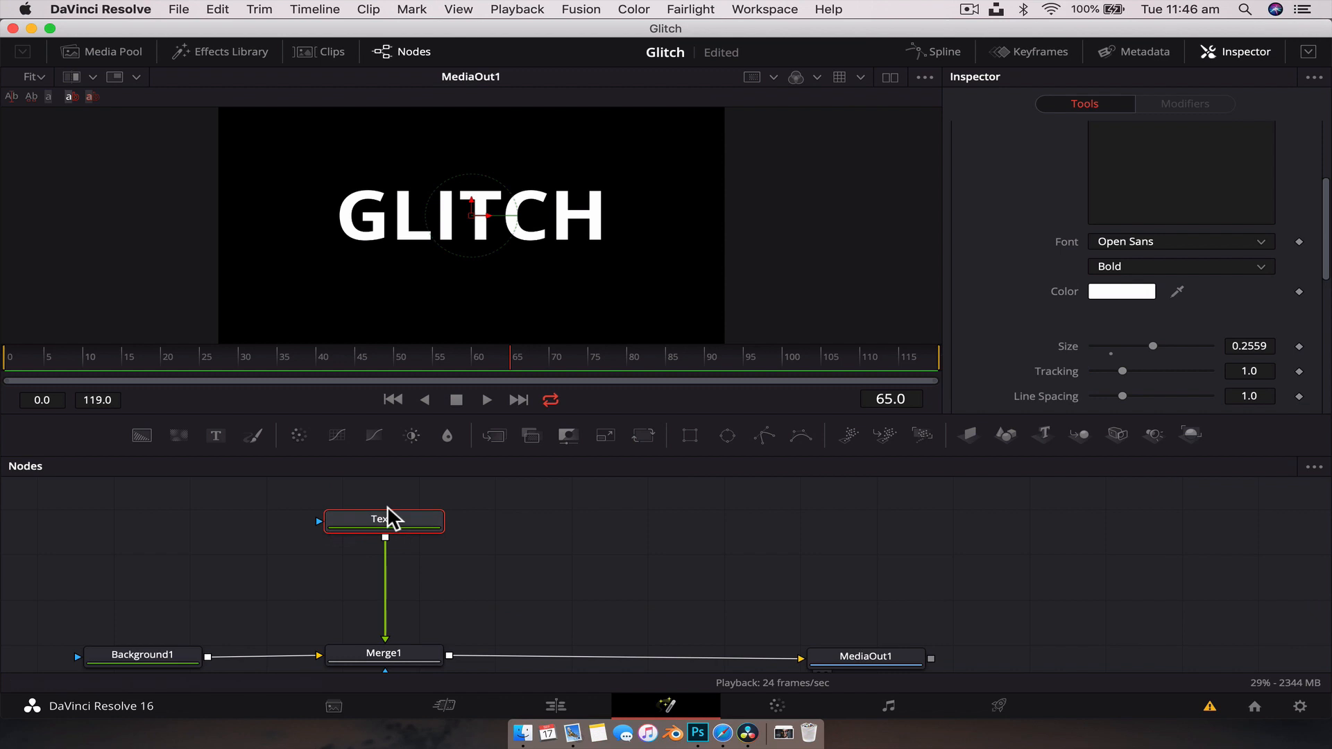
# Step: Insert a Displace node after Text1 with Refraction Strength dragged down to 0.0
pyautogui.write('displ')
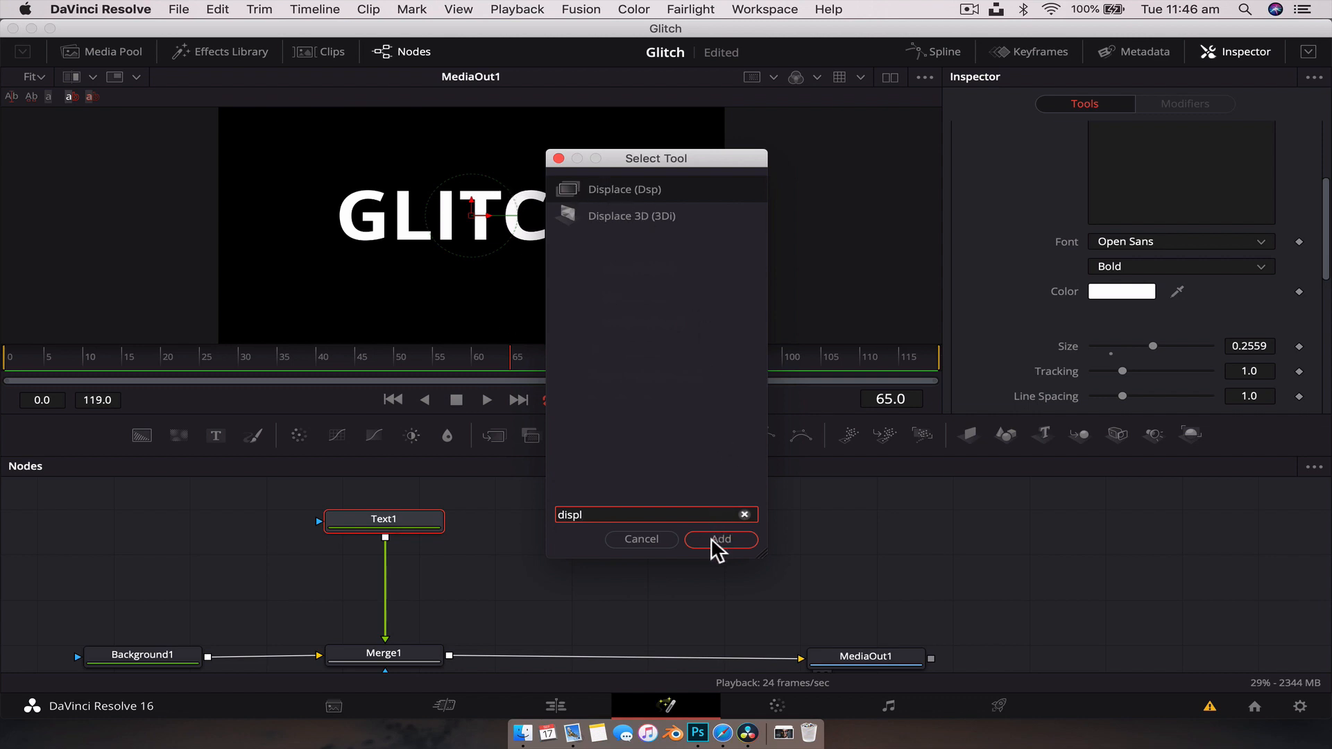
pyautogui.click(720, 539)
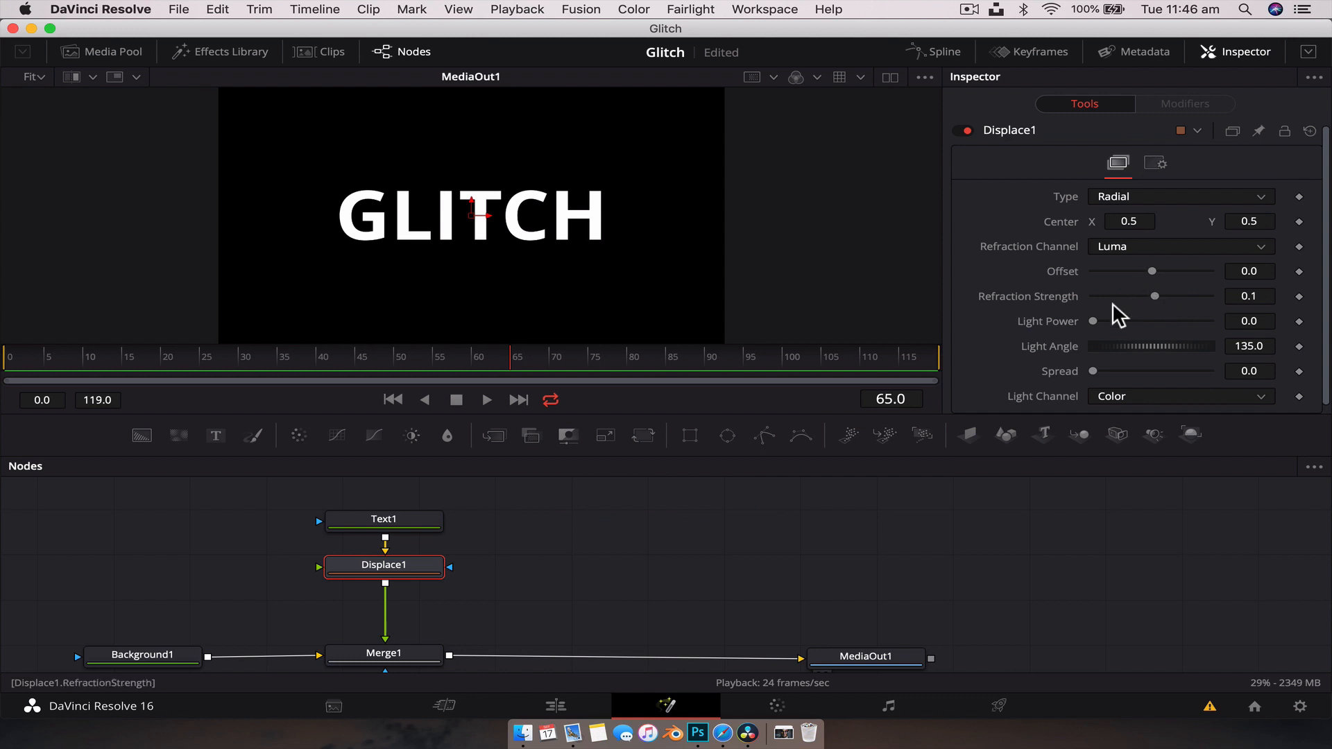
pyautogui.moveTo(1153, 296); pyautogui.dragTo(1127, 295)
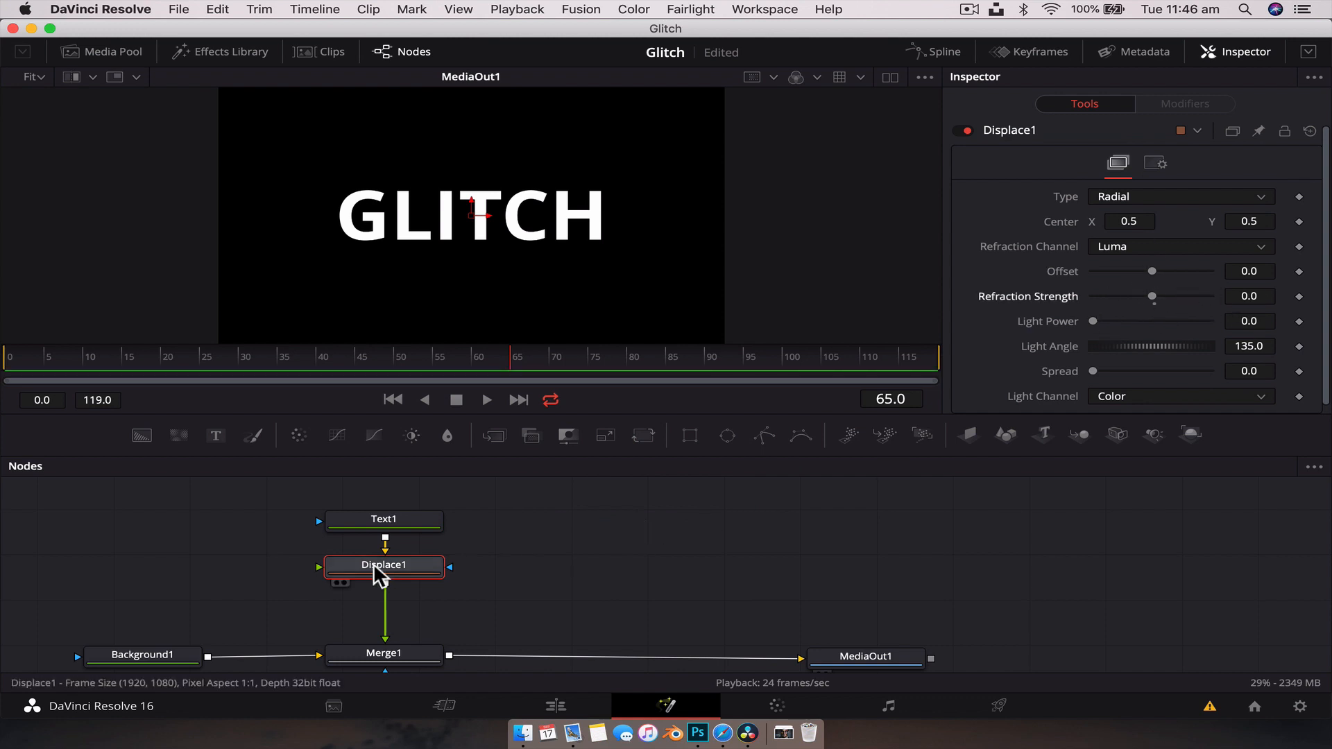
pyautogui.moveTo(319, 573)
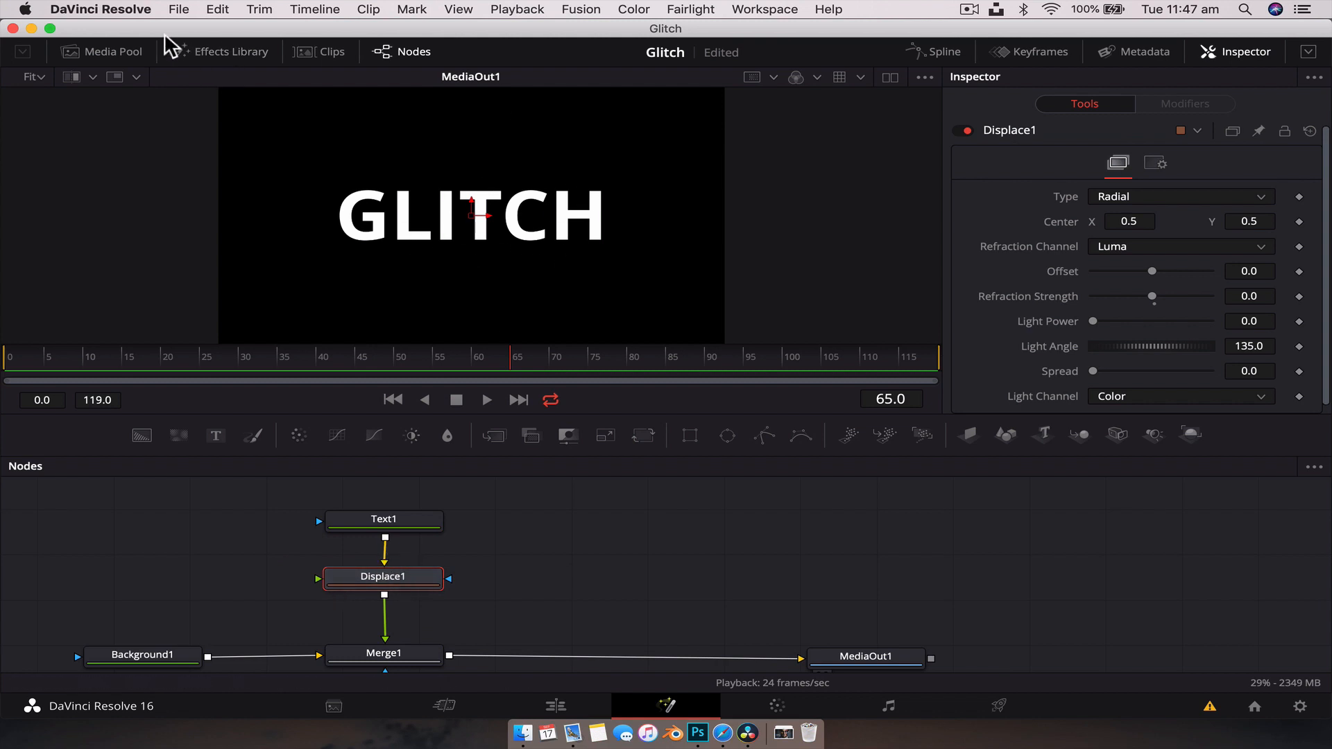
# Step: Drag Untitled-[1-1].png from the Media Pool into the graph and rename it GlitchTexture
pyautogui.click(111, 51)
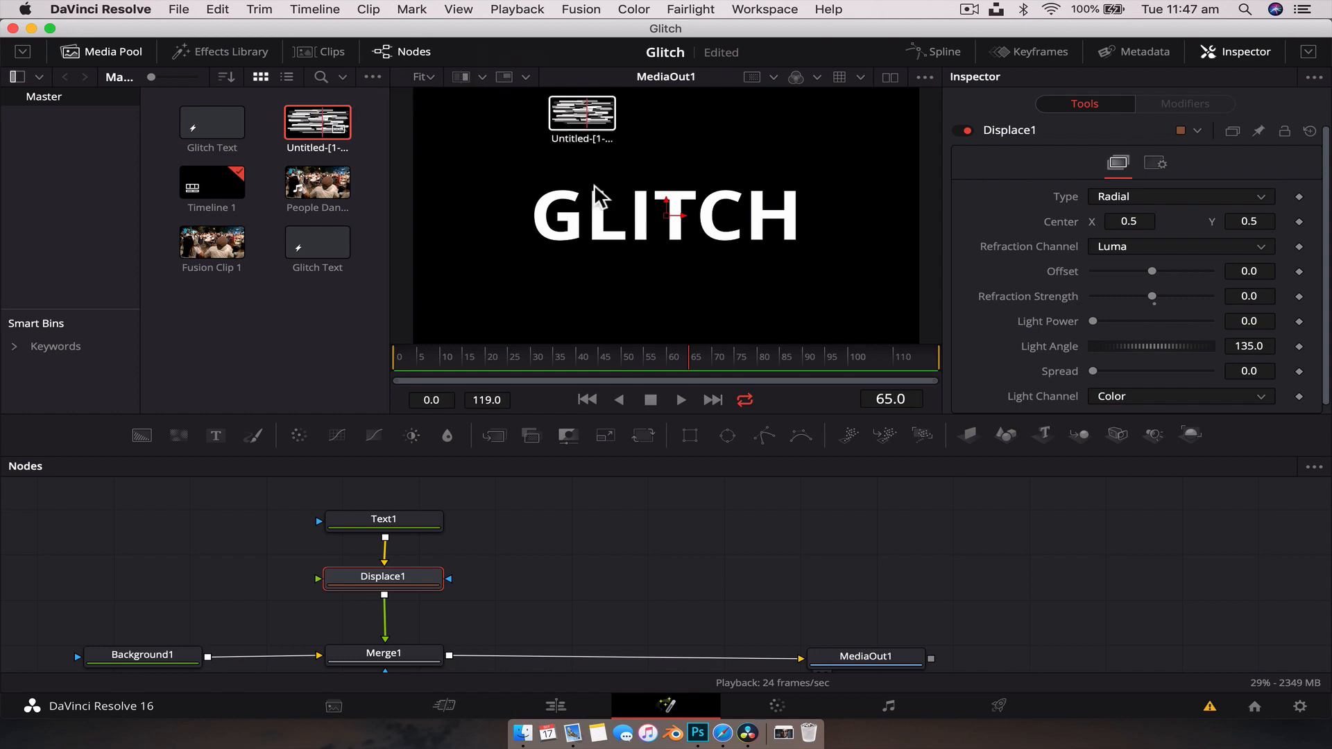
pyautogui.moveTo(581, 115); pyautogui.dragTo(201, 571)
pyautogui.write('GlitchTextur')
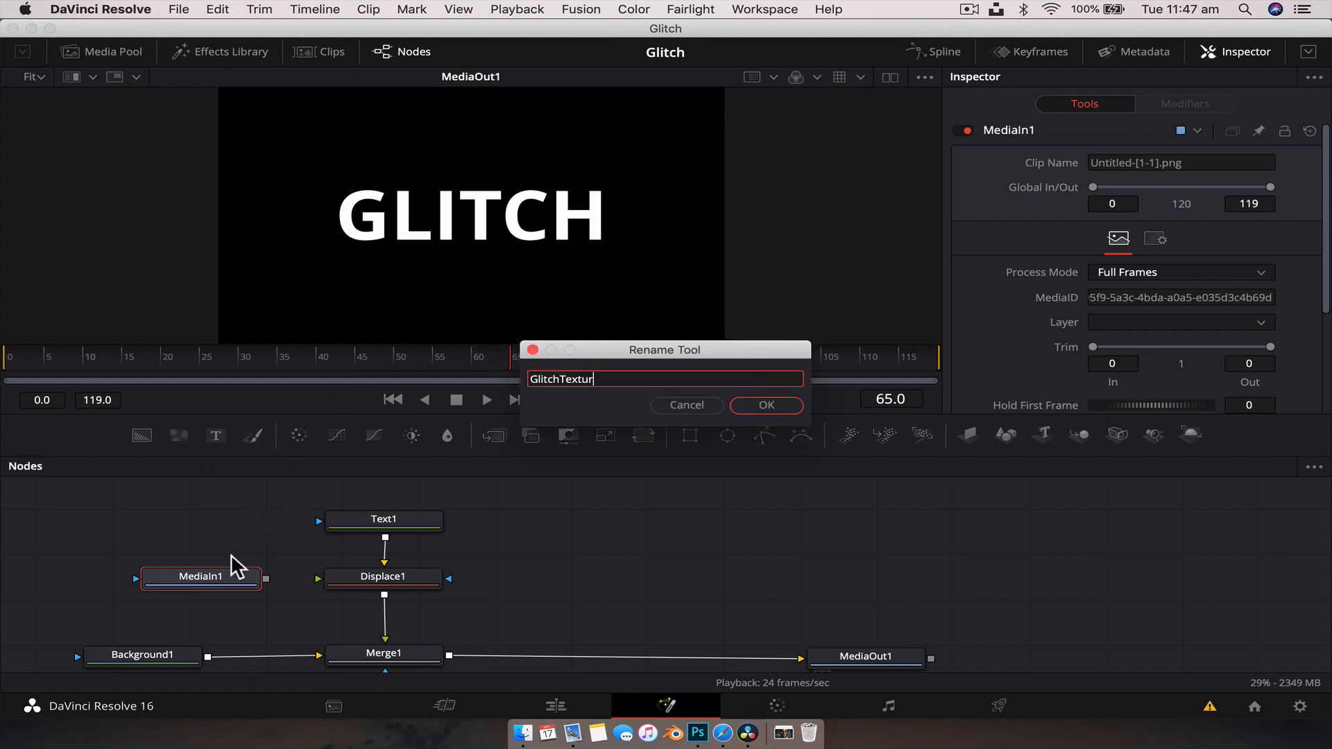
pyautogui.click(763, 405)
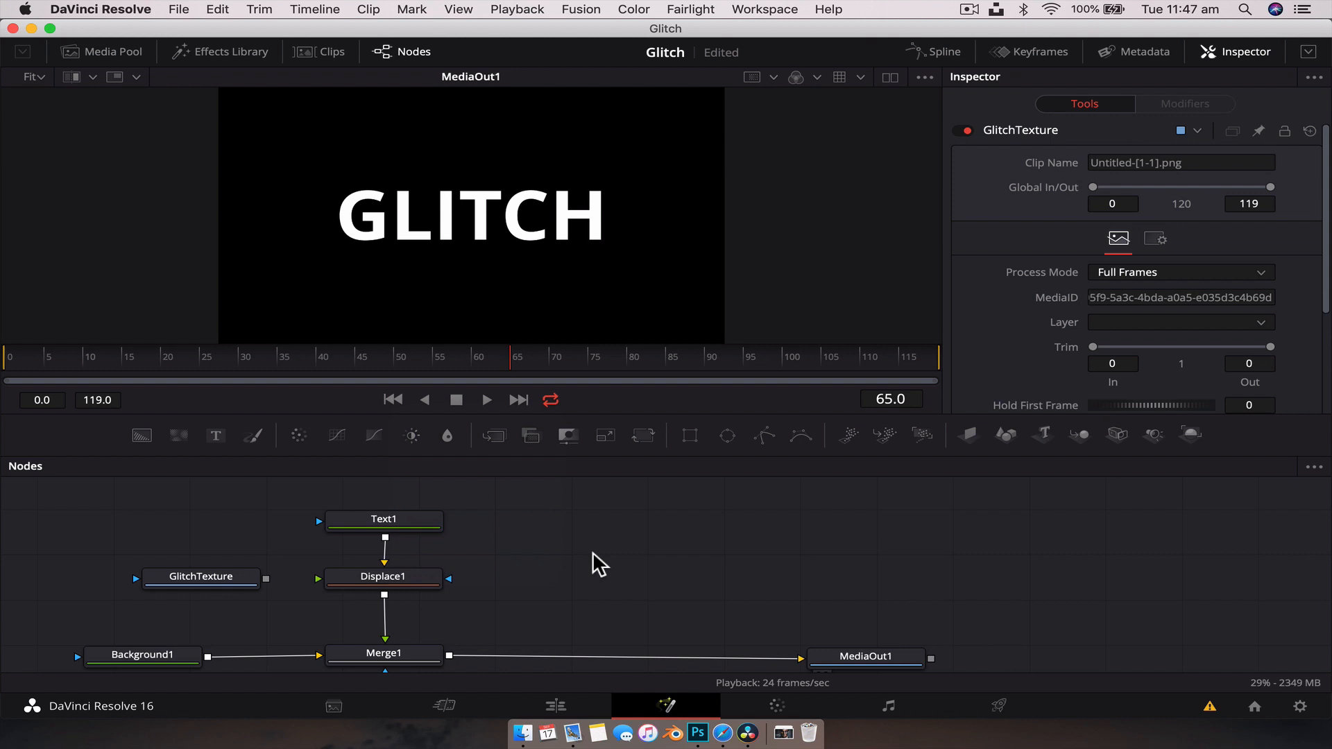
pyautogui.moveTo(405, 505)
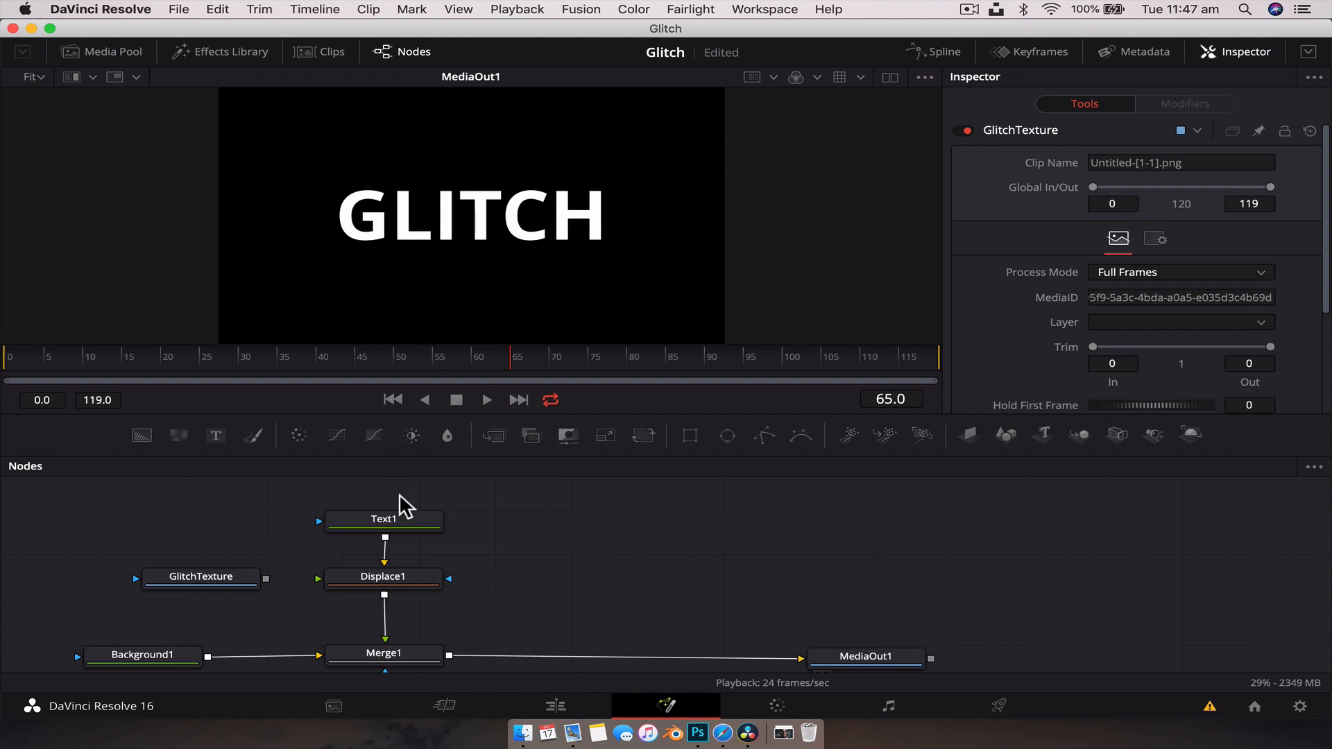
pyautogui.click(383, 519)
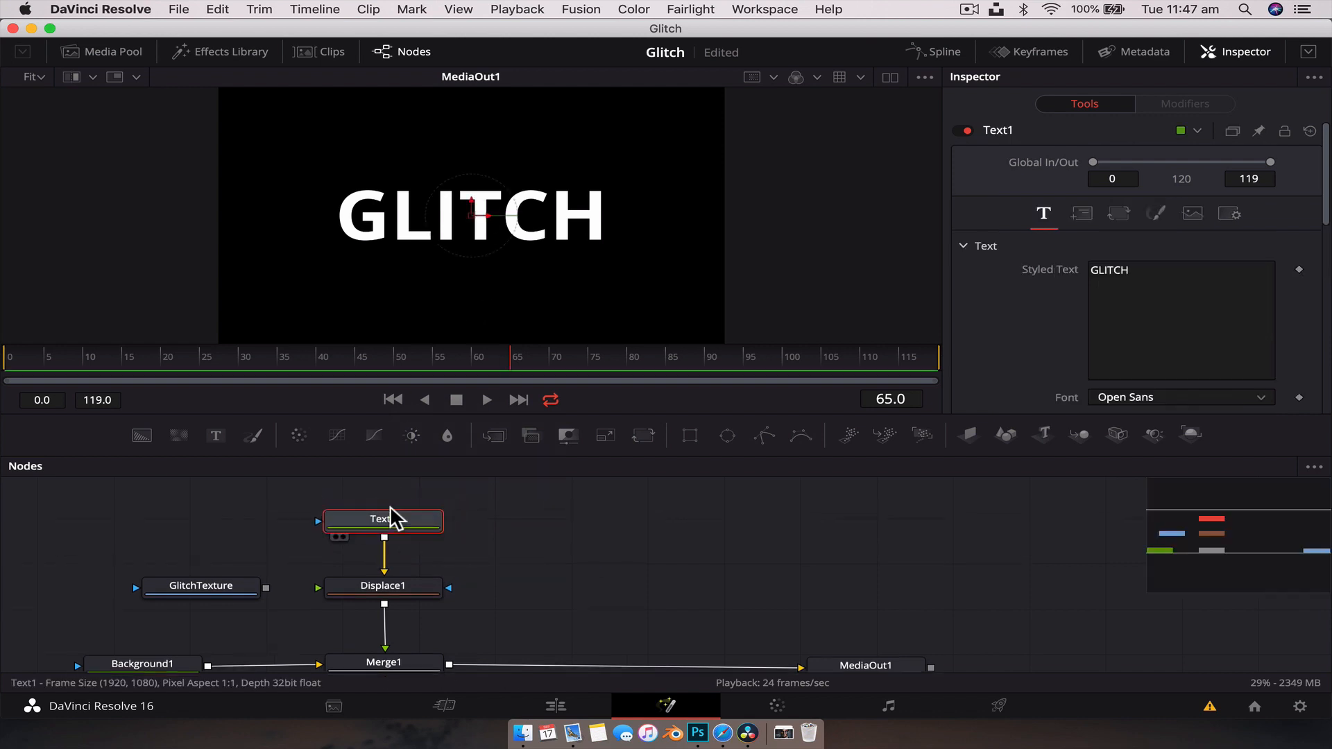
pyautogui.click(200, 588)
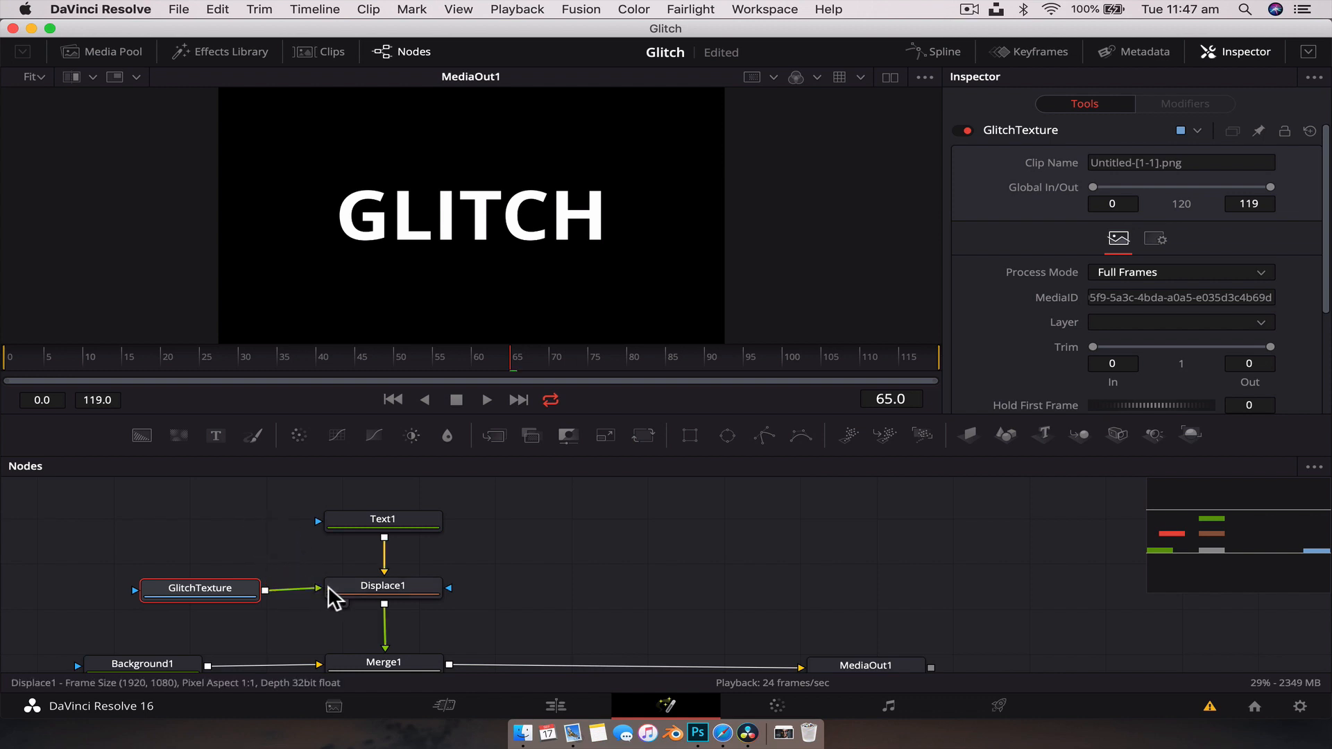
pyautogui.click(200, 588)
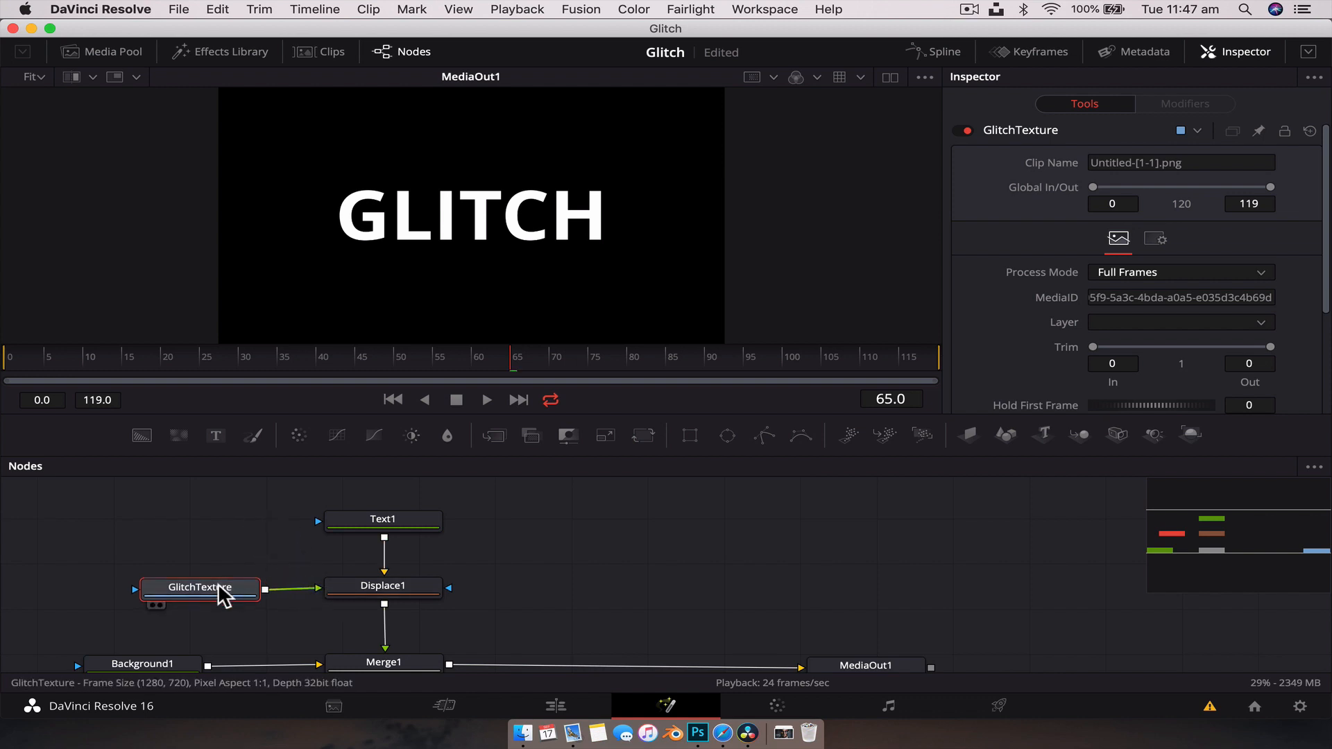
pyautogui.click(200, 587)
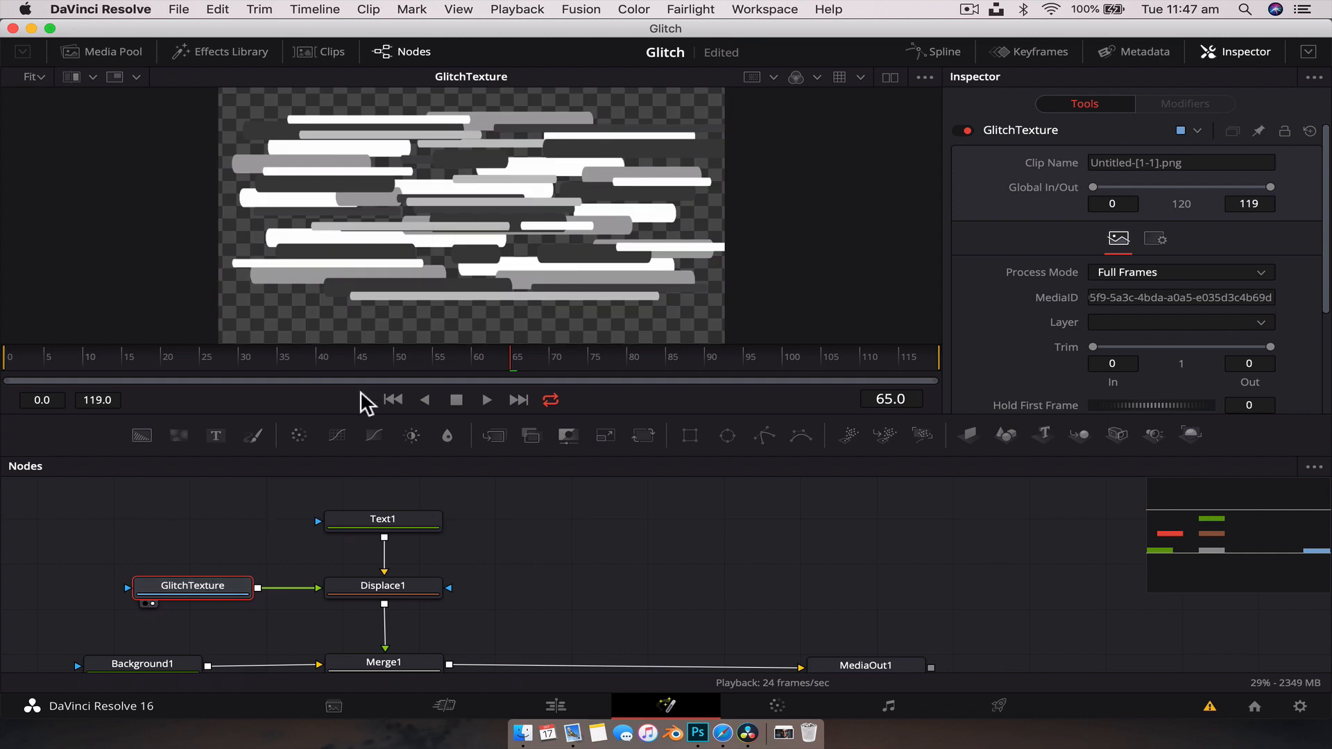
pyautogui.click(383, 519)
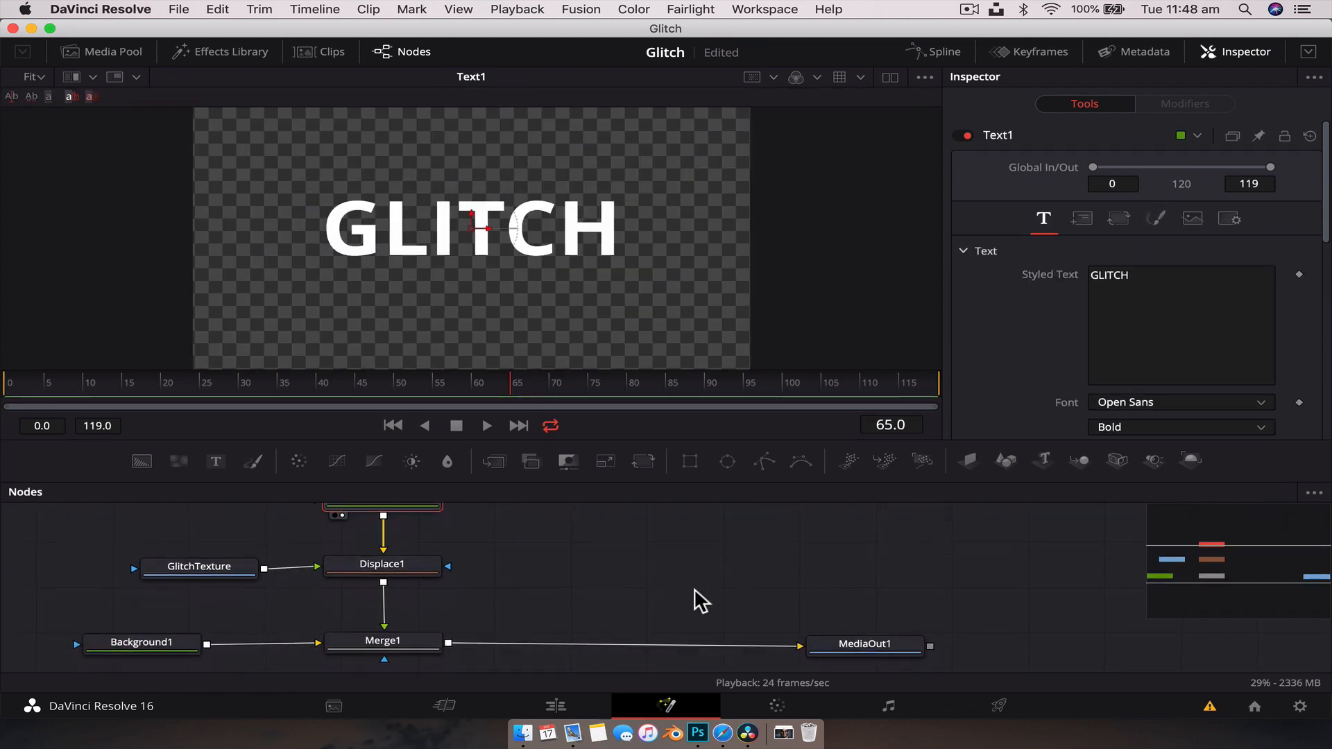
pyautogui.click(863, 642)
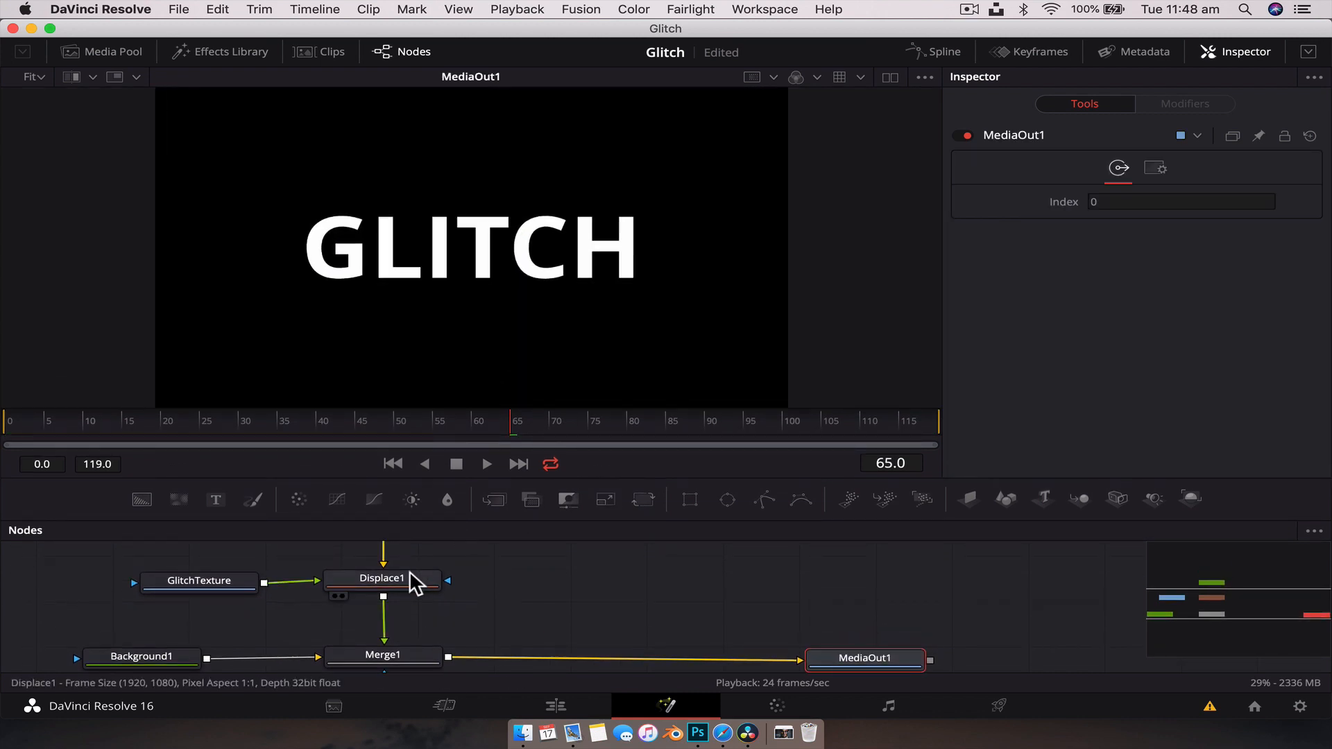
pyautogui.click(383, 577)
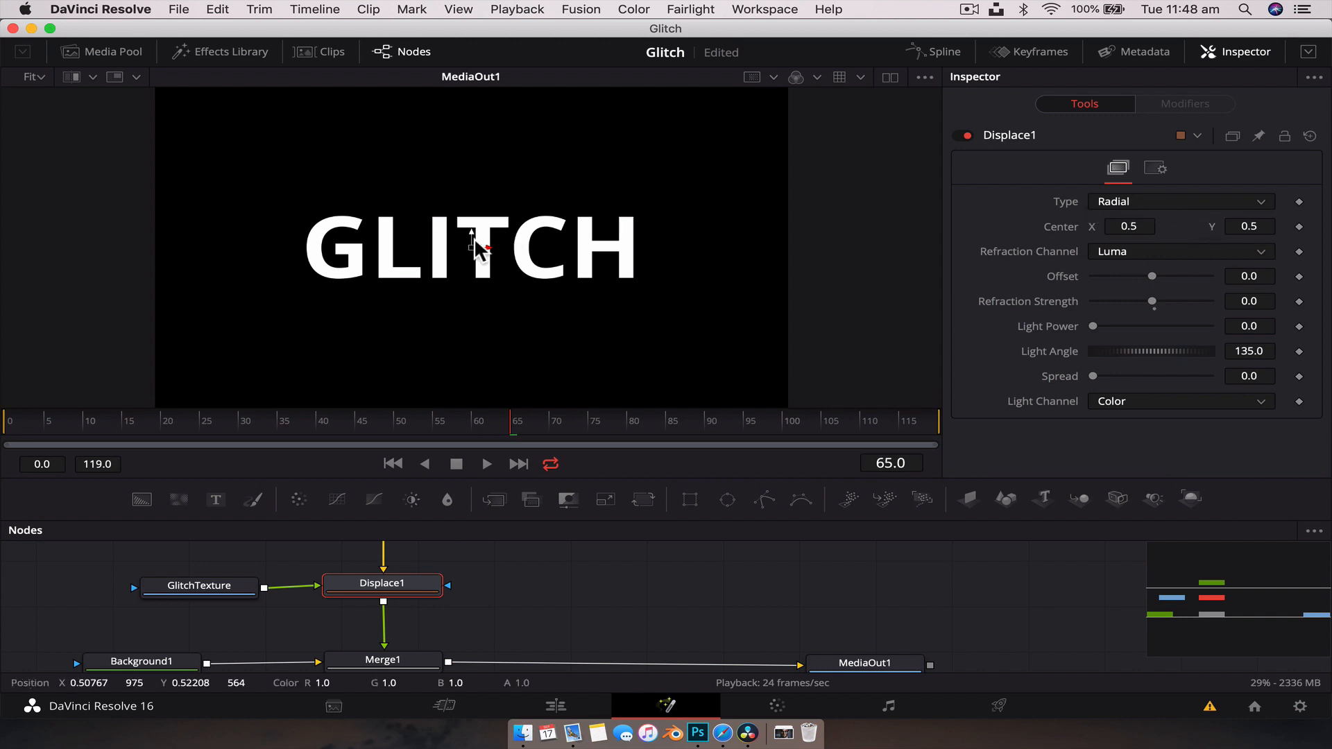
pyautogui.click(202, 584)
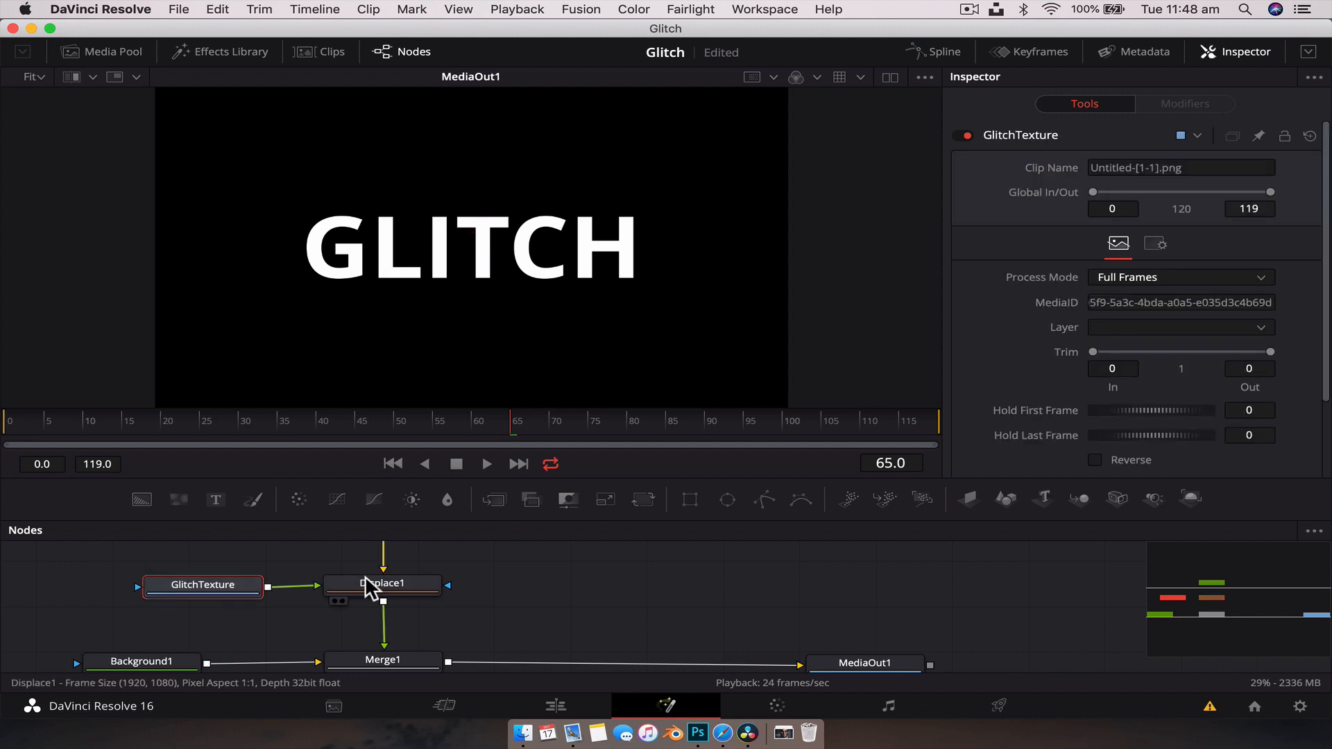
# Step: Test Displace1's Refraction Strength up to 2.0 and negative, then set it back to 0
pyautogui.click(383, 584)
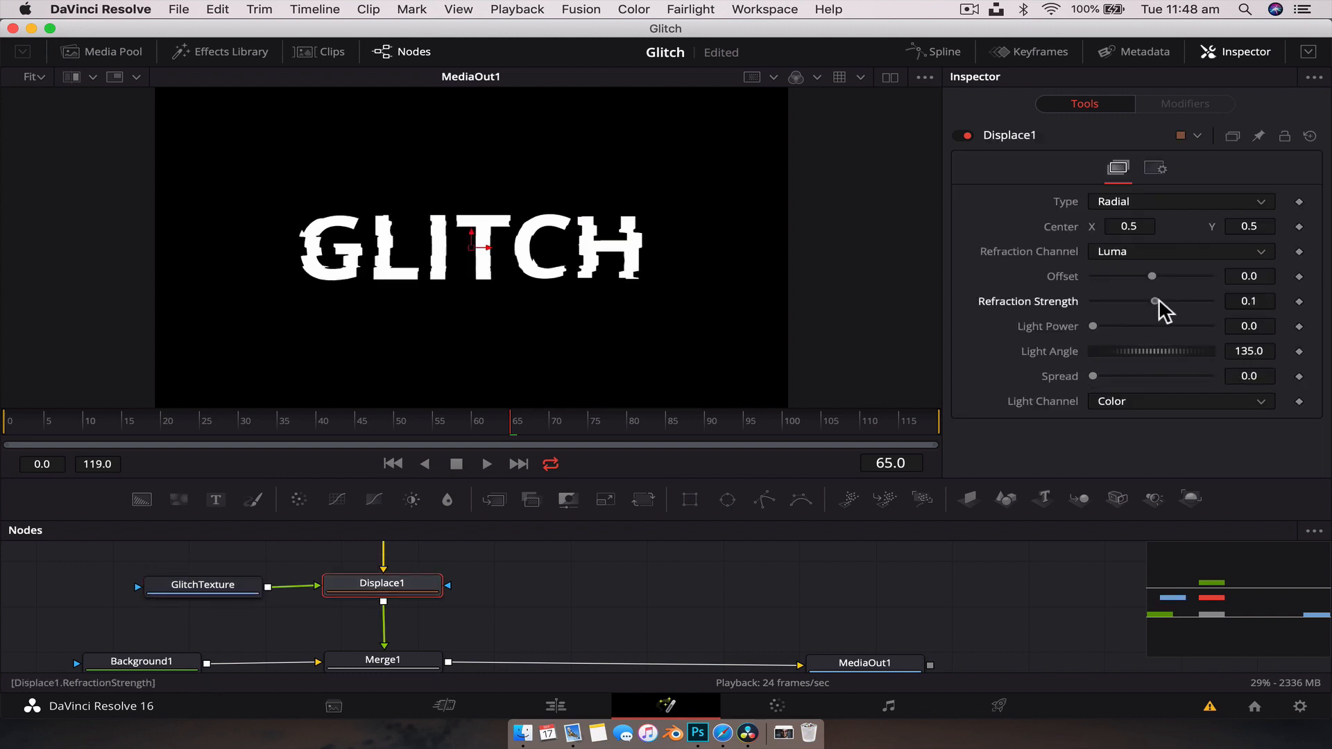
pyautogui.moveTo(1153, 301); pyautogui.dragTo(1160, 301)
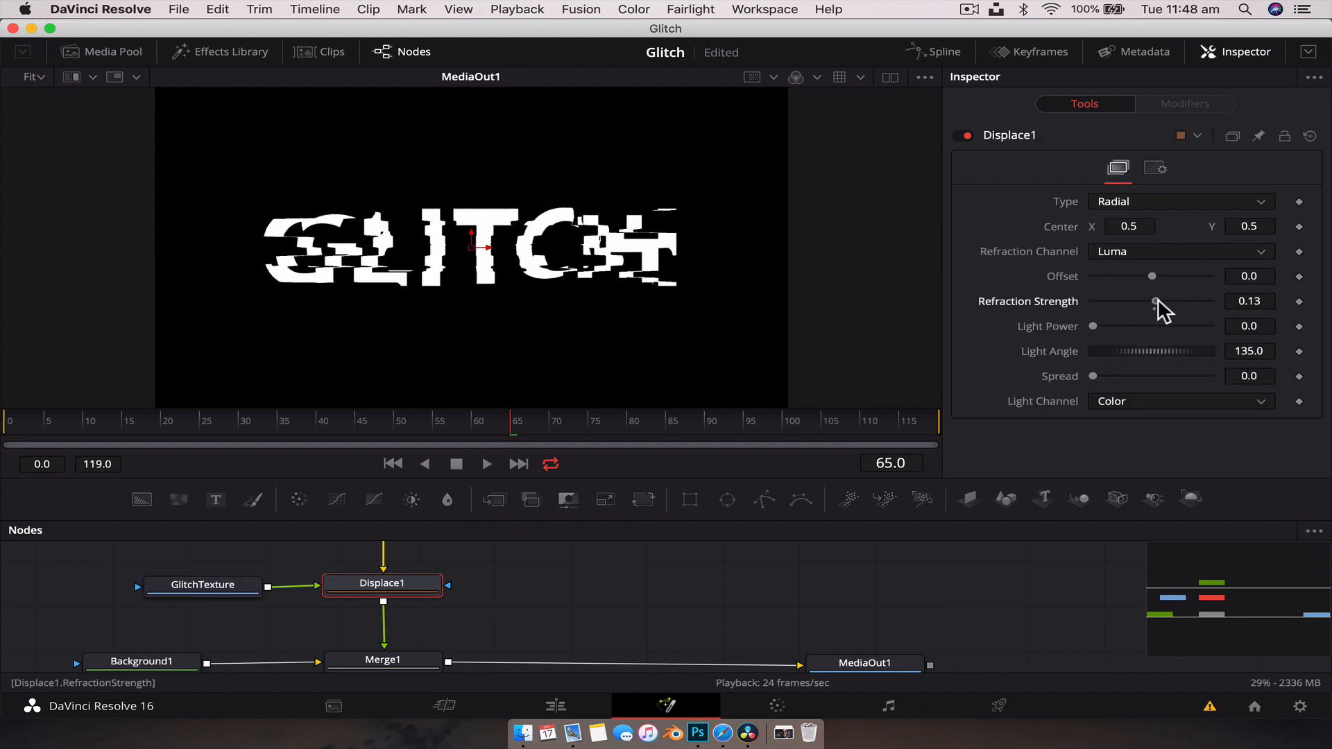
pyautogui.moveTo(1156, 301); pyautogui.dragTo(1171, 301)
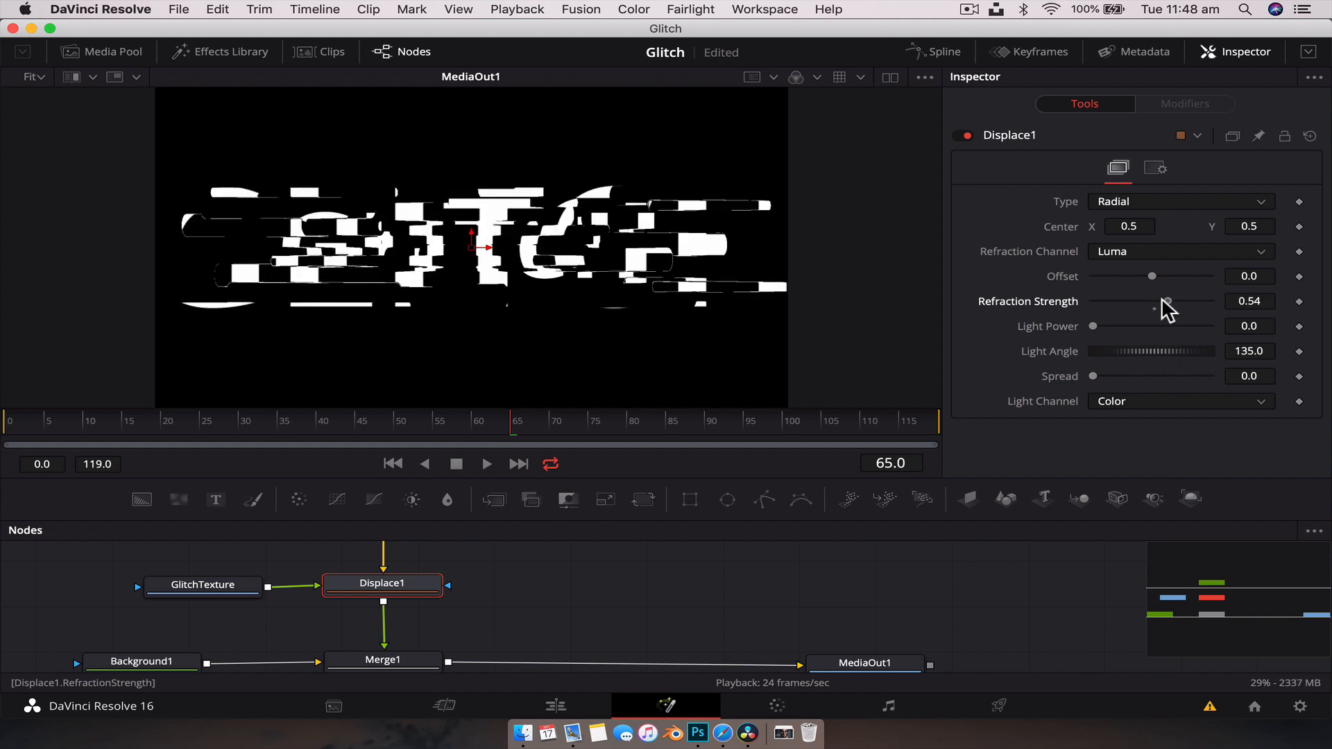
pyautogui.moveTo(1167, 303); pyautogui.dragTo(1094, 302)
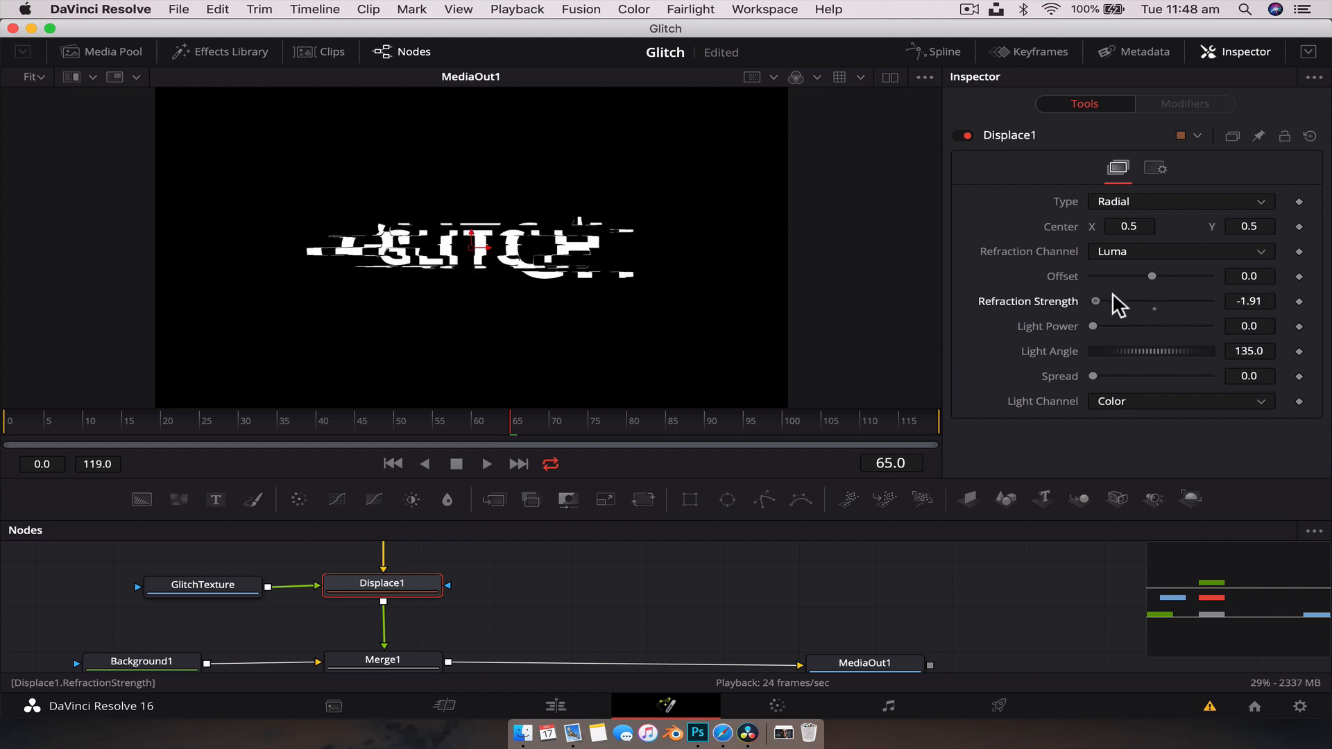
pyautogui.moveTo(1096, 301); pyautogui.dragTo(1210, 301)
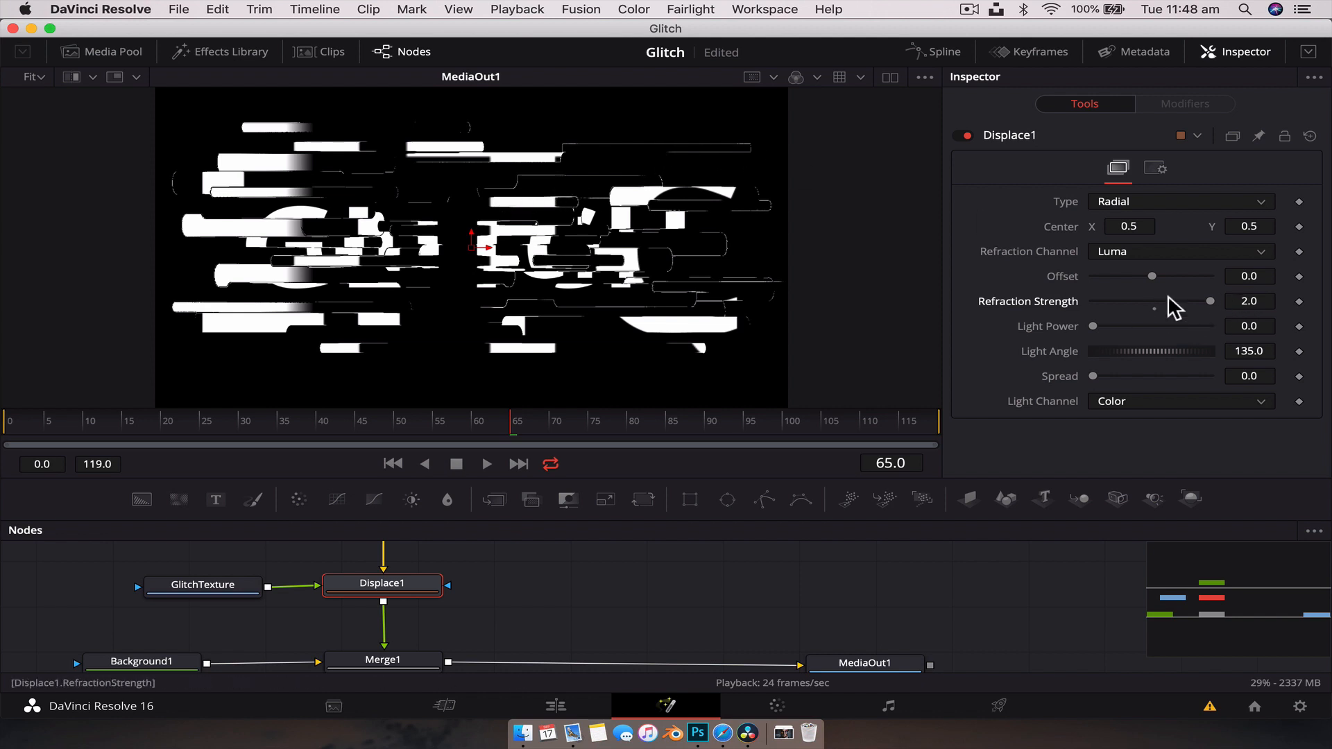
pyautogui.moveTo(1210, 301); pyautogui.dragTo(1153, 301)
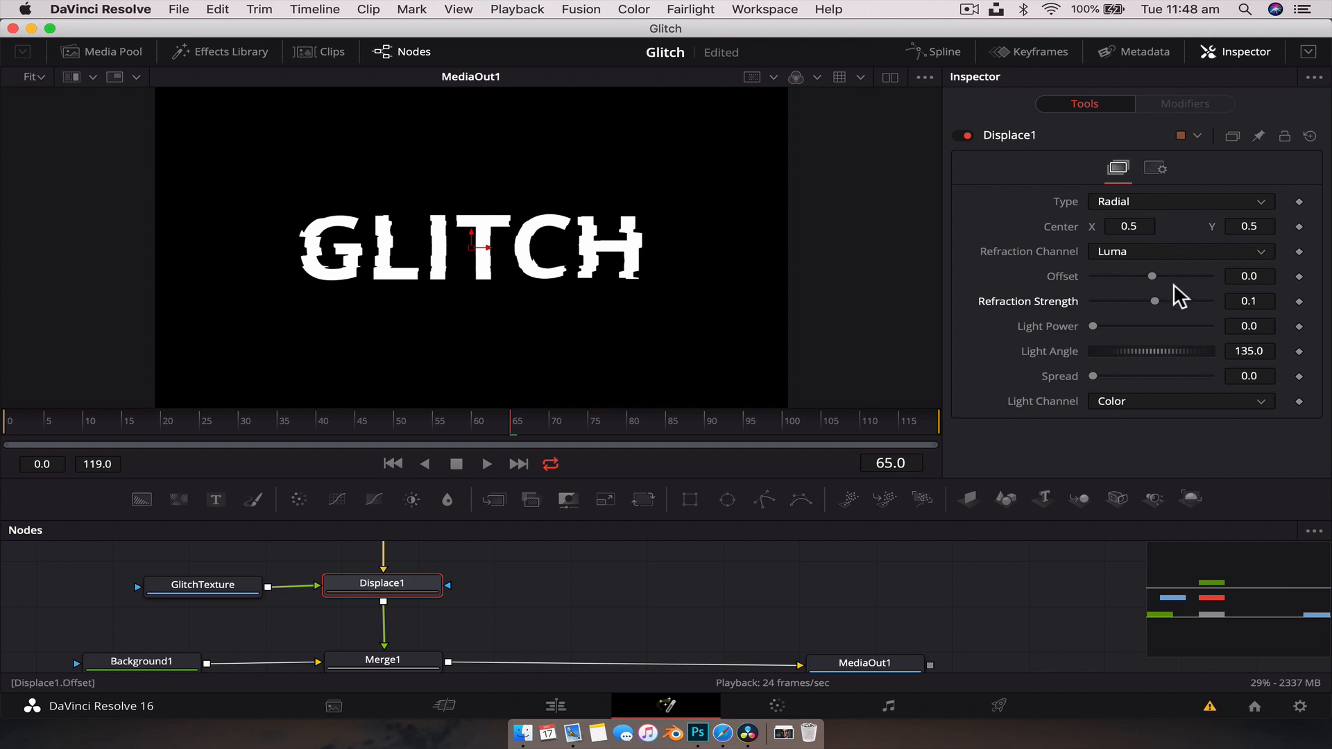
pyautogui.click(1248, 301)
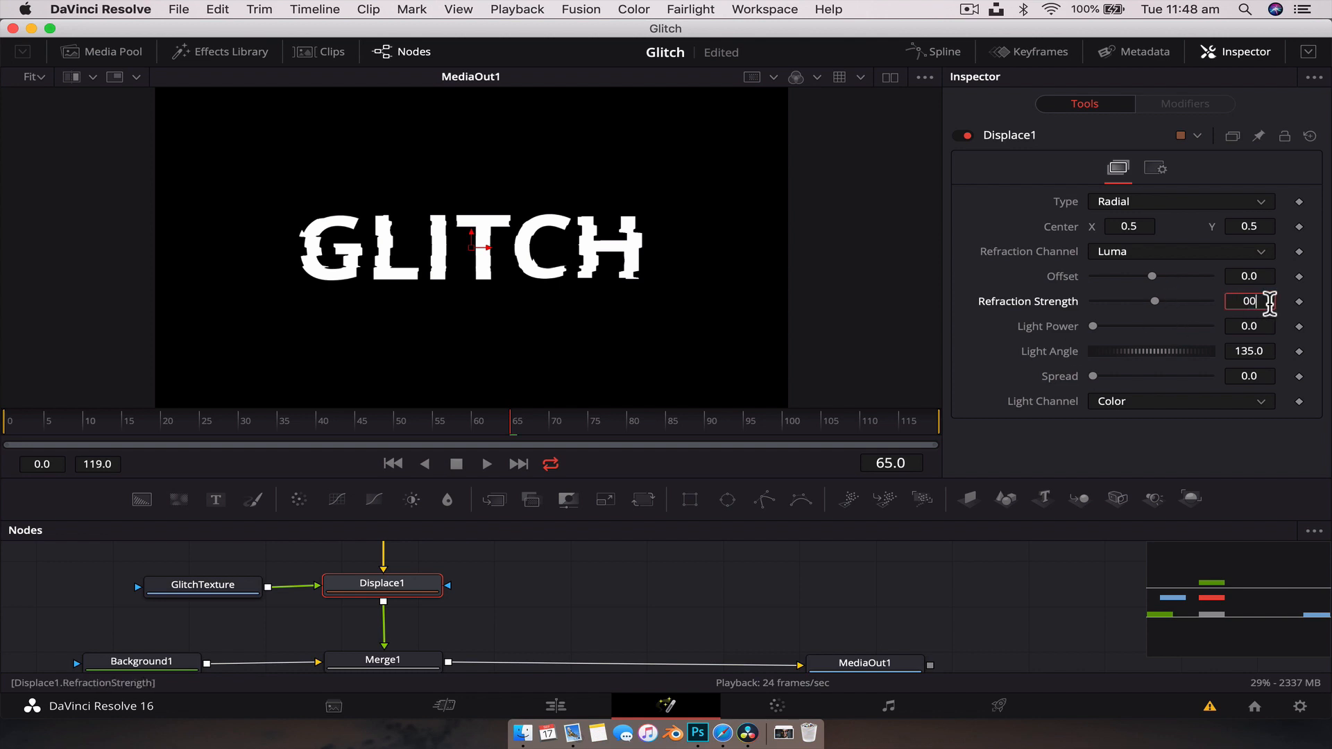
# Step: Change Displace1's Type from radial to XY displacement
pyautogui.click(1179, 202)
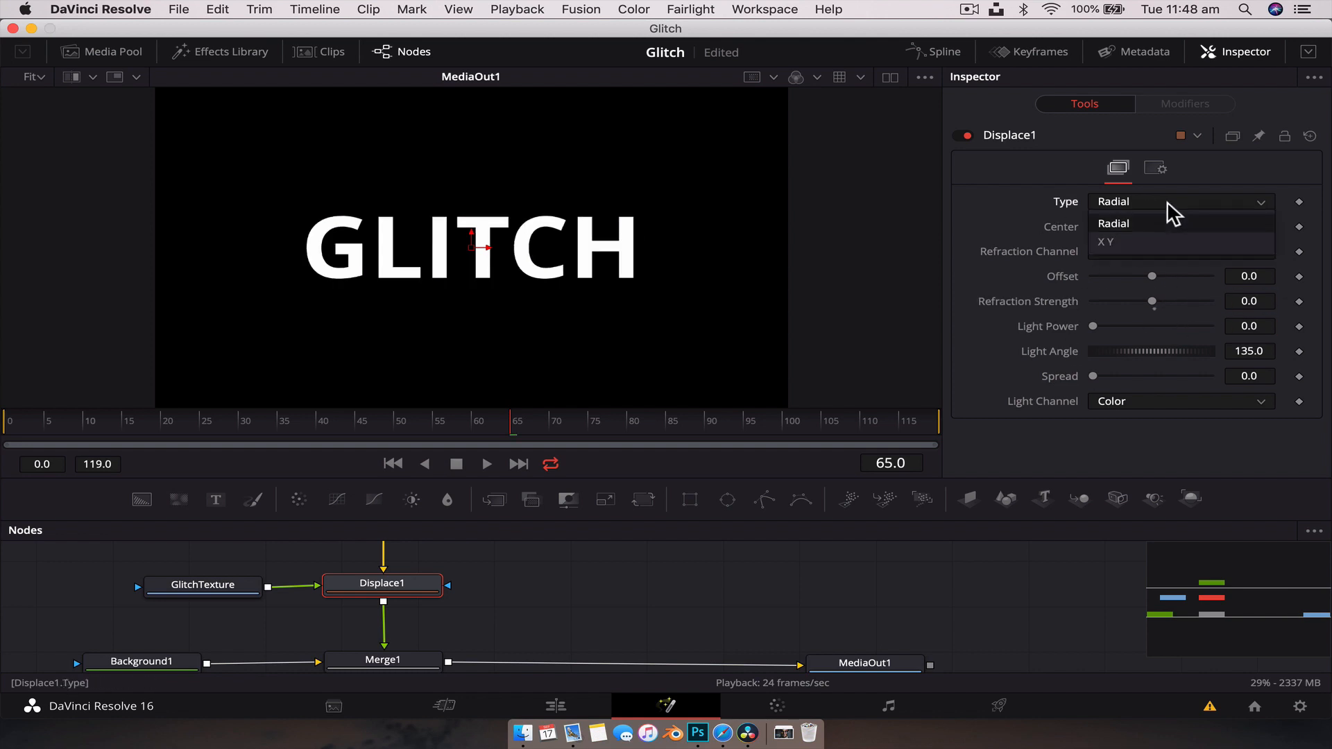
pyautogui.moveTo(1156, 247)
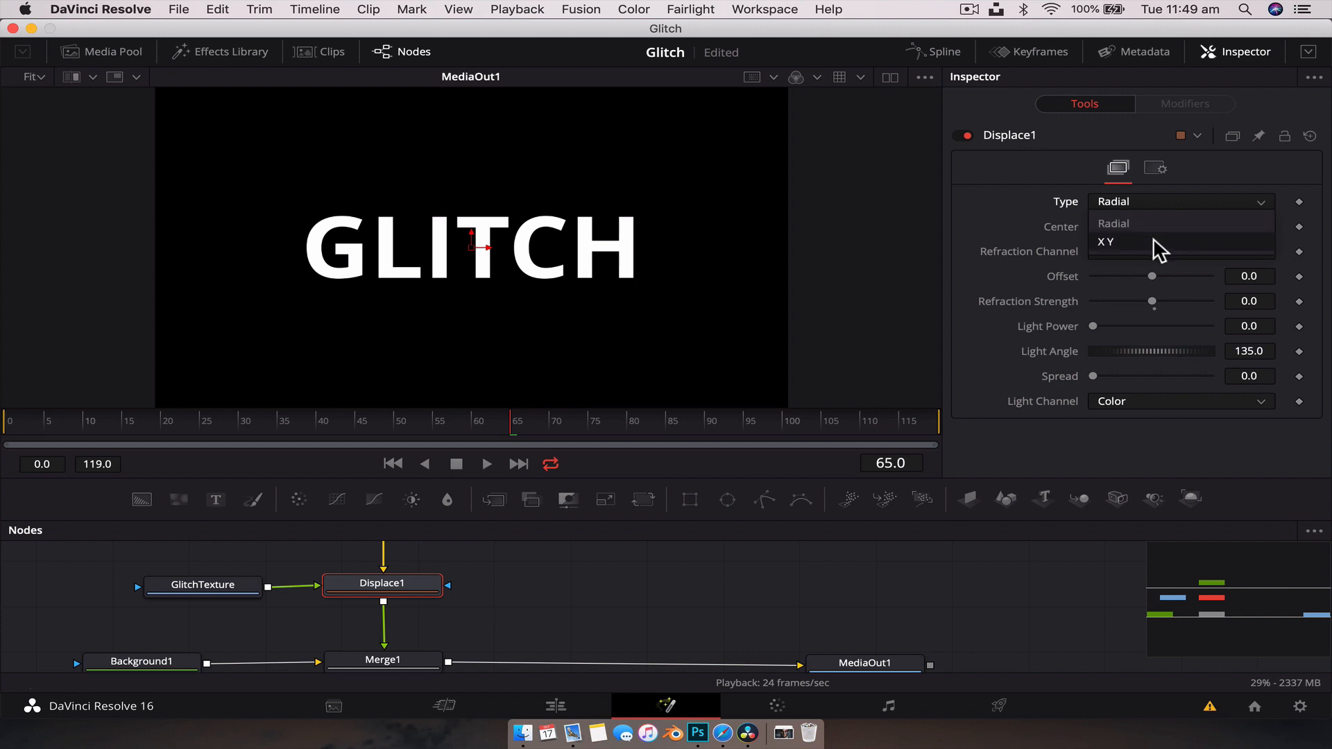
pyautogui.click(1106, 241)
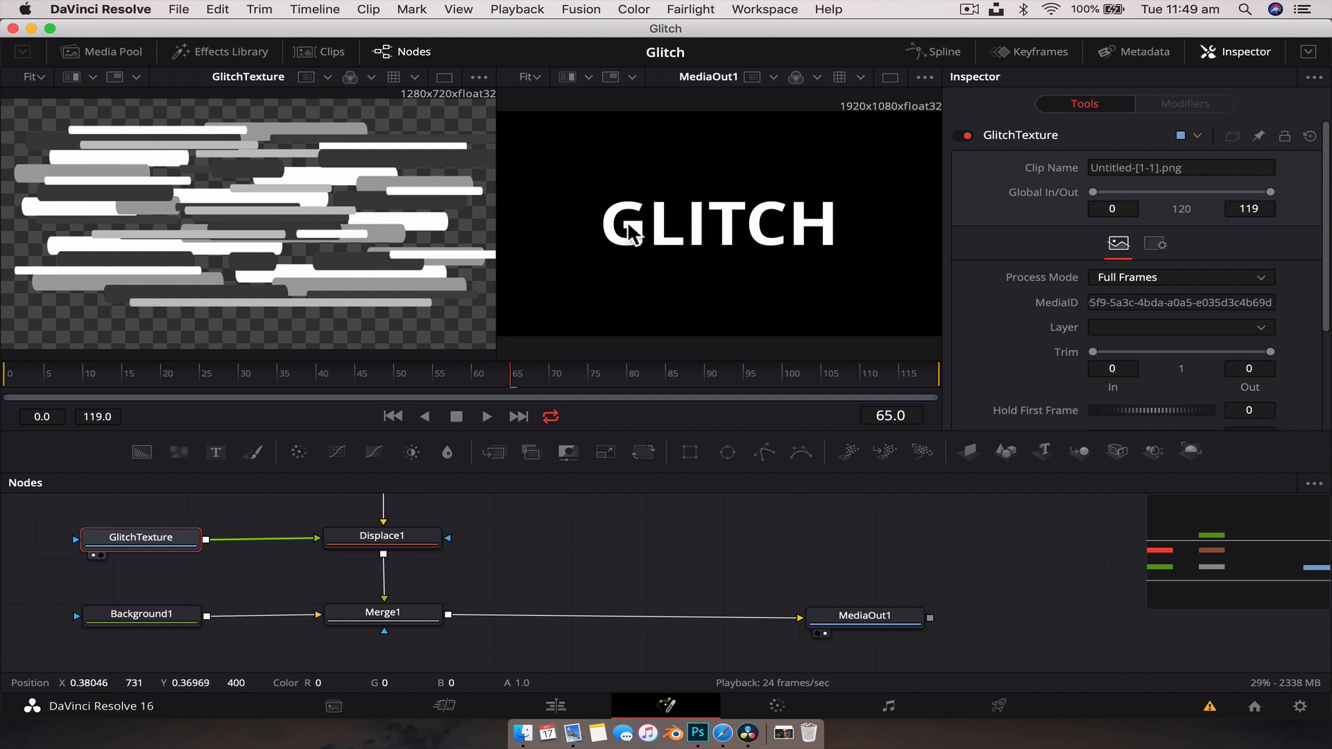
pyautogui.moveTo(732, 224)
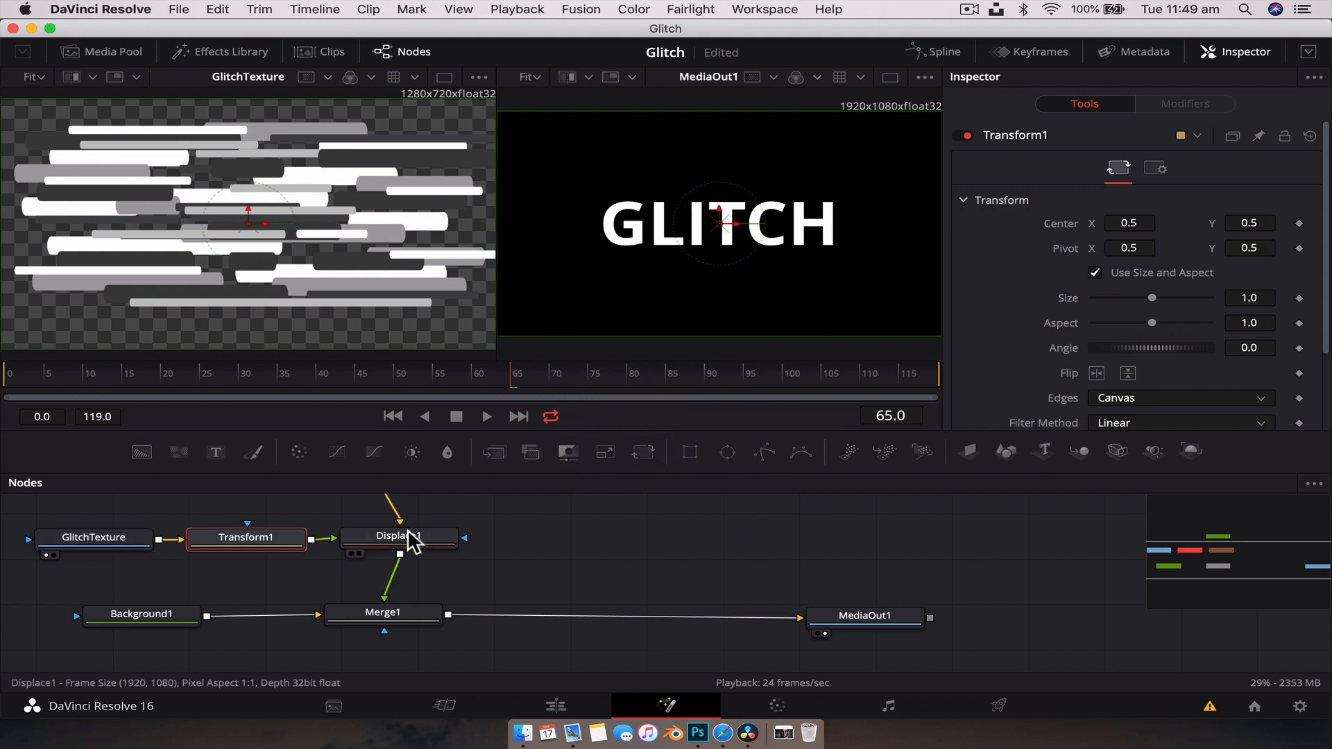
# Step: Scale the glitch stripes in Transform1, settling on Size 1.32
pyautogui.moveTo(1152, 296); pyautogui.dragTo(1165, 297)
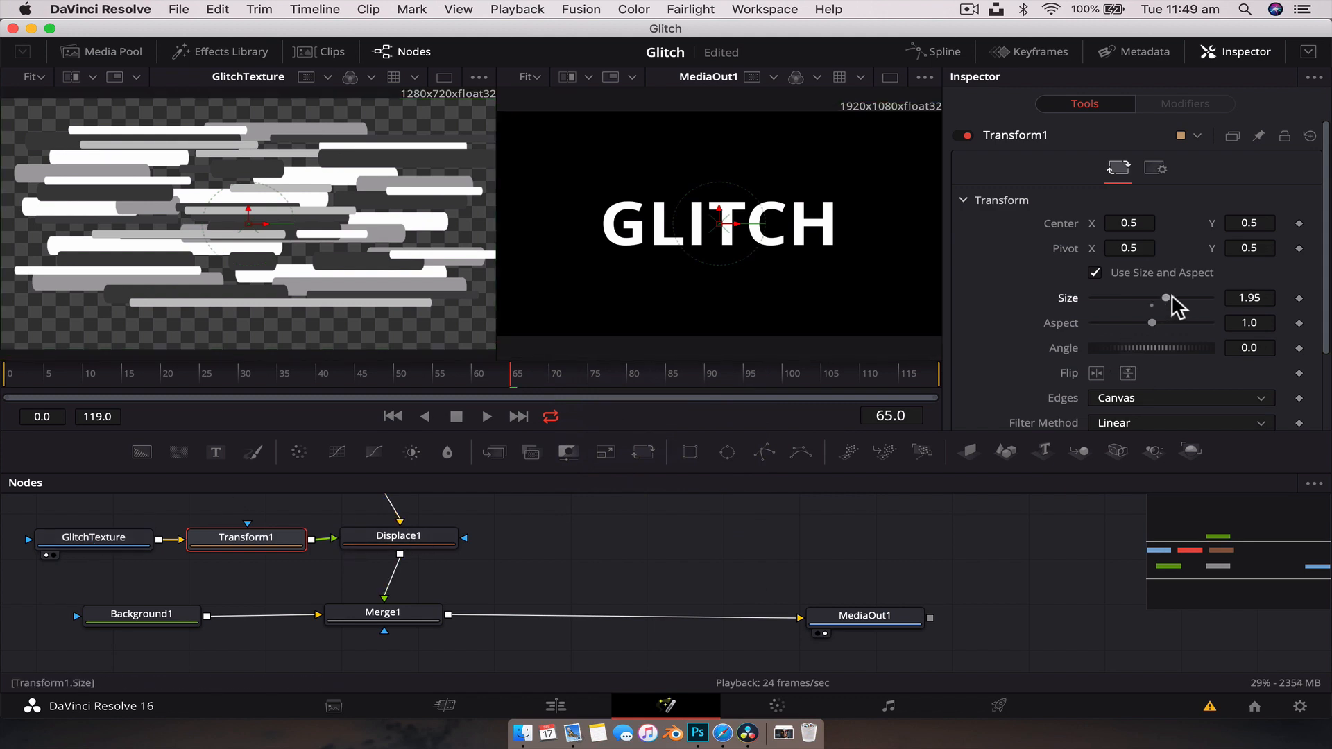
pyautogui.moveTo(1166, 298); pyautogui.dragTo(1137, 299)
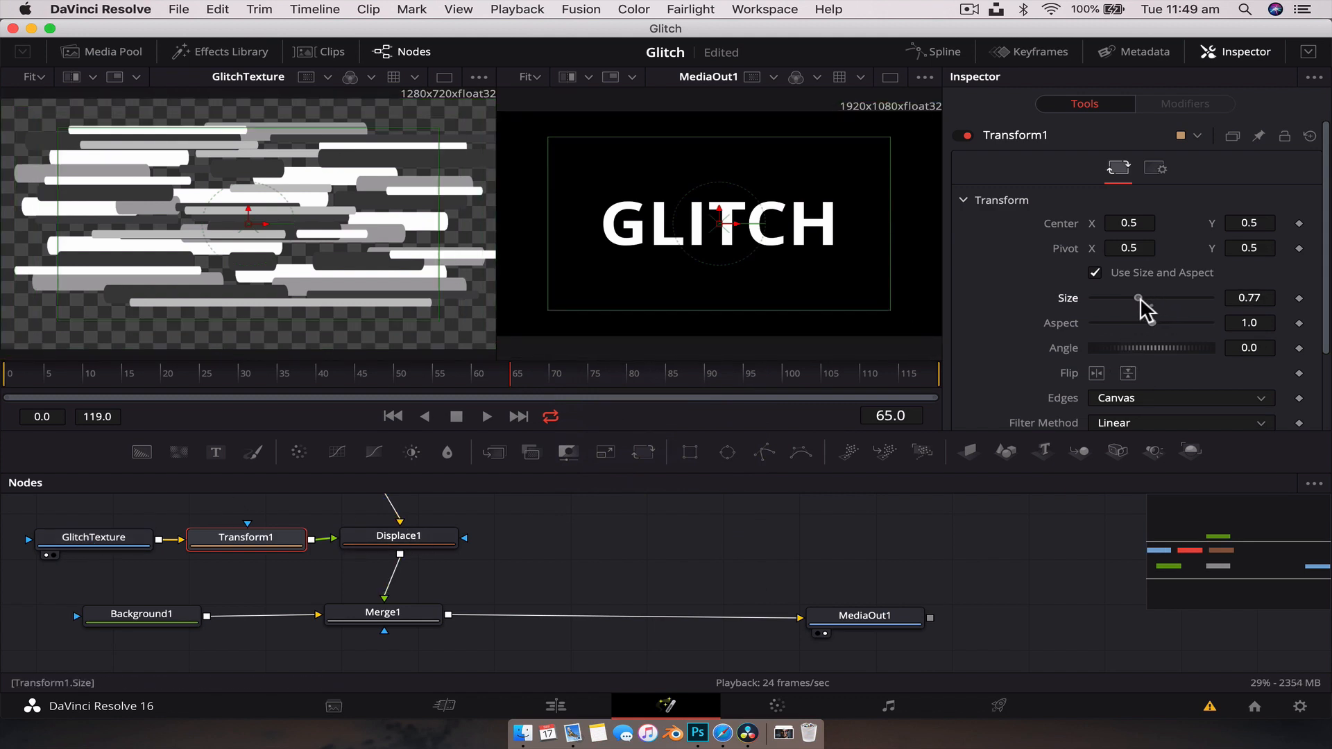
pyautogui.moveTo(1138, 298); pyautogui.dragTo(1149, 298)
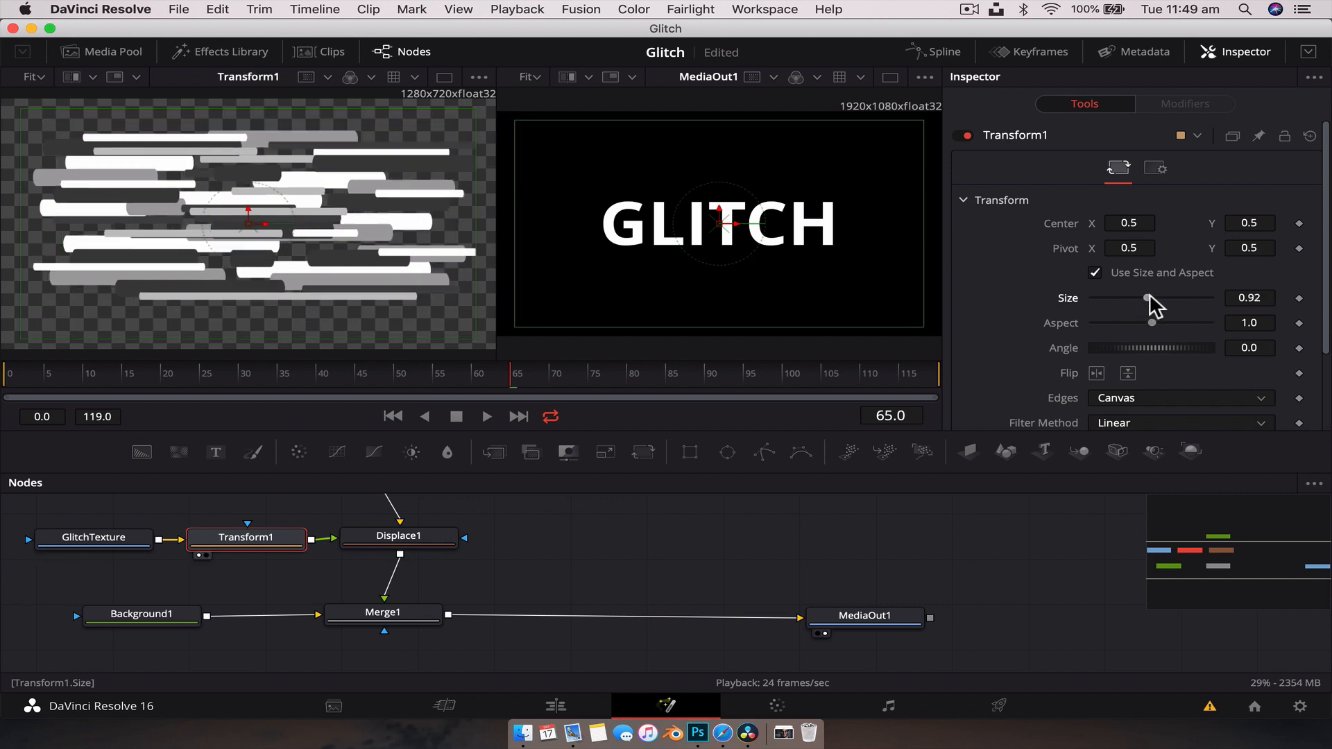
pyautogui.moveTo(1147, 298); pyautogui.dragTo(1160, 299)
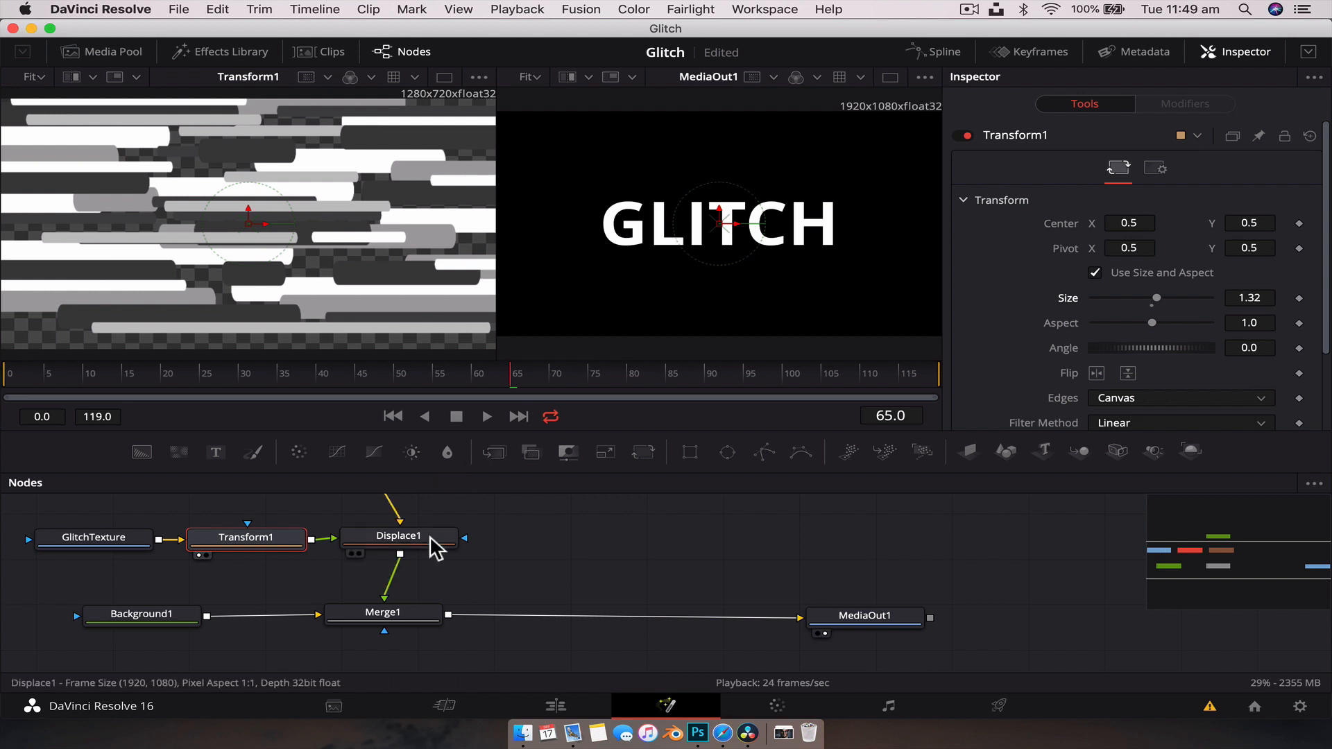
# Step: Test Displace1's X Refraction on the GLITCH text, then return X and Y Refraction to 0.0 at frame 65
pyautogui.click(399, 536)
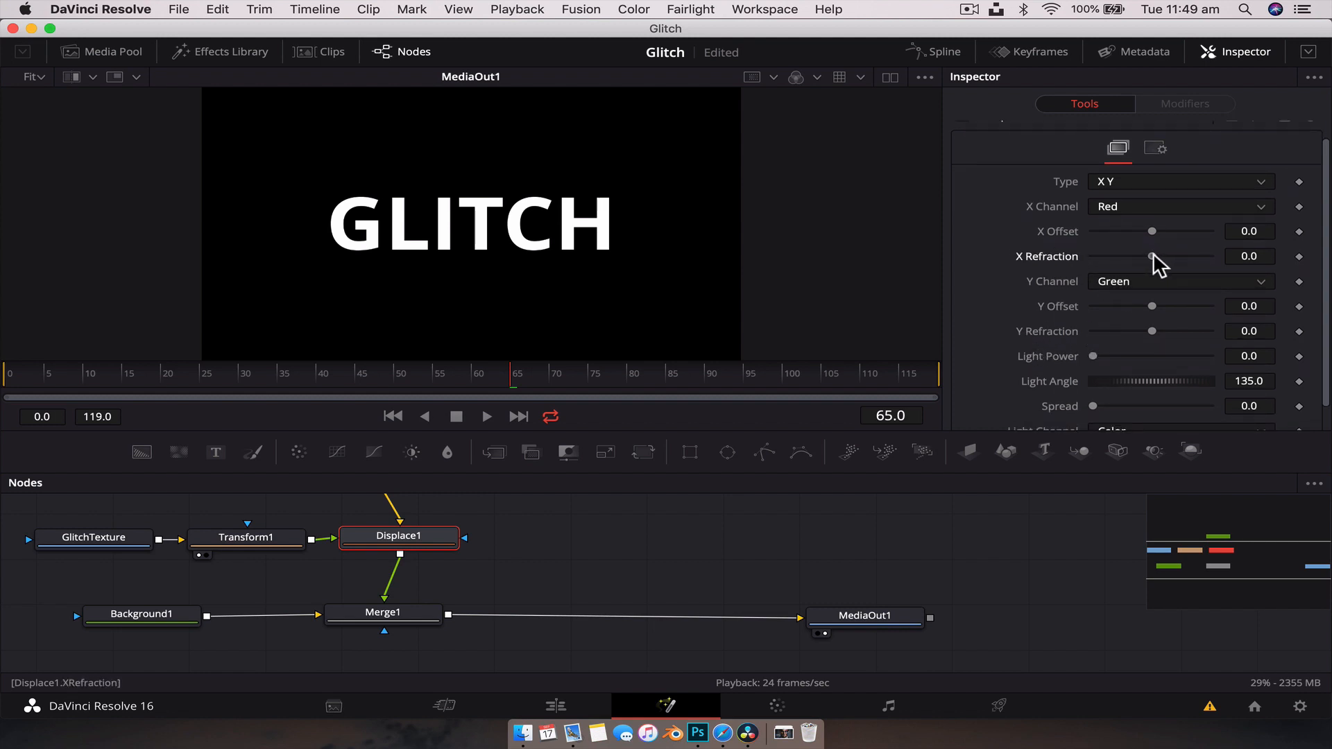
pyautogui.moveTo(1151, 257); pyautogui.dragTo(1177, 257)
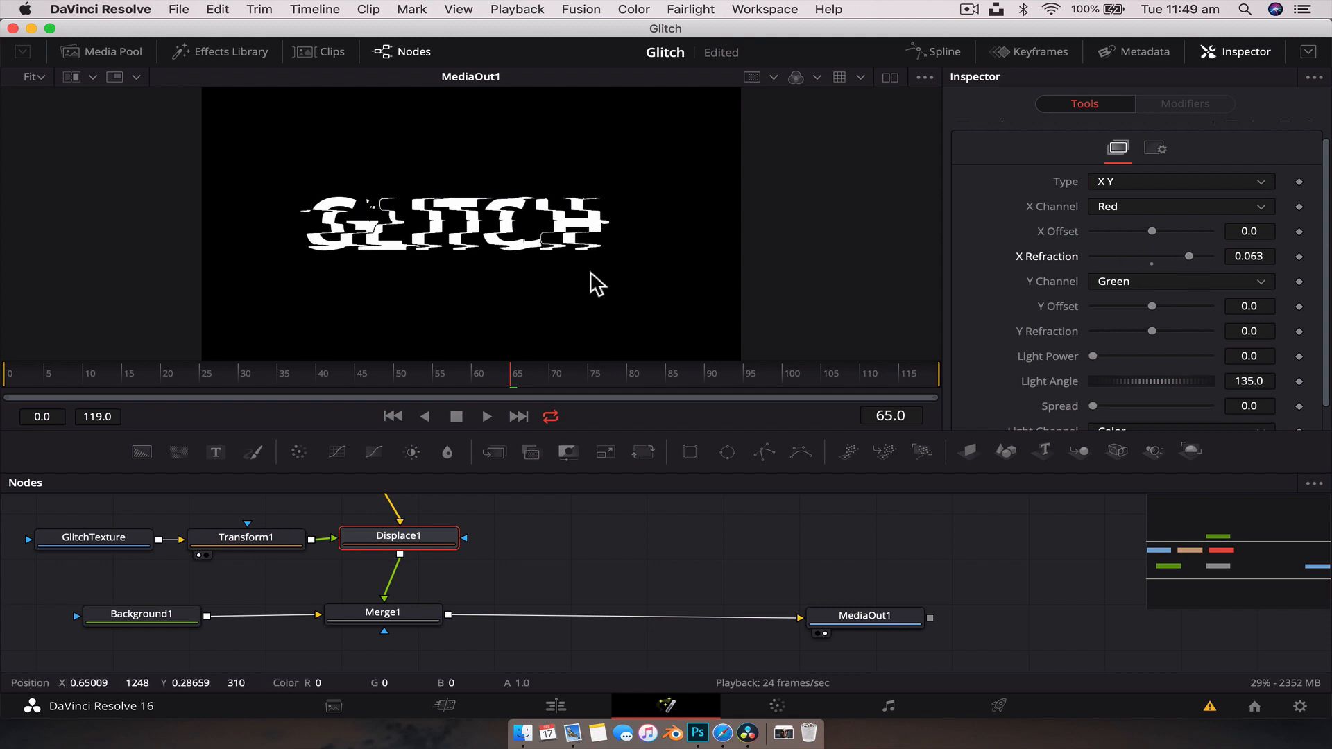
pyautogui.moveTo(1197, 255); pyautogui.dragTo(1176, 255)
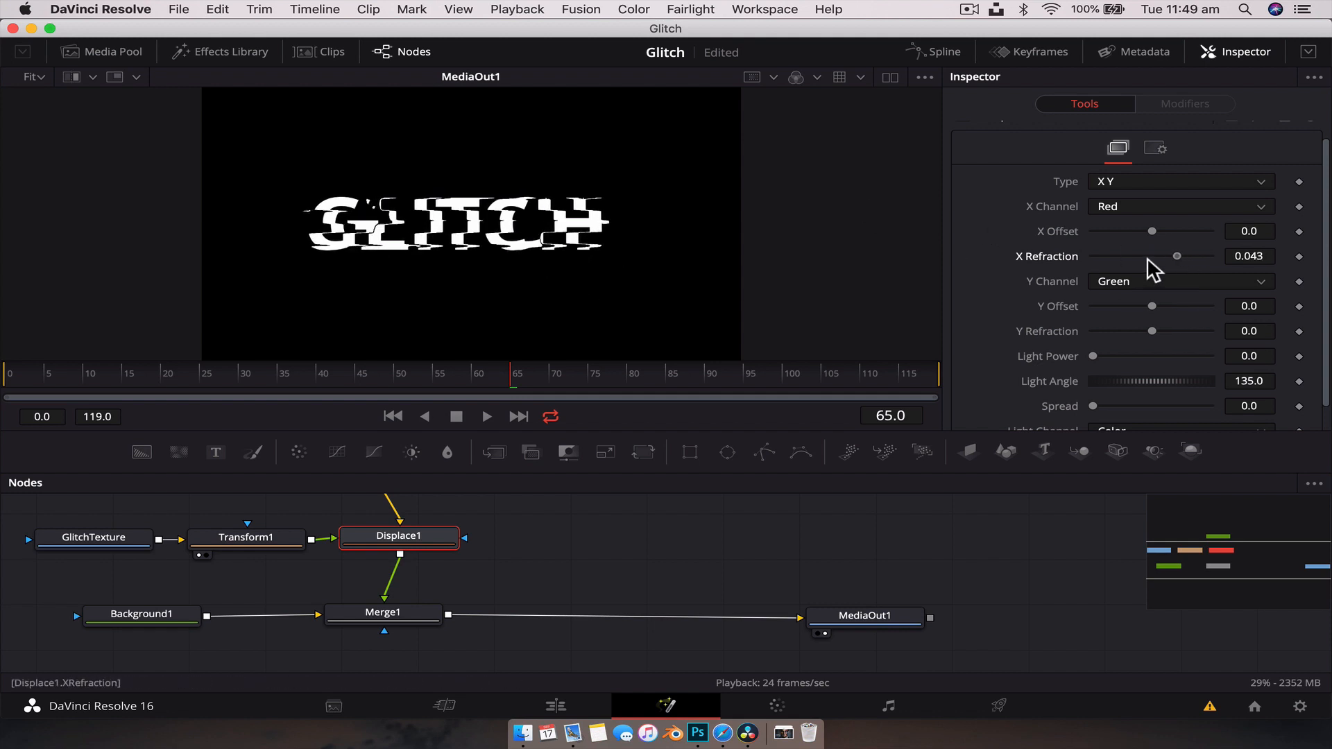
pyautogui.moveTo(1176, 255); pyautogui.dragTo(1137, 255)
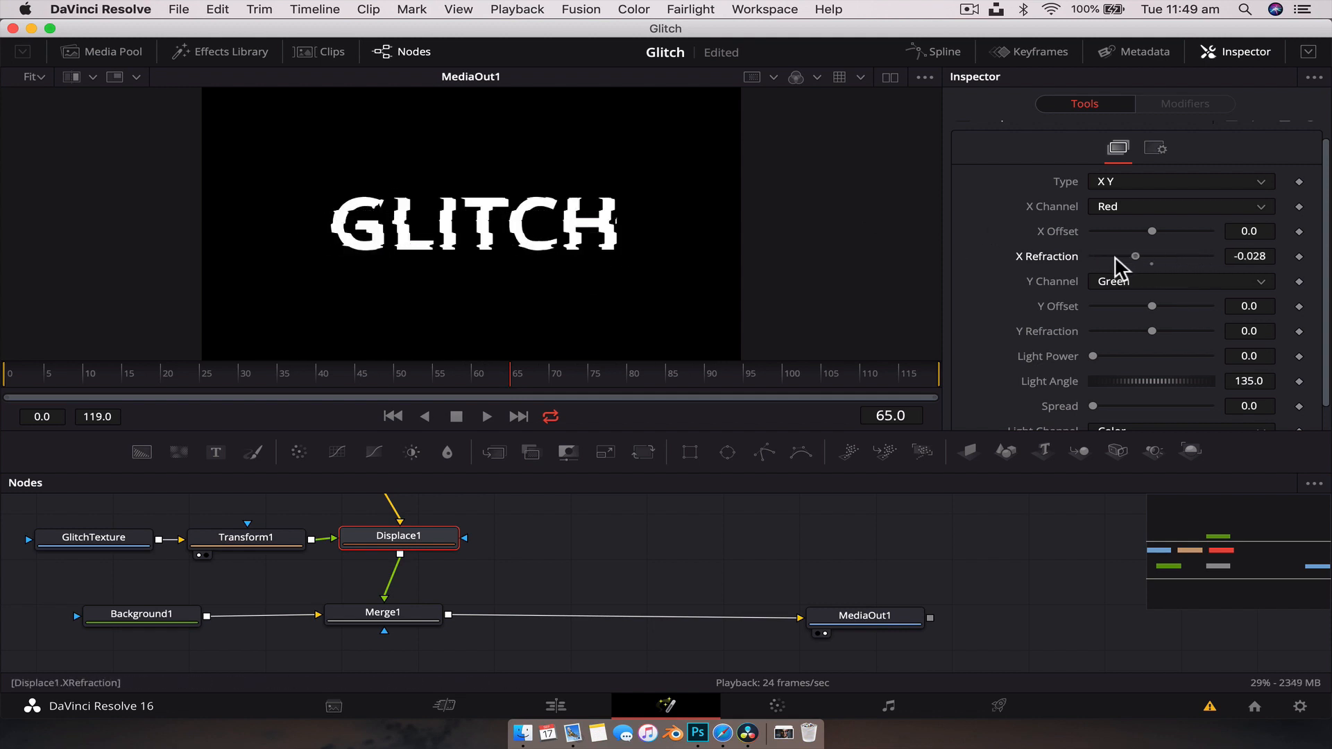
pyautogui.moveTo(1136, 256); pyautogui.dragTo(1132, 257)
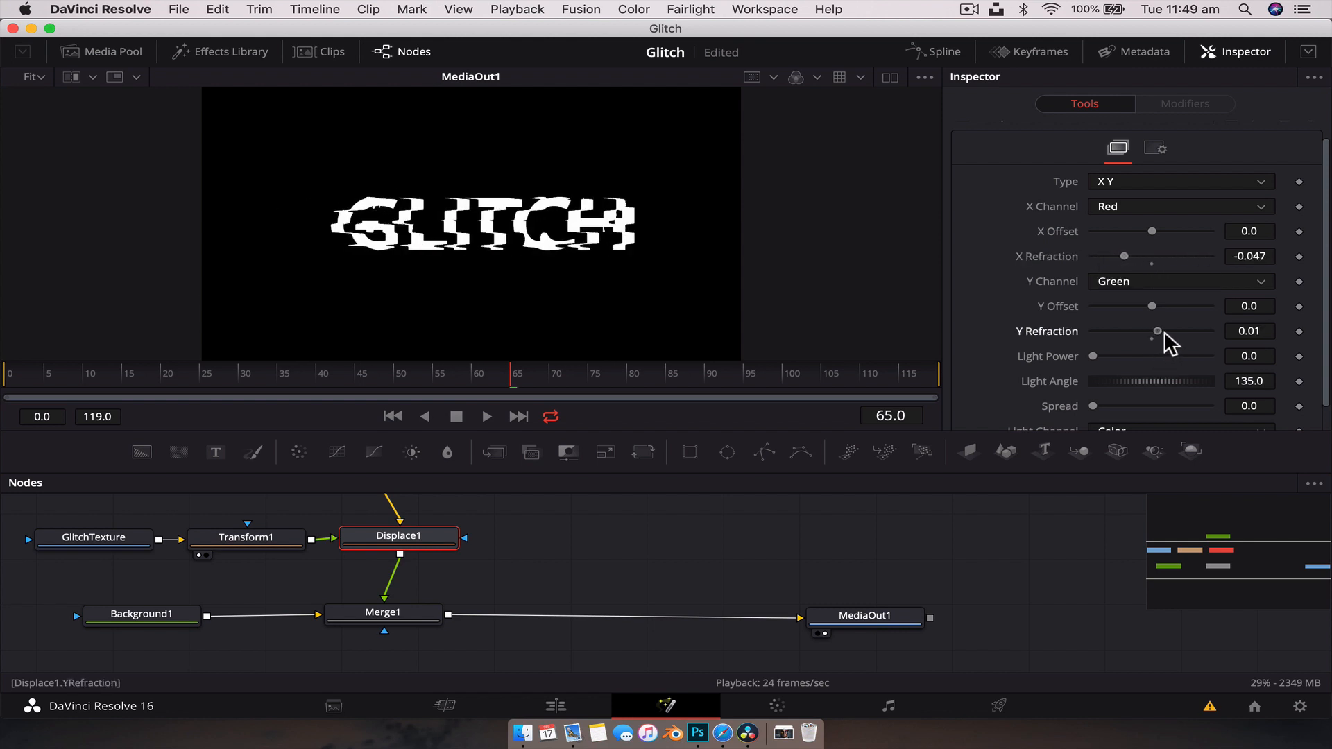
pyautogui.moveTo(1157, 332); pyautogui.dragTo(1093, 332)
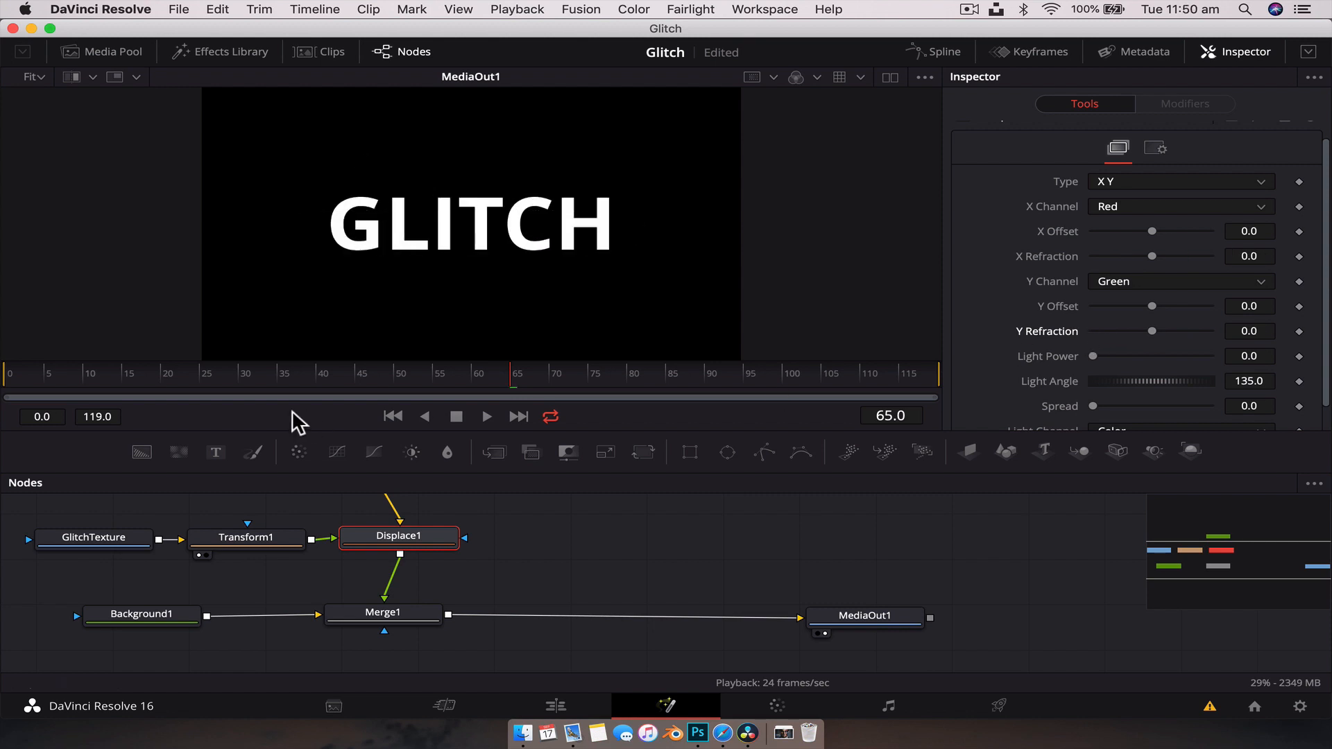
# Step: Keyframe X/Y Refraction at frame 20, then X Refraction 0.07 at frame 22 and -0.061 at frame 31
pyautogui.click(165, 373)
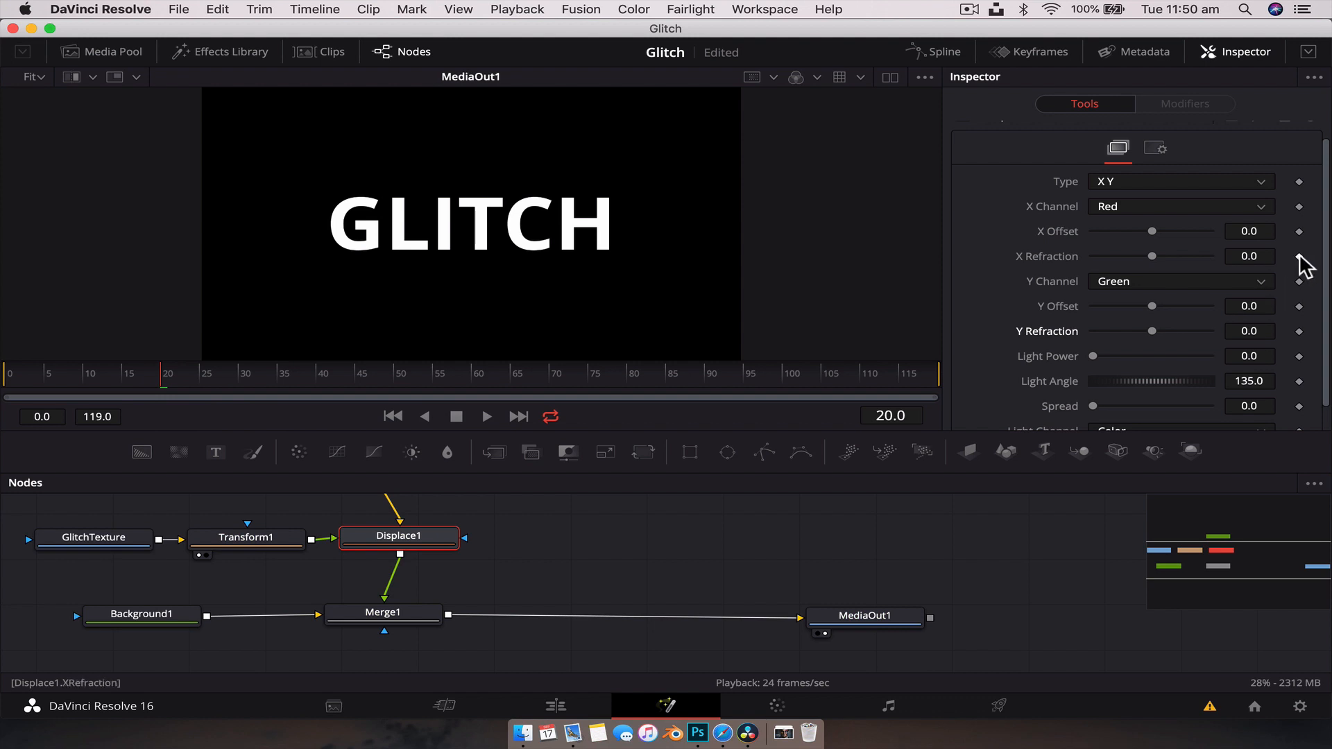
pyautogui.click(1298, 257)
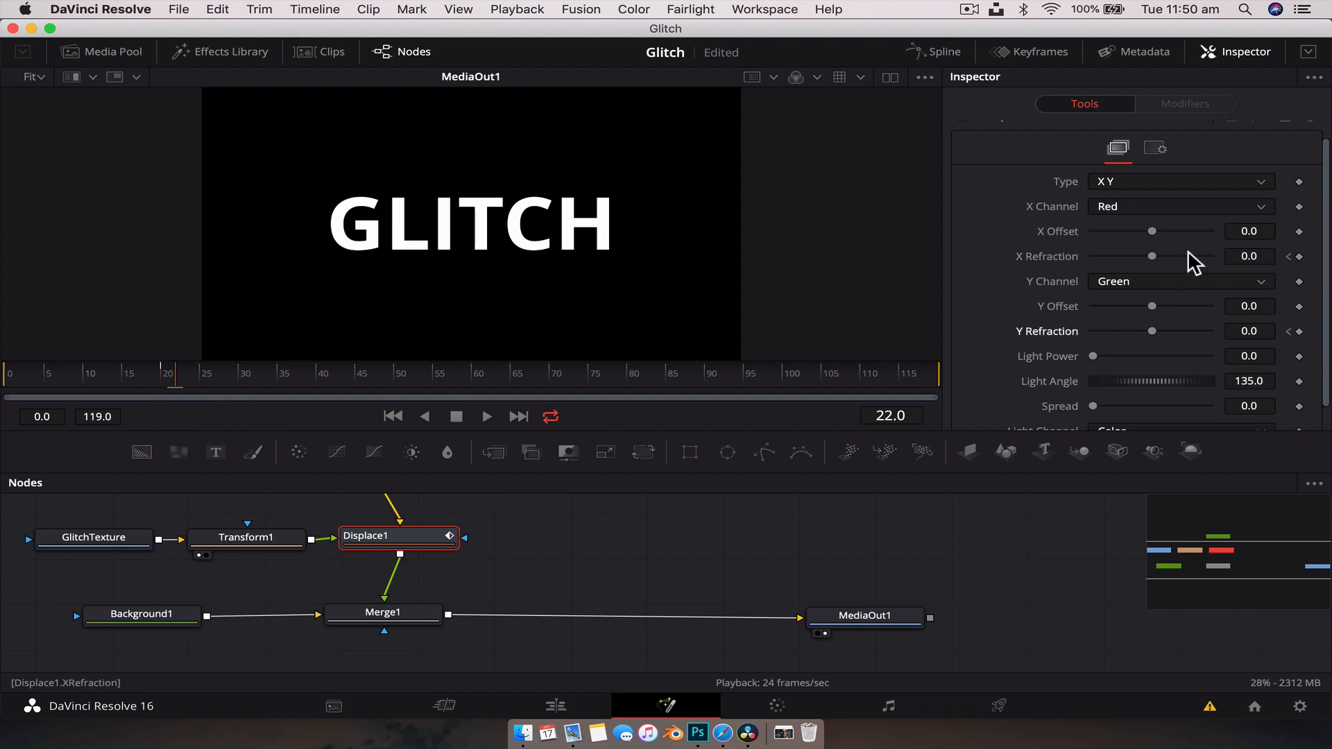
pyautogui.moveTo(1152, 255); pyautogui.dragTo(1191, 256)
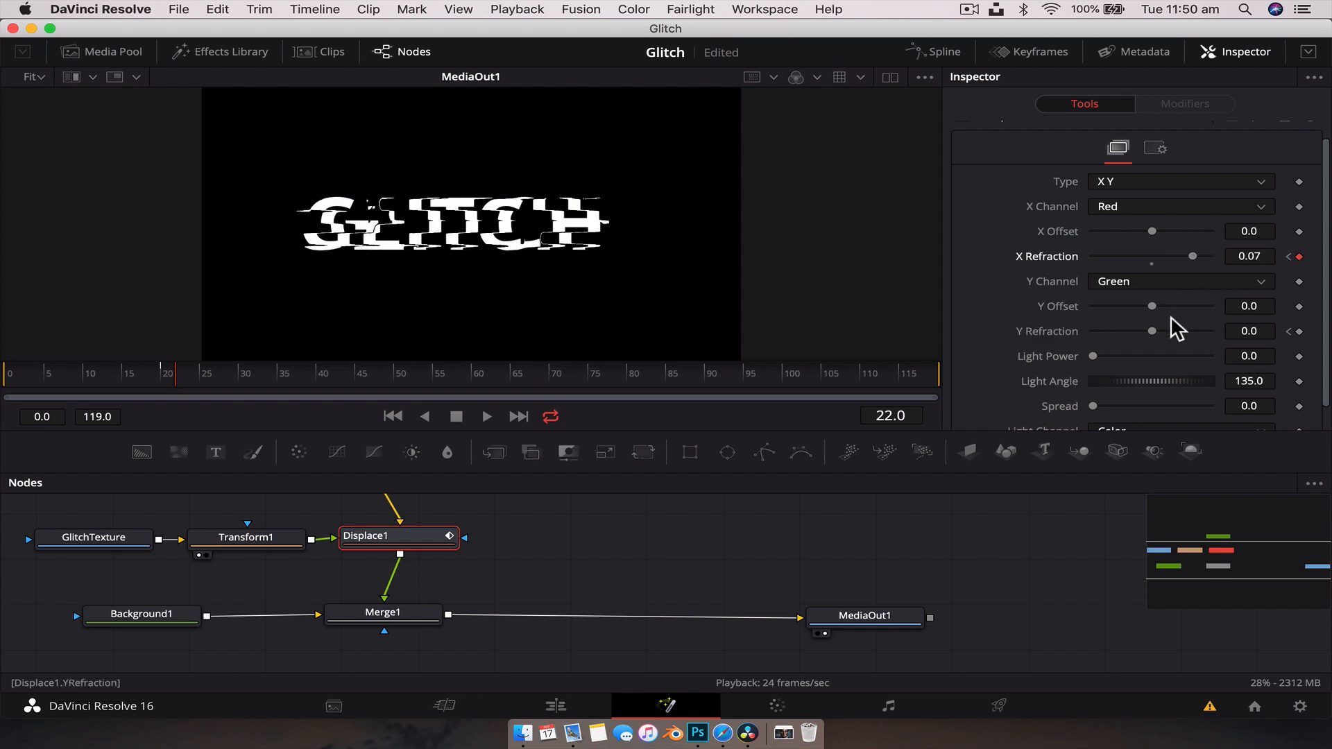
pyautogui.moveTo(1153, 330); pyautogui.dragTo(1200, 330)
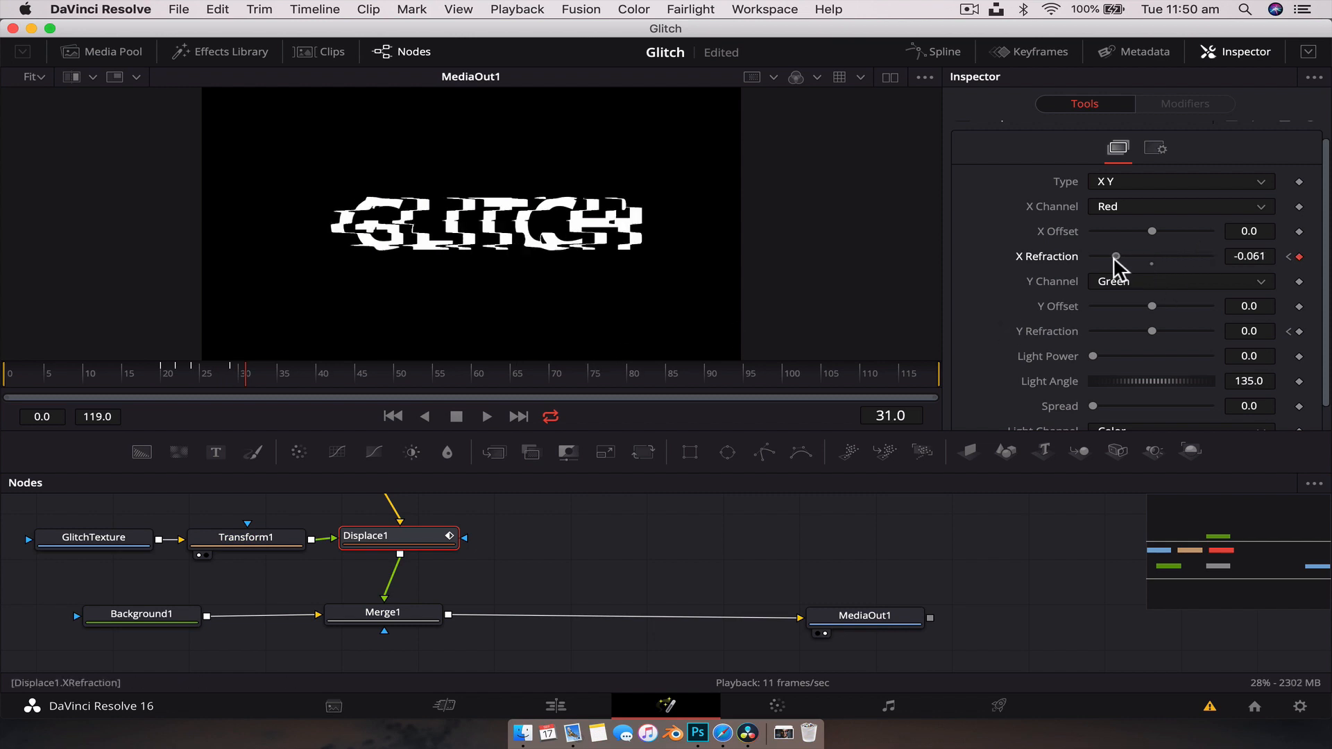
pyautogui.moveTo(1152, 332); pyautogui.dragTo(1197, 332)
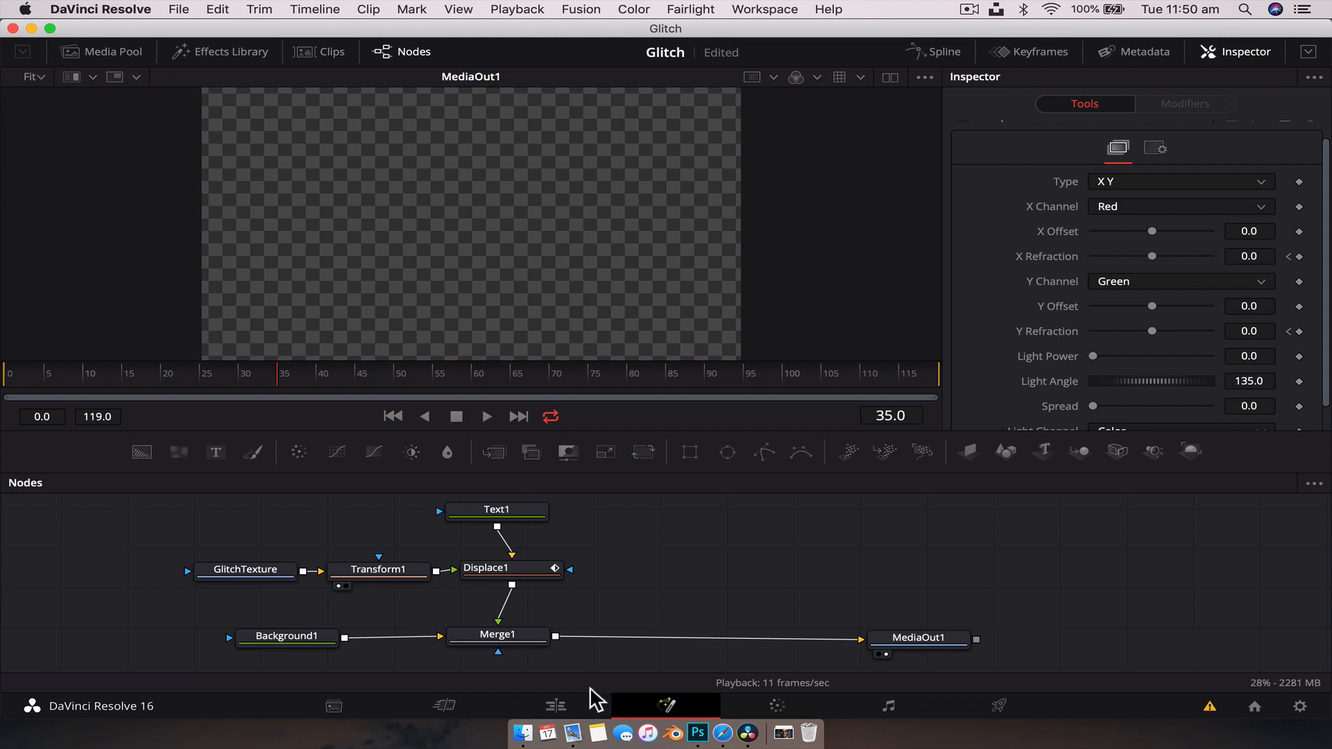
# Step: On the Edit page, place People Dancing.mp4 after the Fusion composition, trimmed and without audio
pyautogui.click(246, 569)
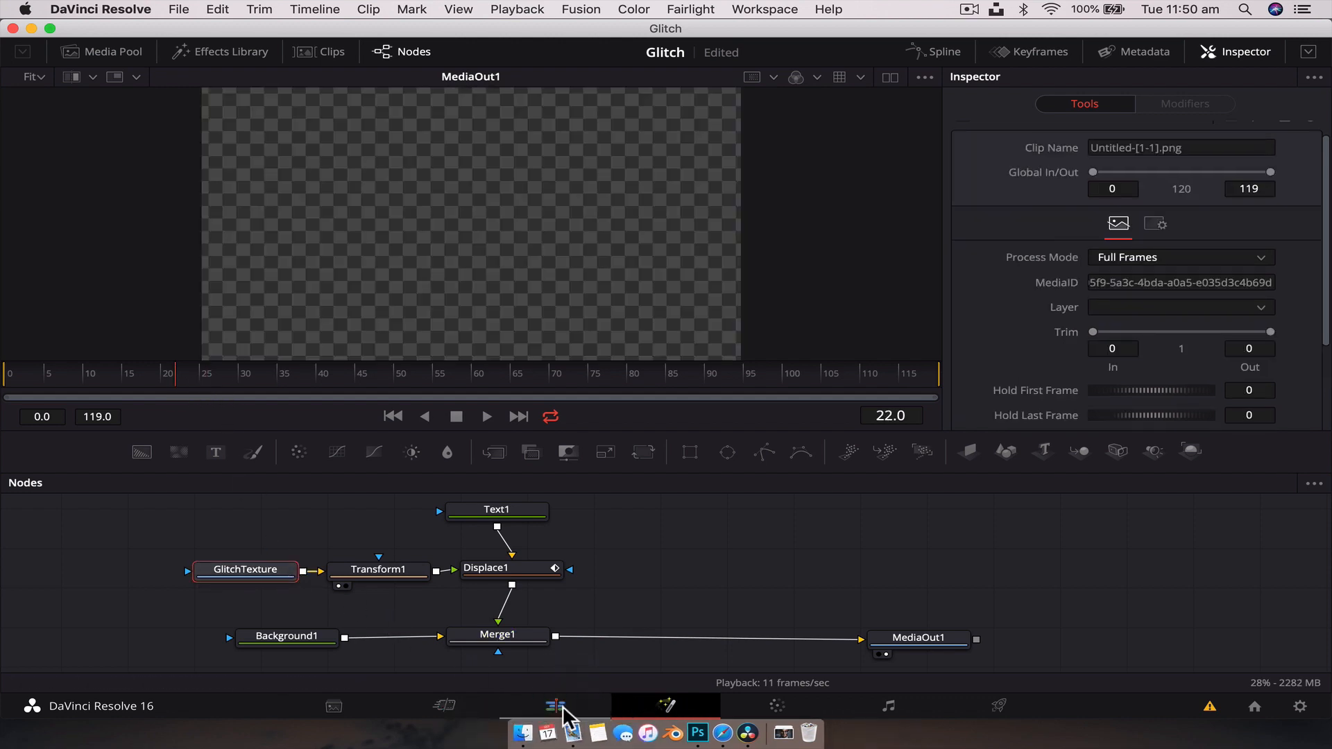
pyautogui.click(555, 704)
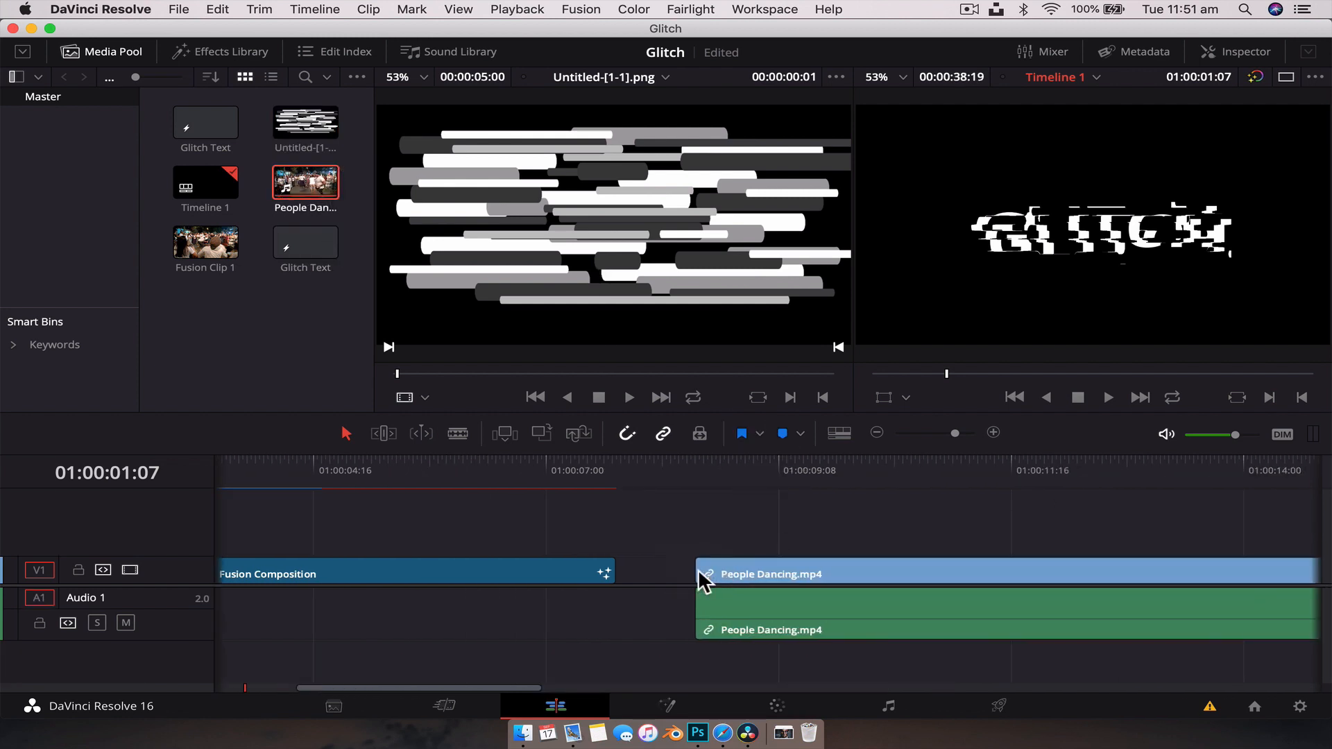
pyautogui.click(937, 470)
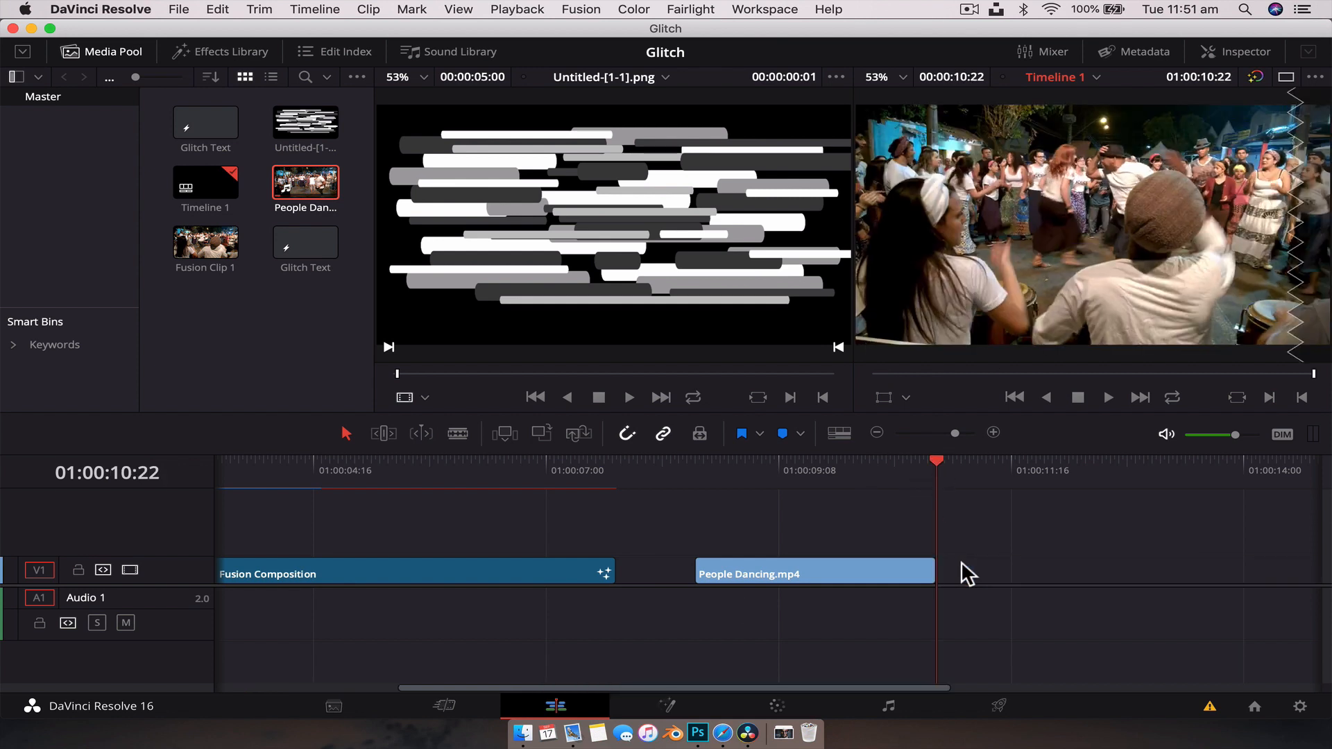
pyautogui.click(781, 573)
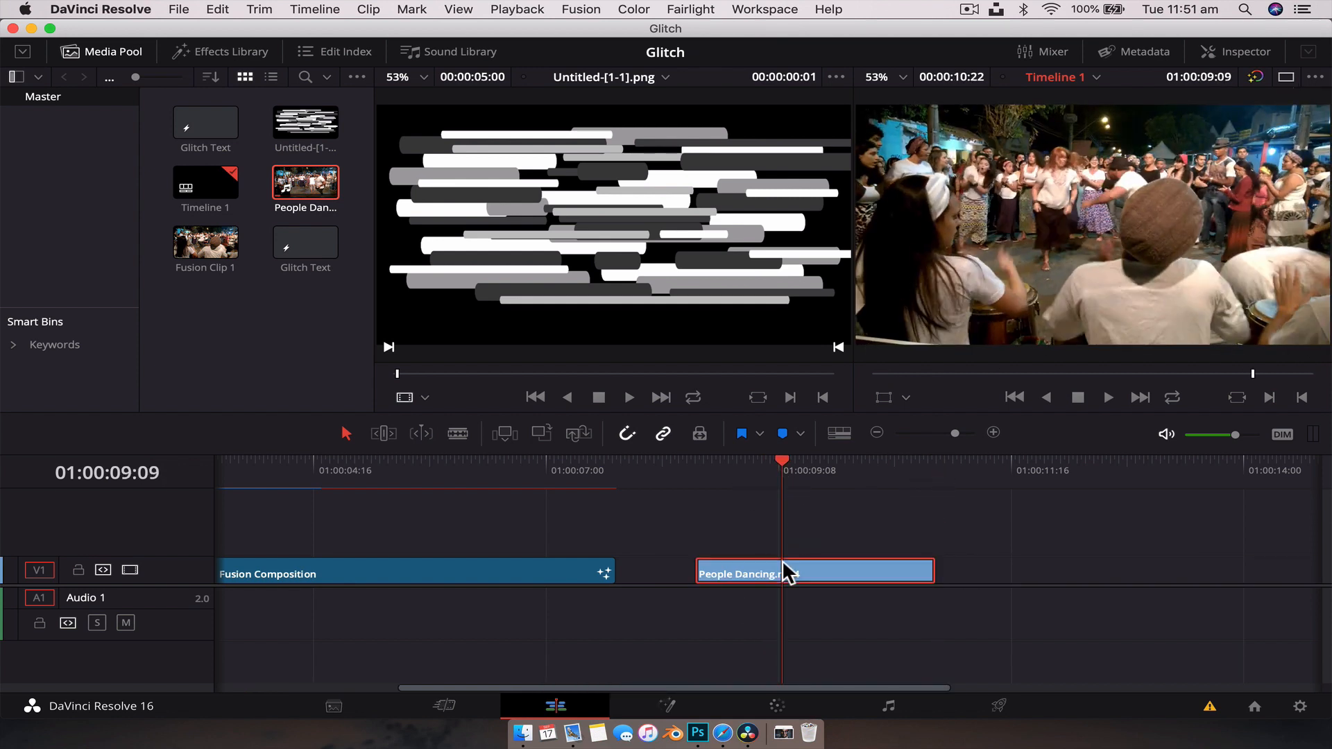
pyautogui.moveTo(667, 704)
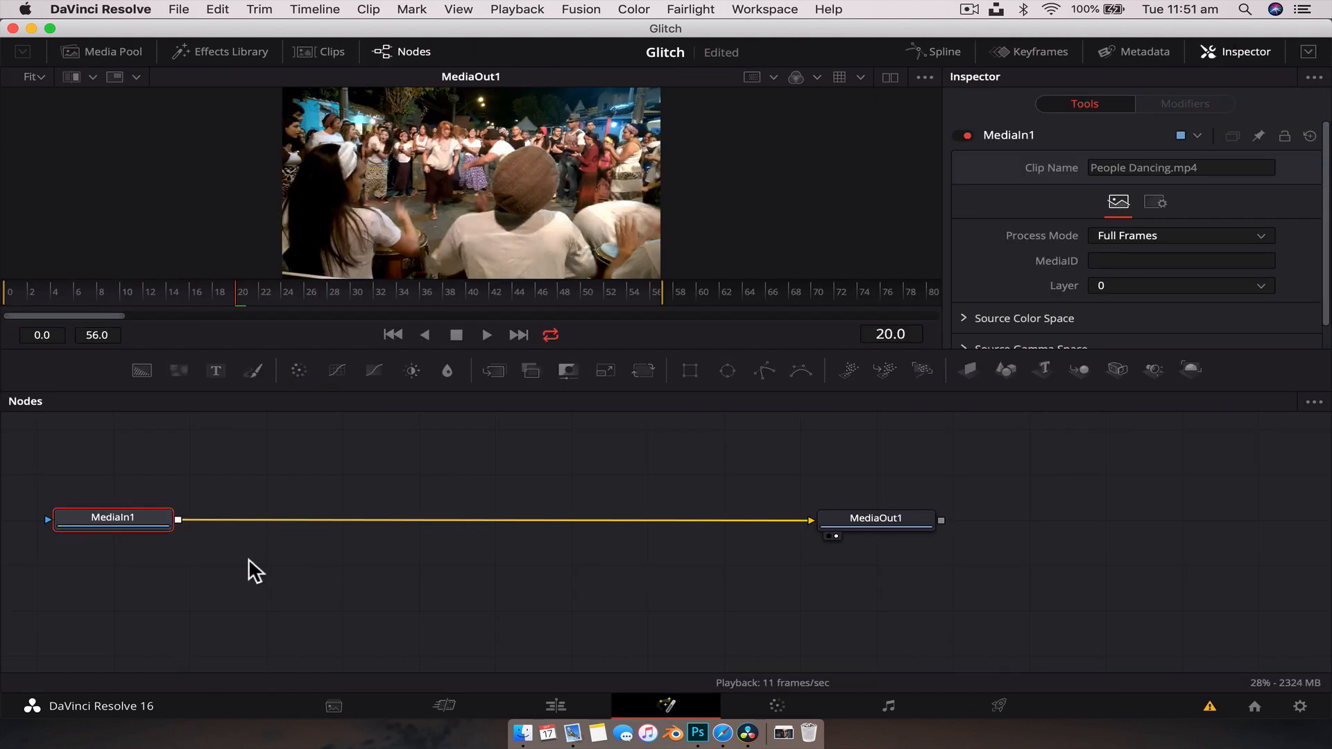
# Step: Add a Displace node on the footage, feed the Untitled PNG texture into its foreground, set Type to X Y
pyautogui.write('displ')
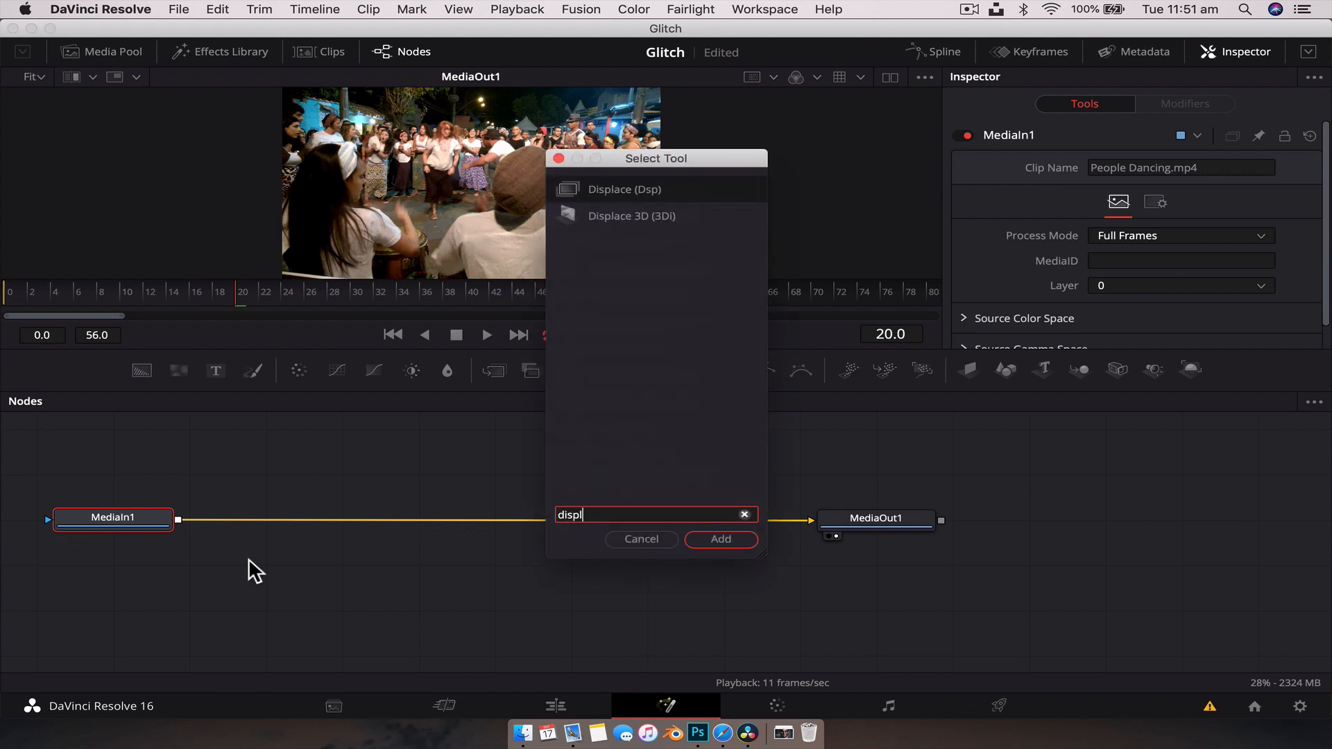
pyautogui.click(720, 540)
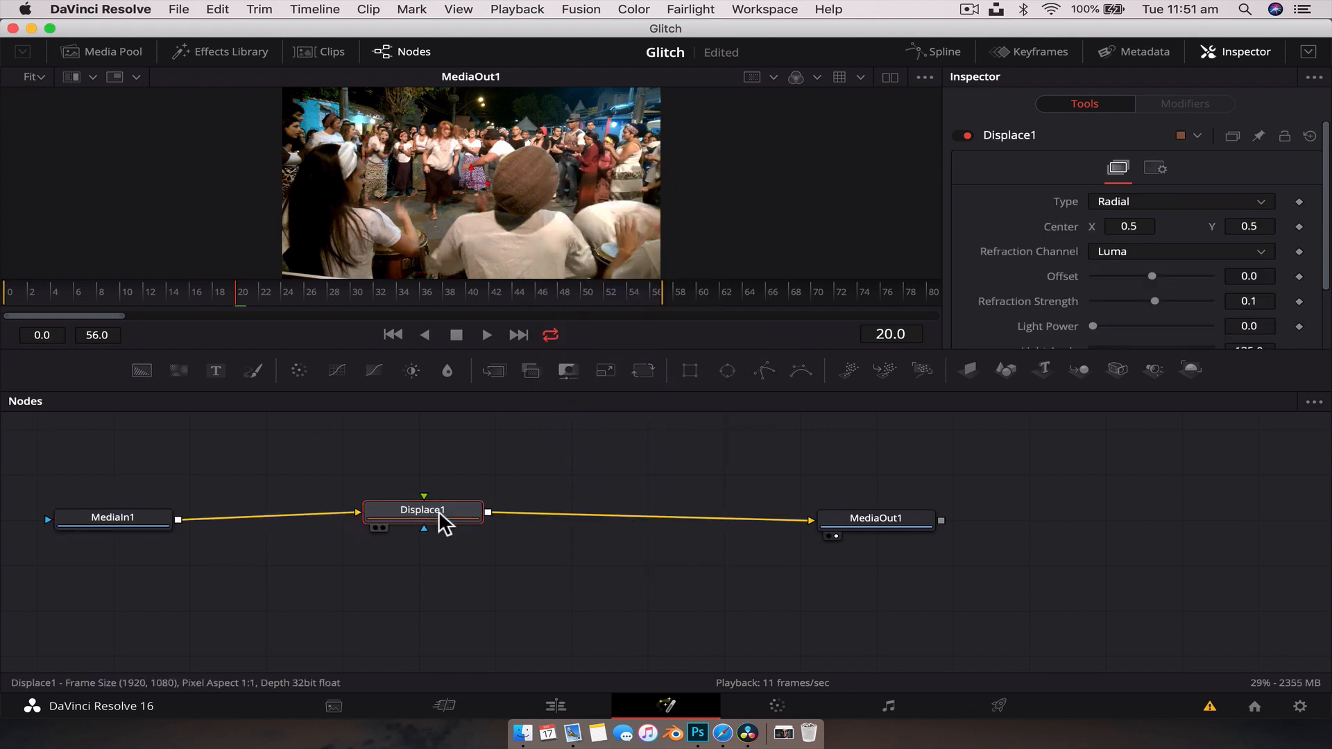
pyautogui.click(111, 52)
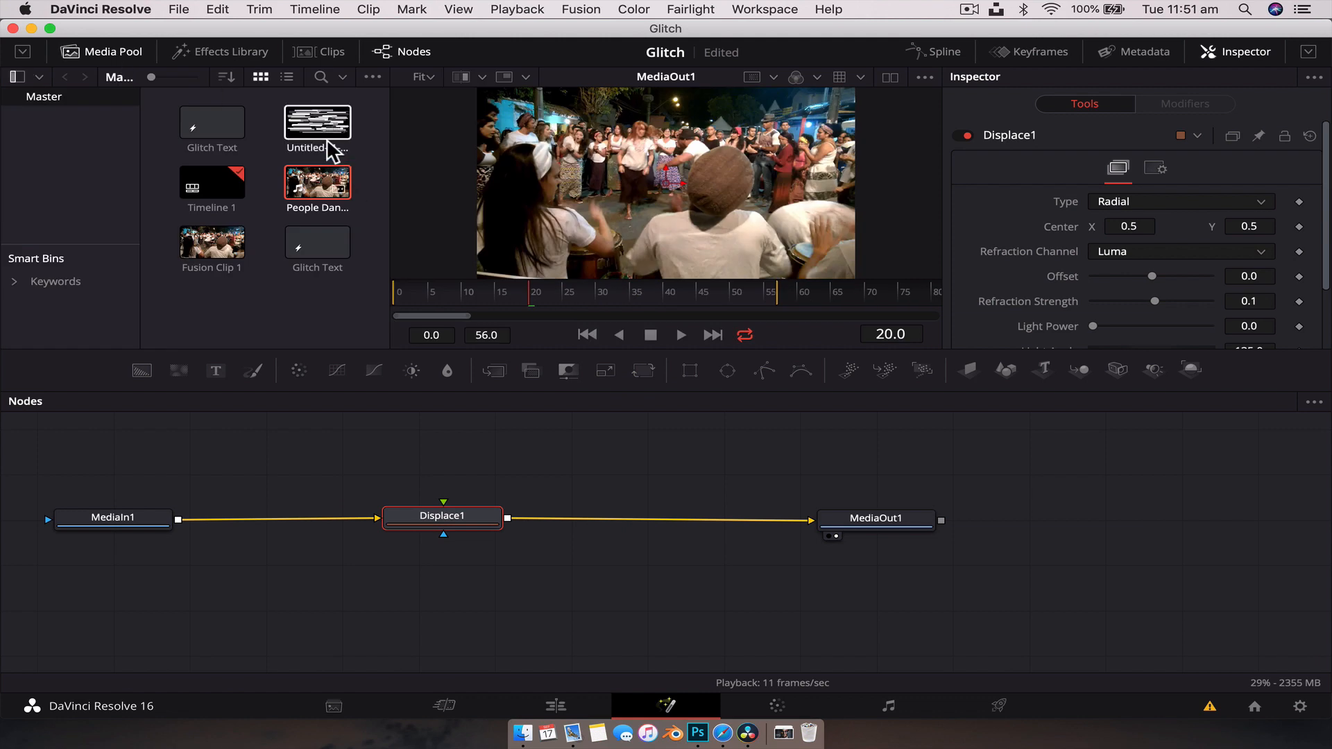
pyautogui.moveTo(317, 122); pyautogui.dragTo(441, 429)
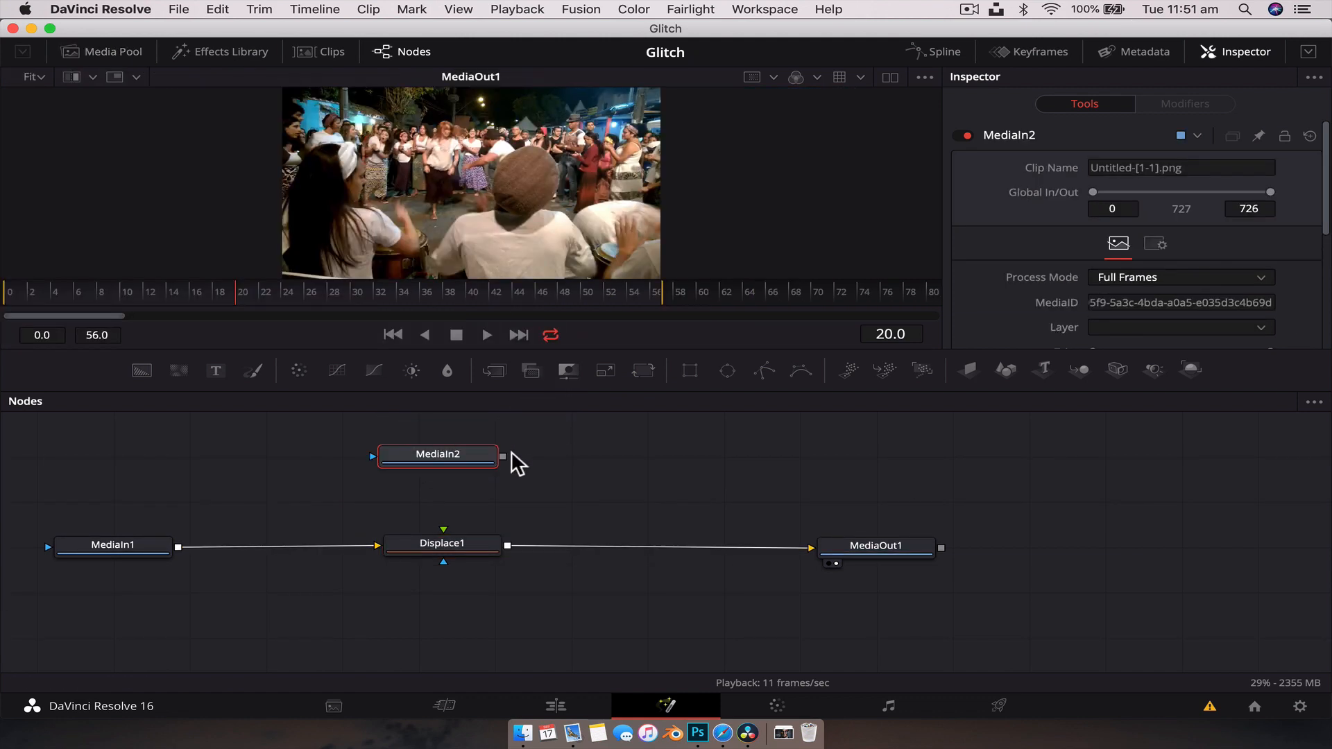
pyautogui.click(441, 543)
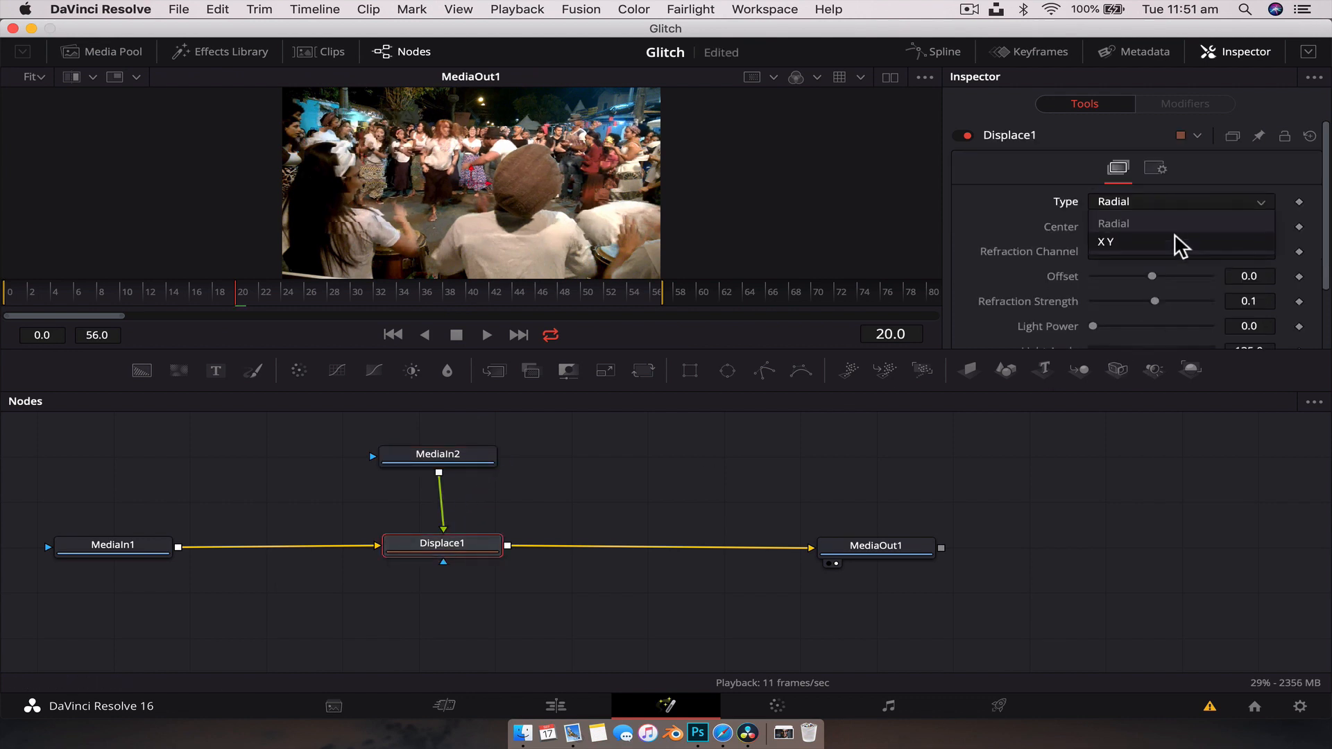
pyautogui.click(1107, 241)
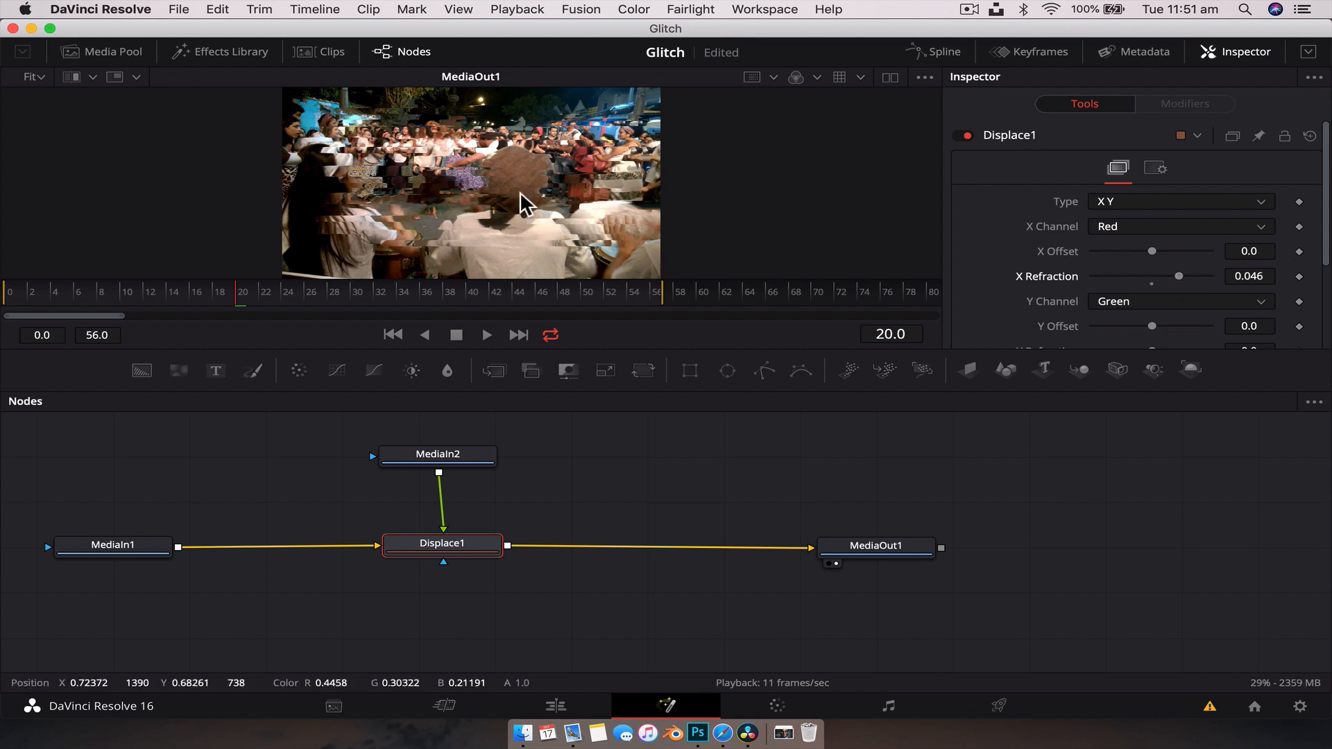
pyautogui.moveTo(407, 257)
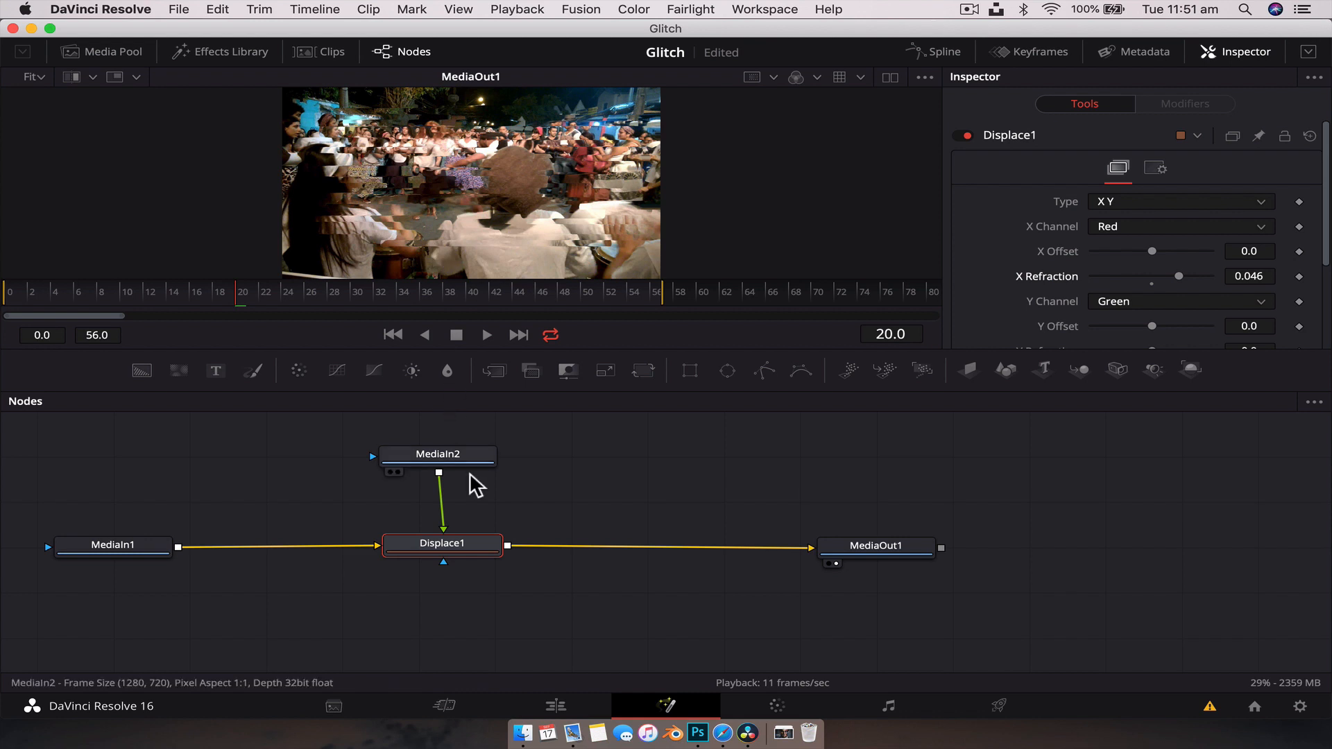
# Step: Scale the glitch texture to about 2.33 with a Transform node after MediaIn2
pyautogui.click(437, 454)
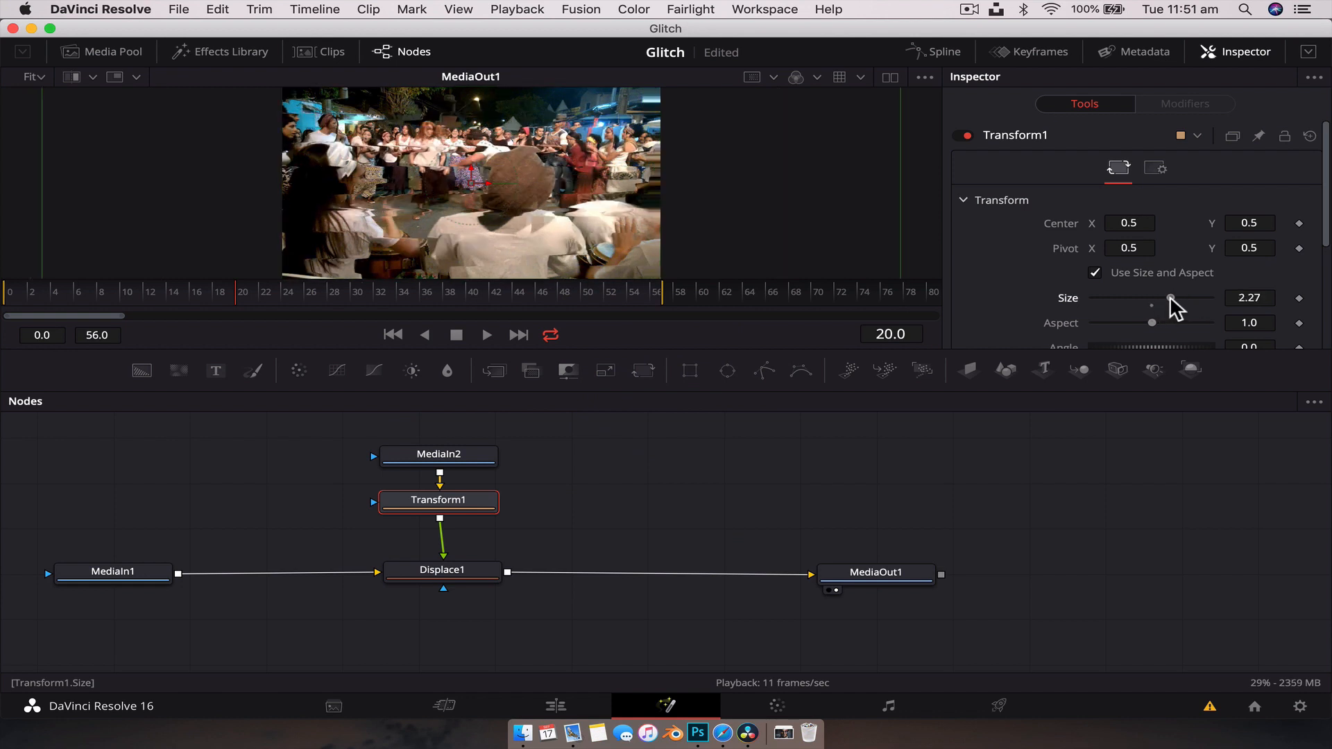
pyautogui.moveTo(1171, 298); pyautogui.dragTo(1189, 298)
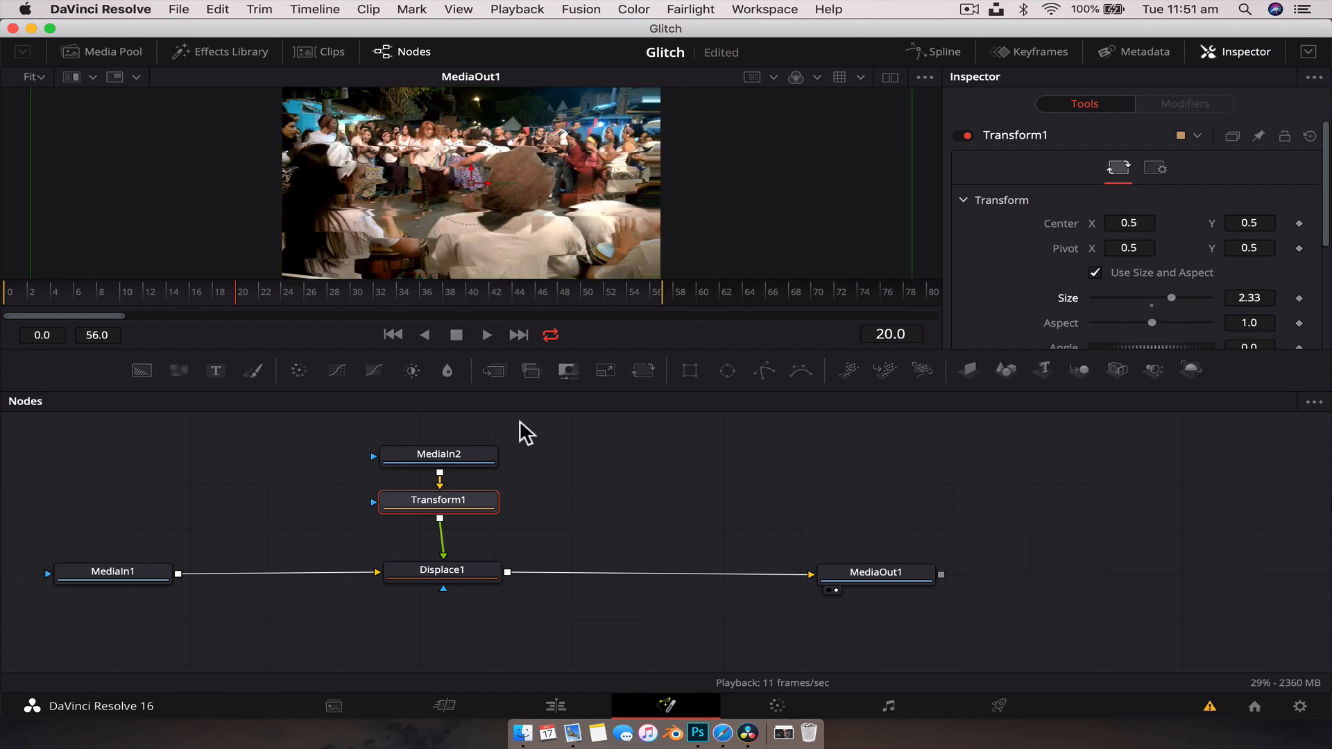
pyautogui.click(438, 454)
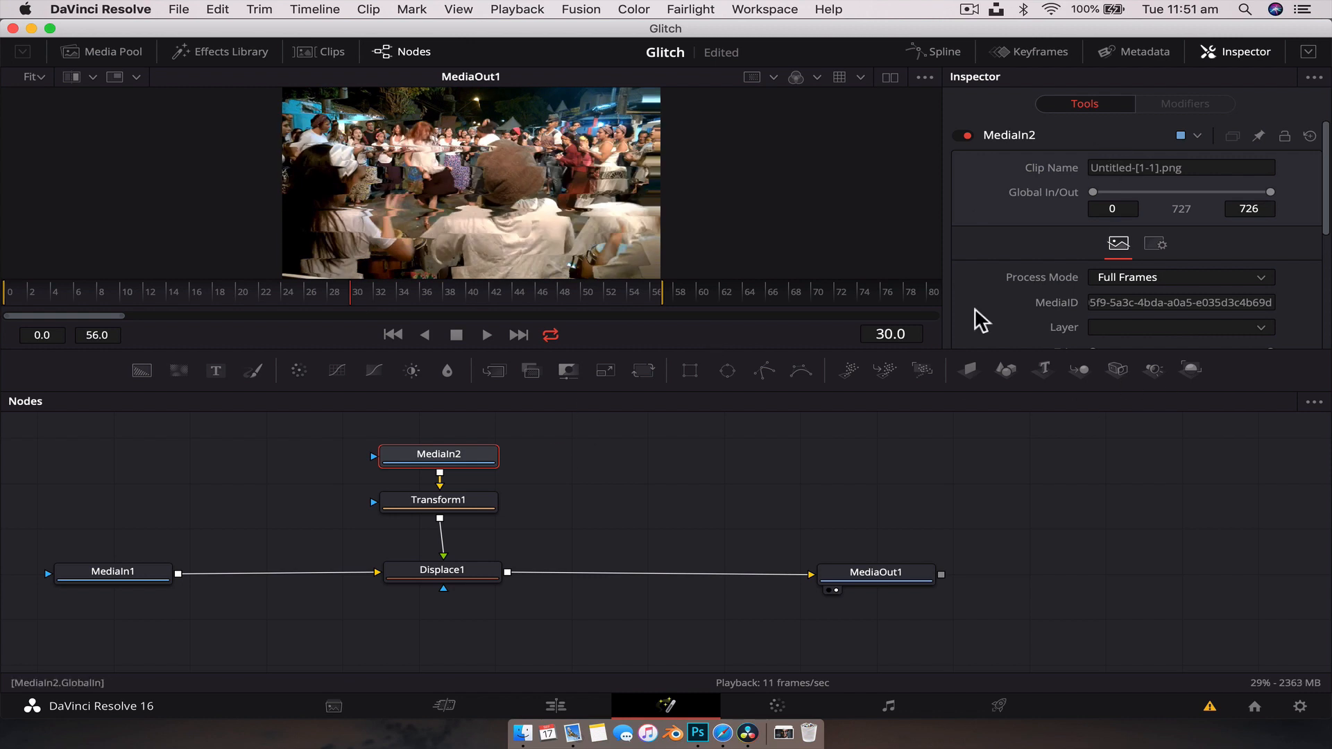
# Step: Keyframe Displace1 clean at frame 4 and set Y Offset to -0.391 at frame 6
pyautogui.click(442, 570)
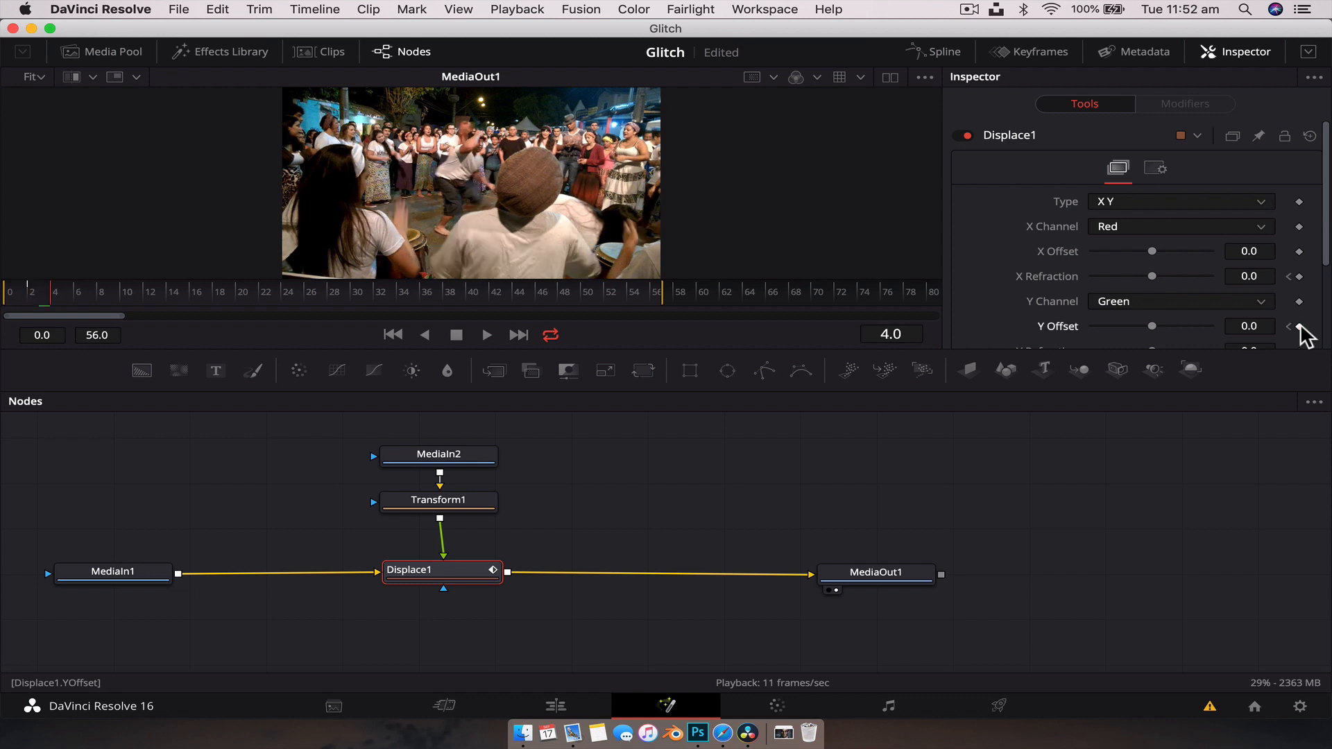
pyautogui.moveTo(1152, 275); pyautogui.dragTo(1209, 275)
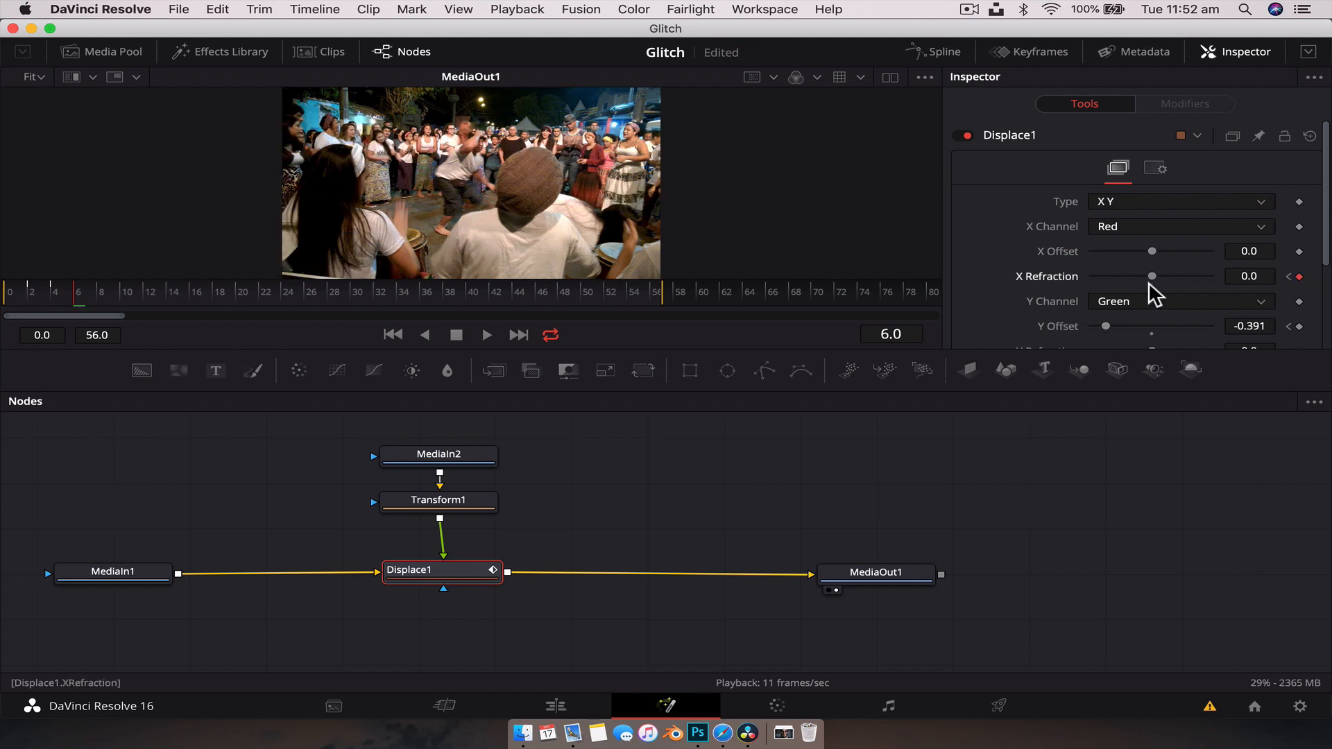
# Step: Return to the Edit page and scrub across the People Dancing clip to preview the glitch
pyautogui.click(555, 706)
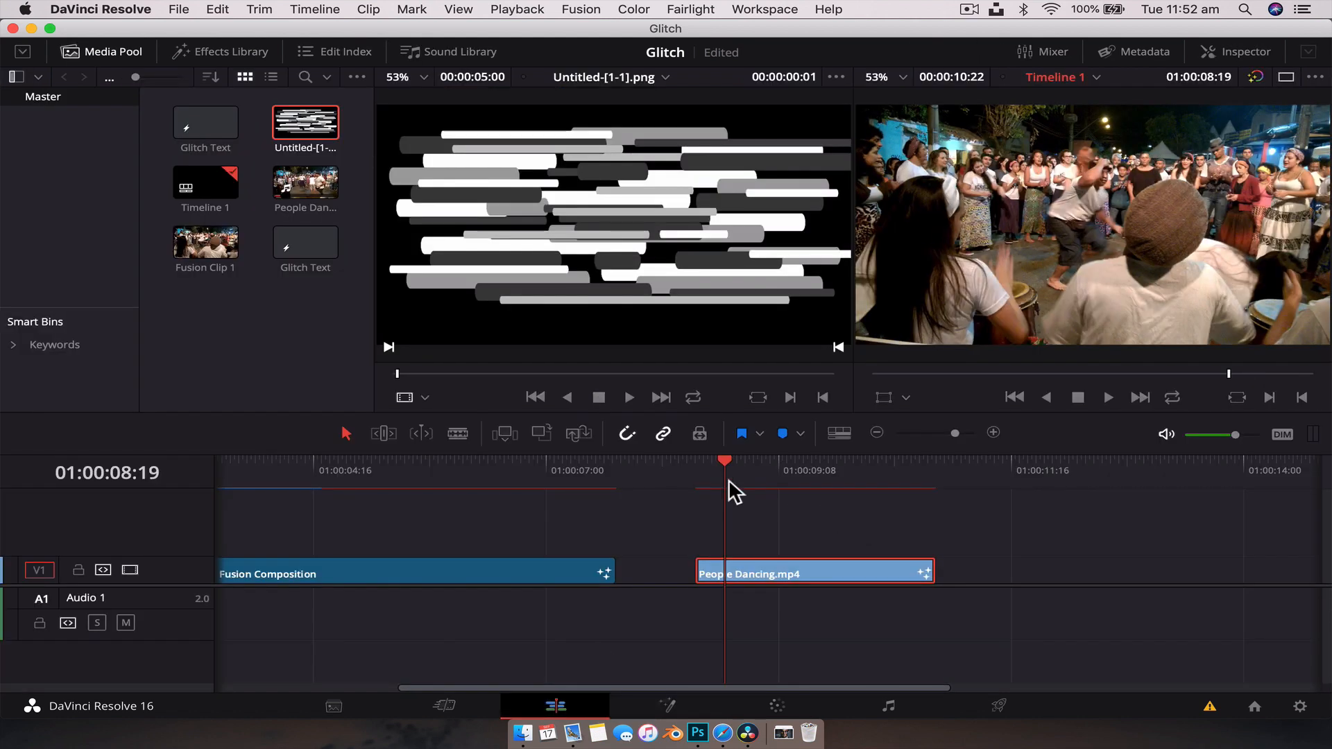
pyautogui.click(1107, 397)
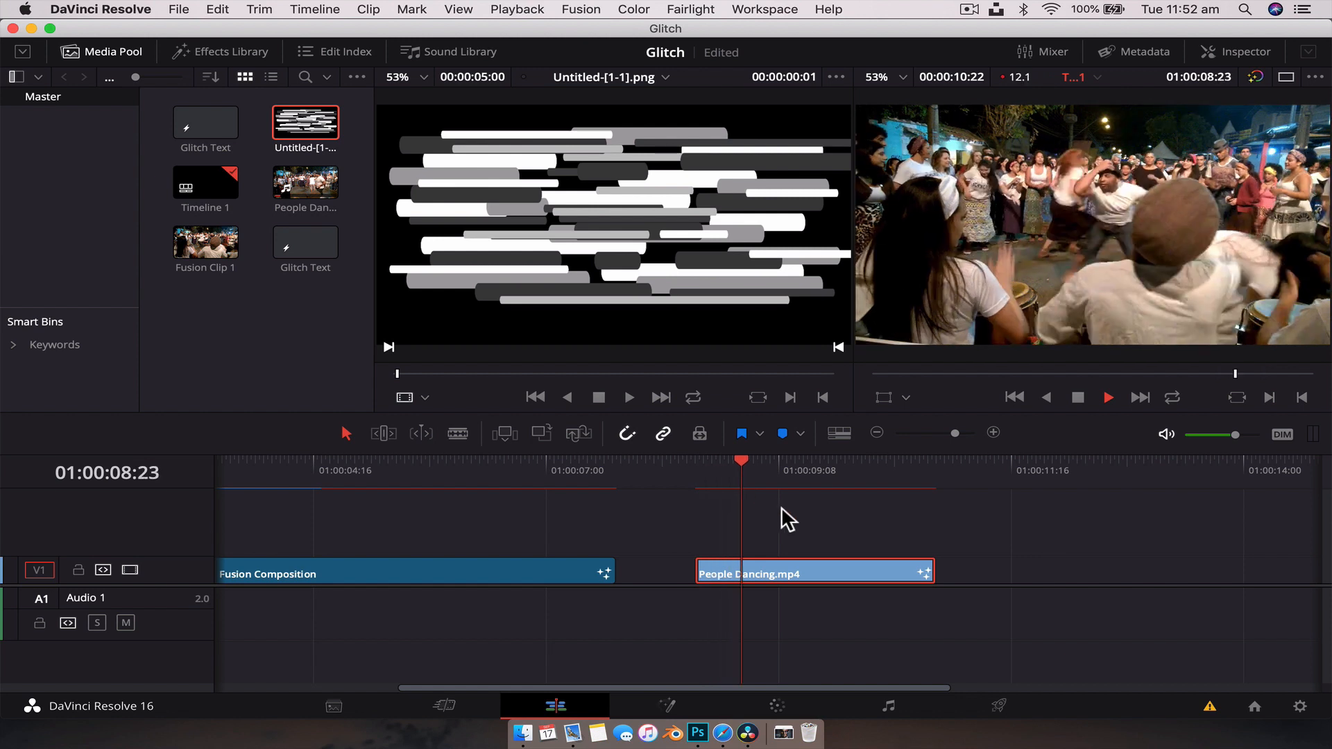
pyautogui.moveTo(740, 473); pyautogui.dragTo(721, 473)
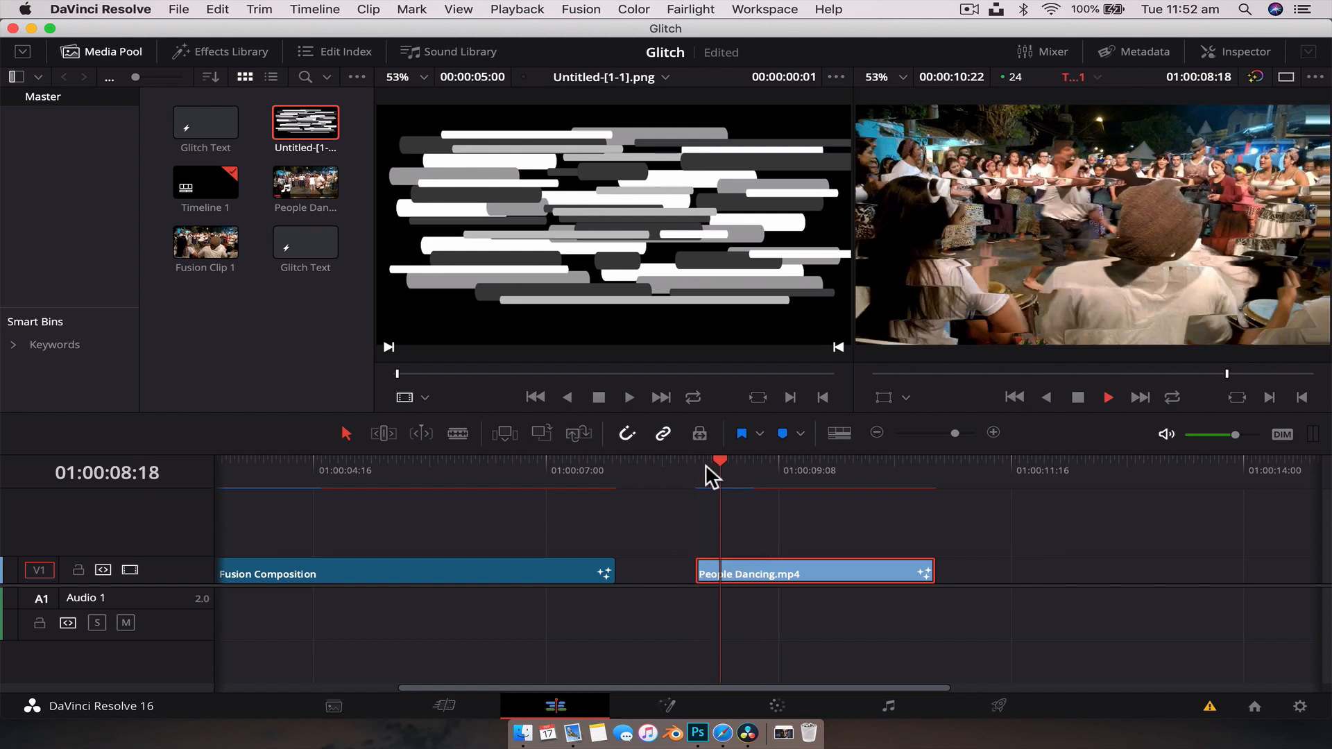